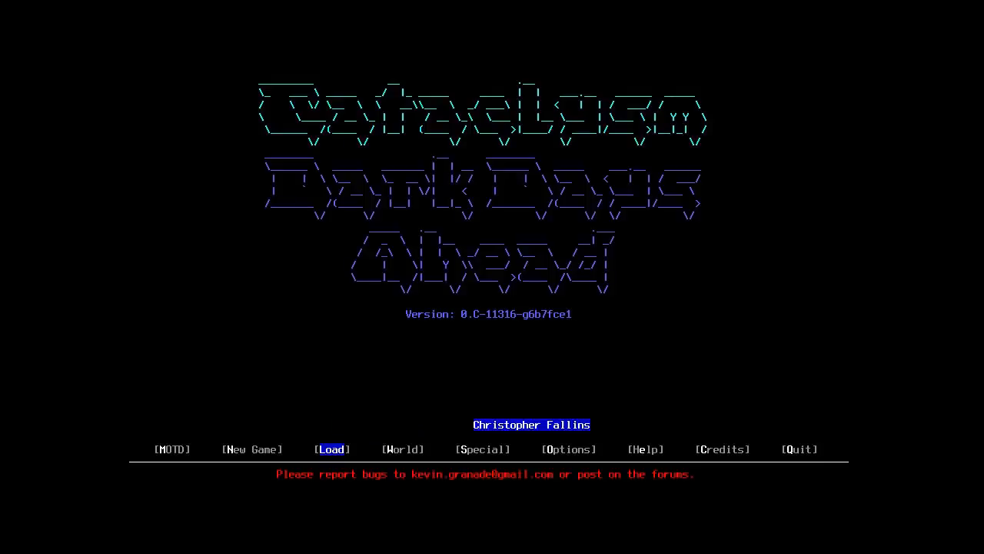
# - Load the saved character and look over the item pile in the house
pyautogui.click(332, 449)
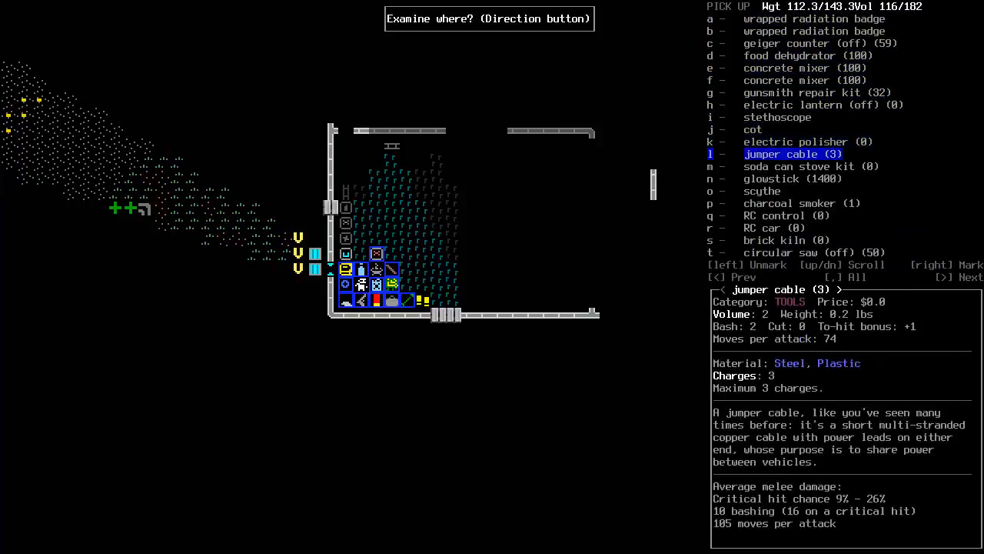
pyautogui.press('escape')
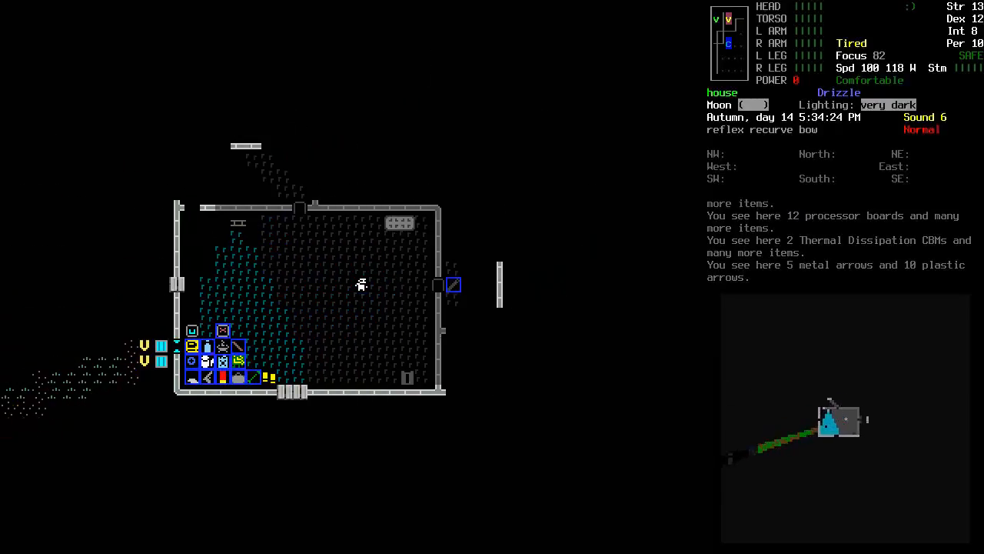
pyautogui.press('i')
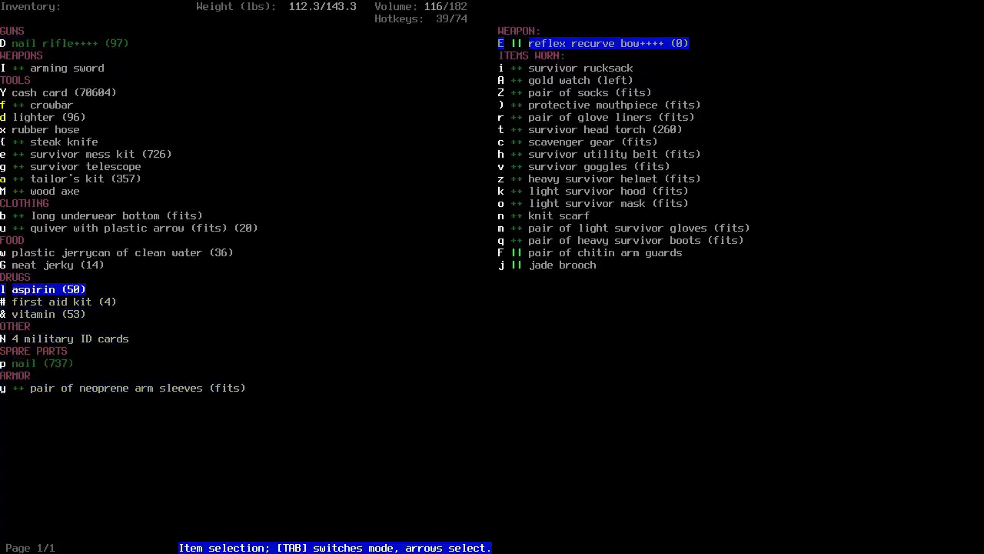
# - Scroll through the carried inventory items, then close the list
pyautogui.press('up')
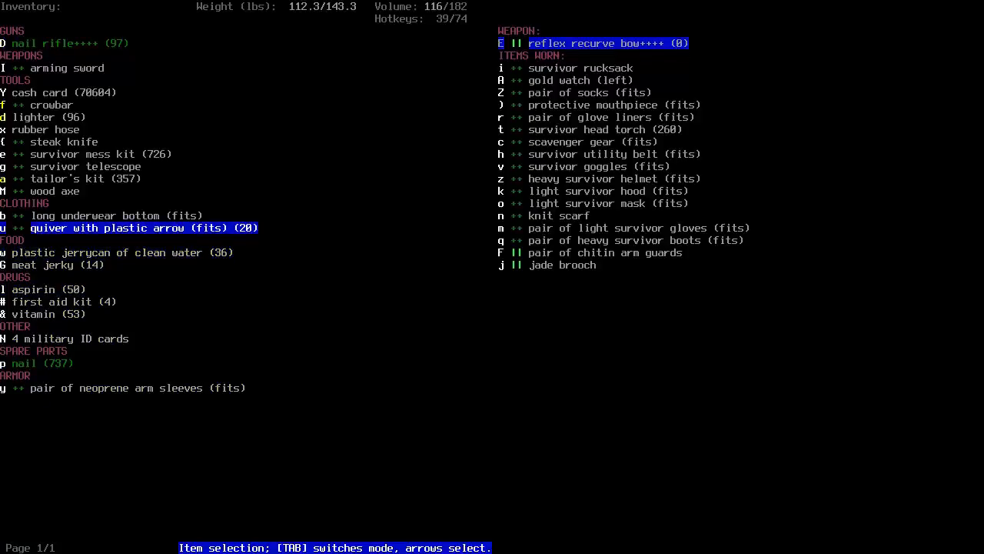
pyautogui.press('Down')
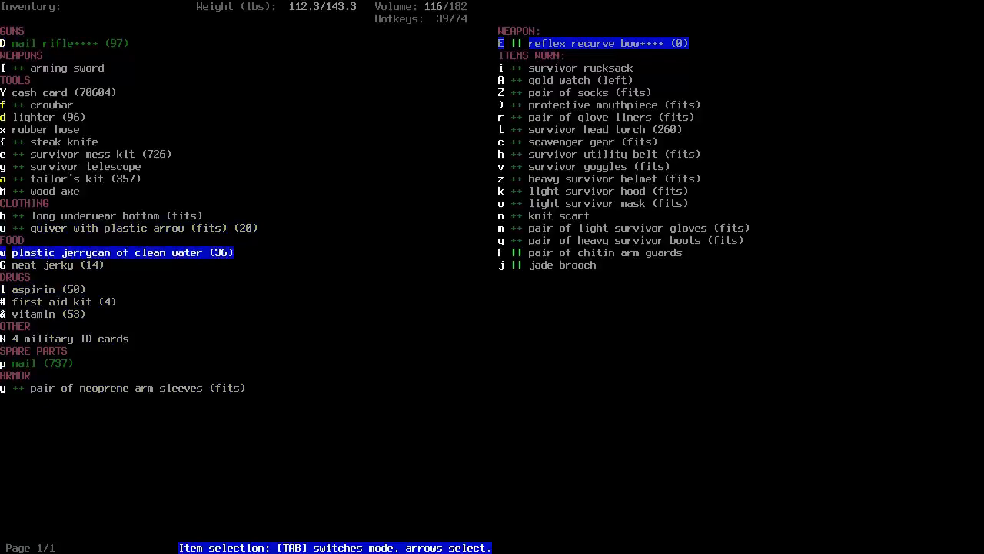
pyautogui.press('Escape')
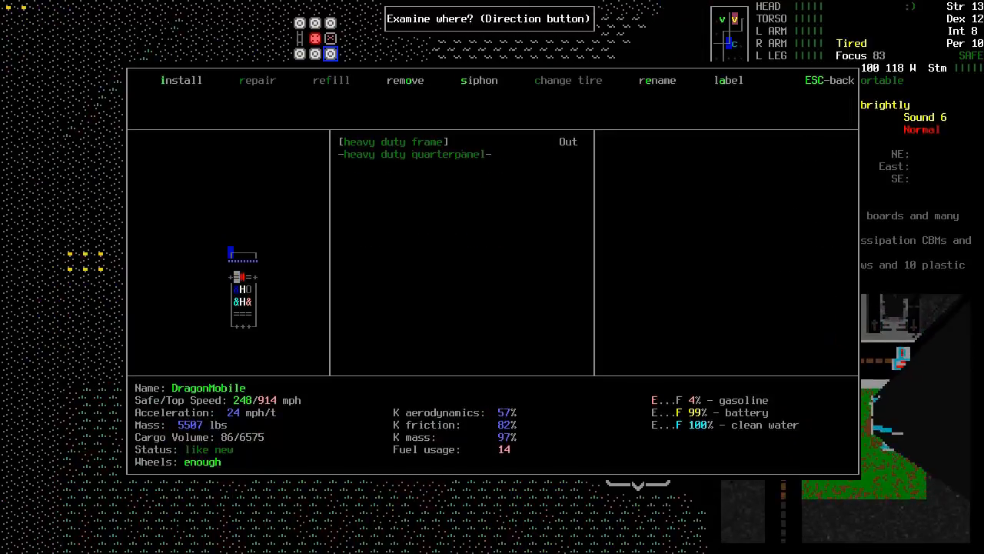
# - Step across the DragonMobile's frame to view each tile's installed parts
pyautogui.press('up')
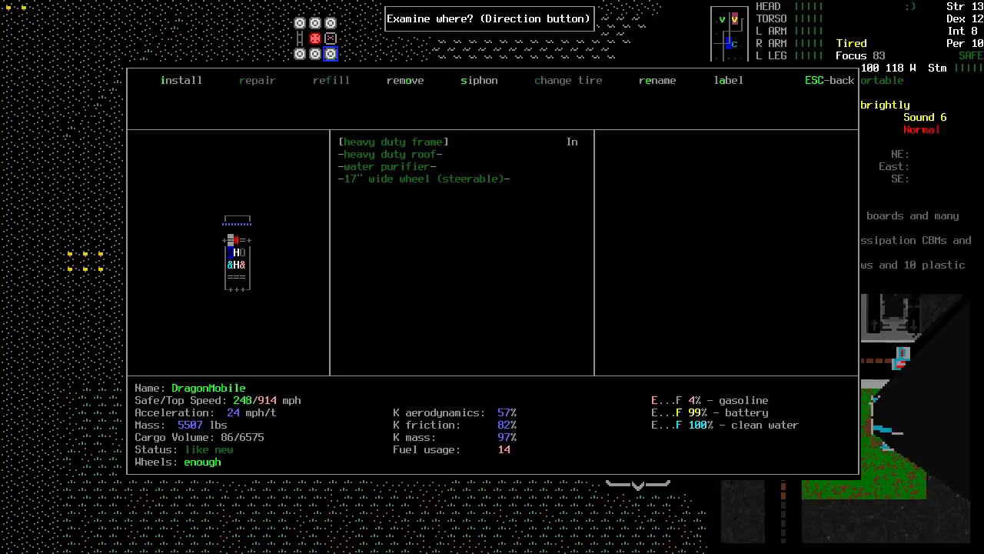
pyautogui.press('Escape')
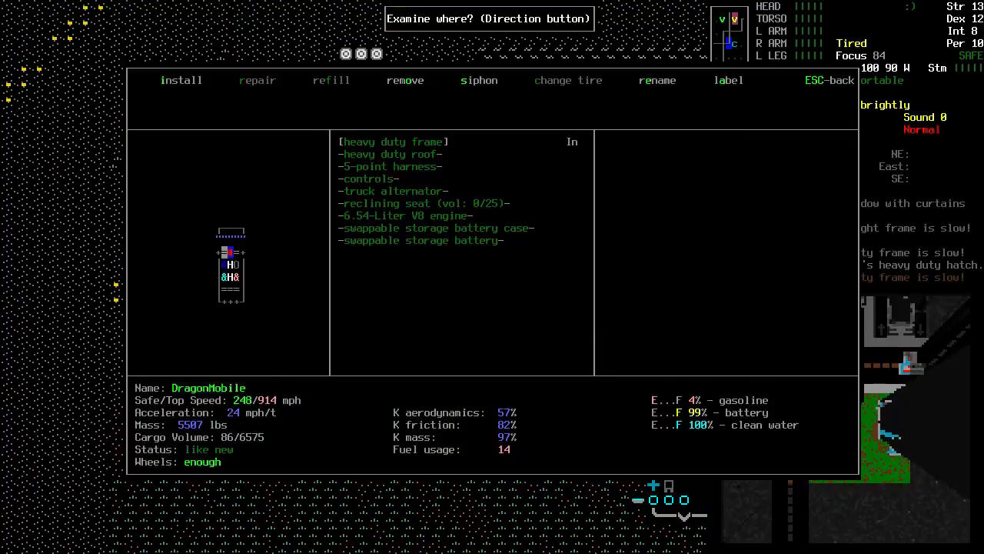
pyautogui.press('Escape')
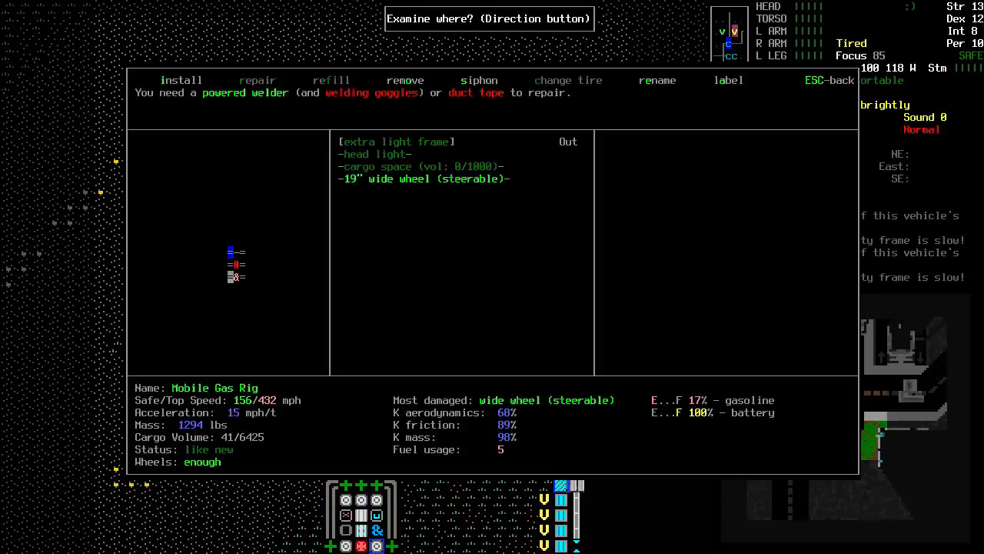
# - Review the Mobile Gas Rig's parts, fuel levels and repair needs, then close it
pyautogui.press('Escape')
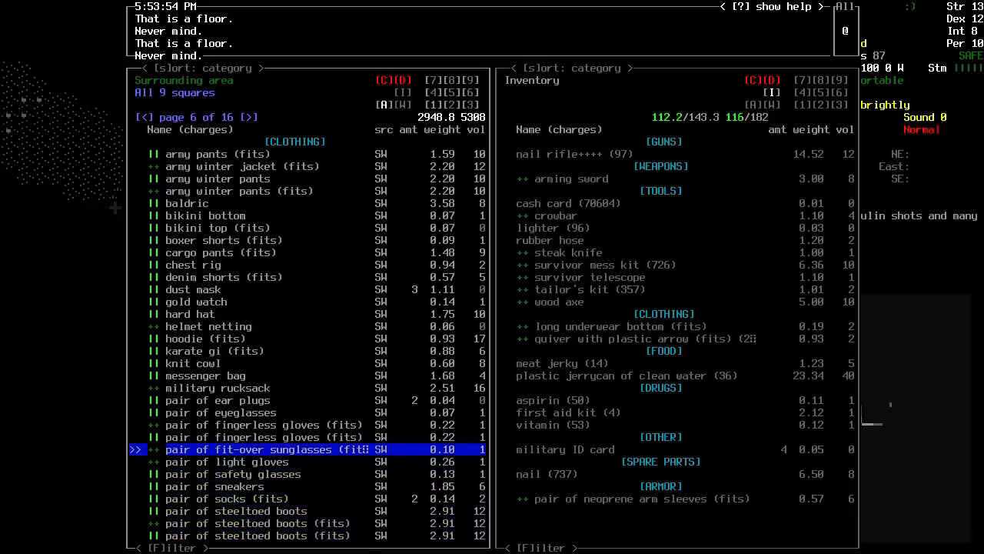
# - Page through the nearby tools, clothing and food beside the carried inventory
pyautogui.press('up')
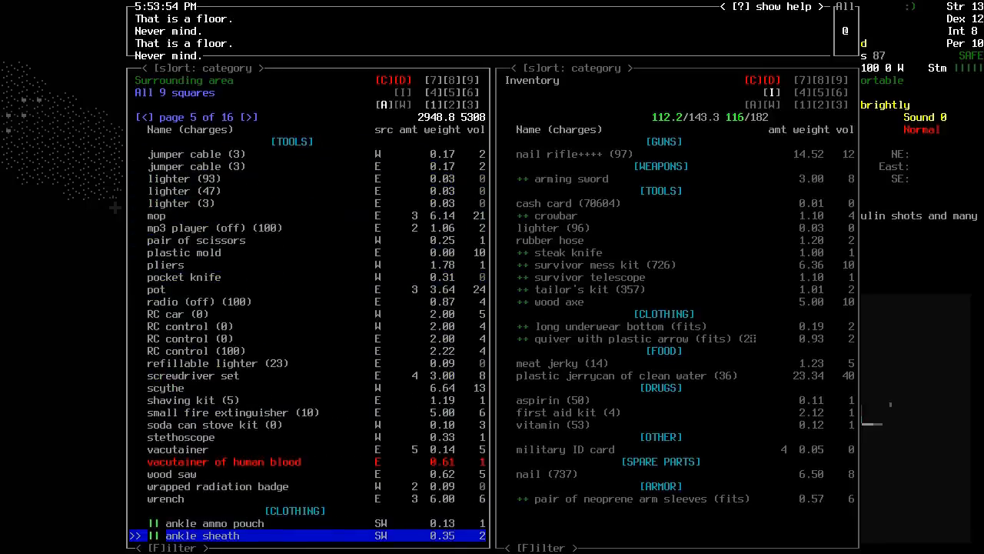
pyautogui.click(248, 117)
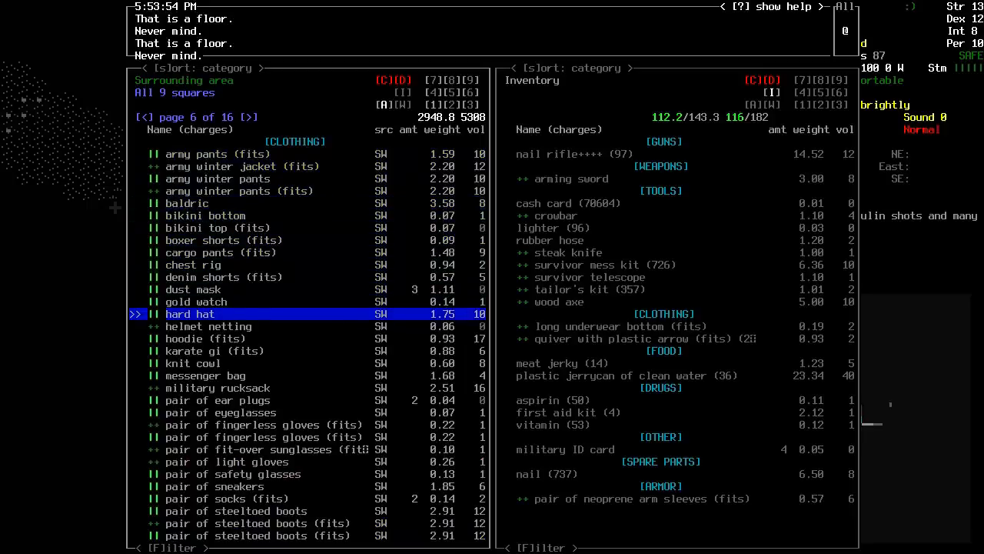
pyautogui.press('down')
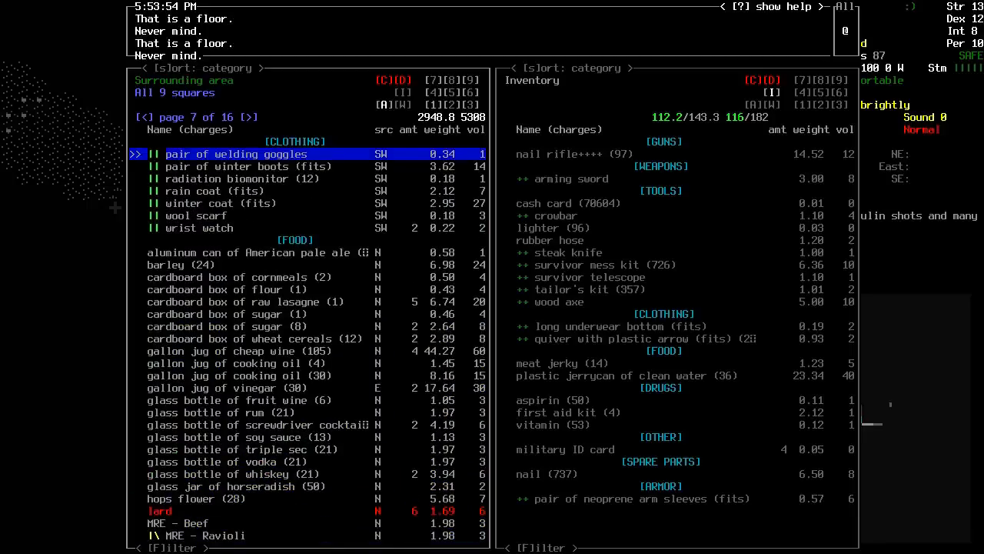
pyautogui.press('escape')
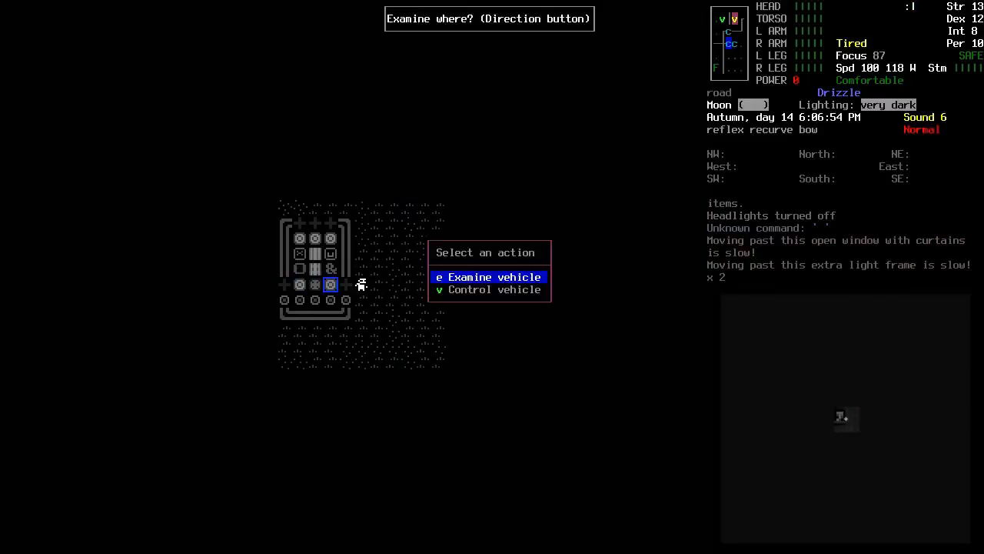
pyautogui.click(494, 289)
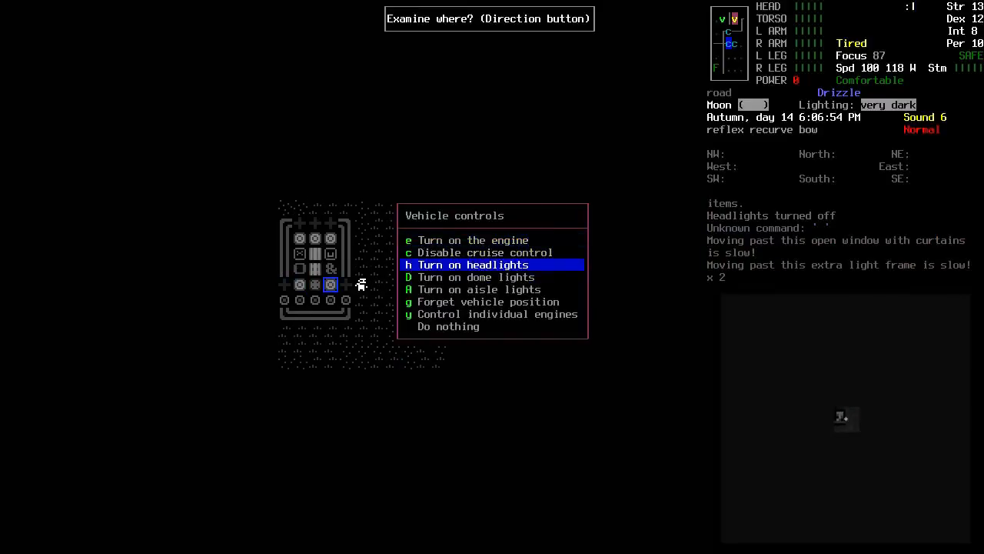
pyautogui.press('h')
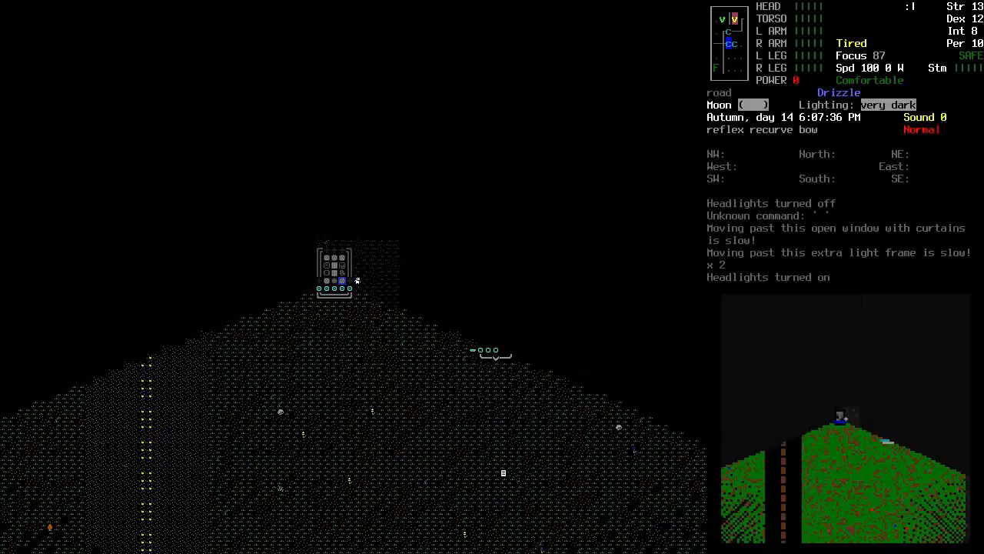
pyautogui.press('v')
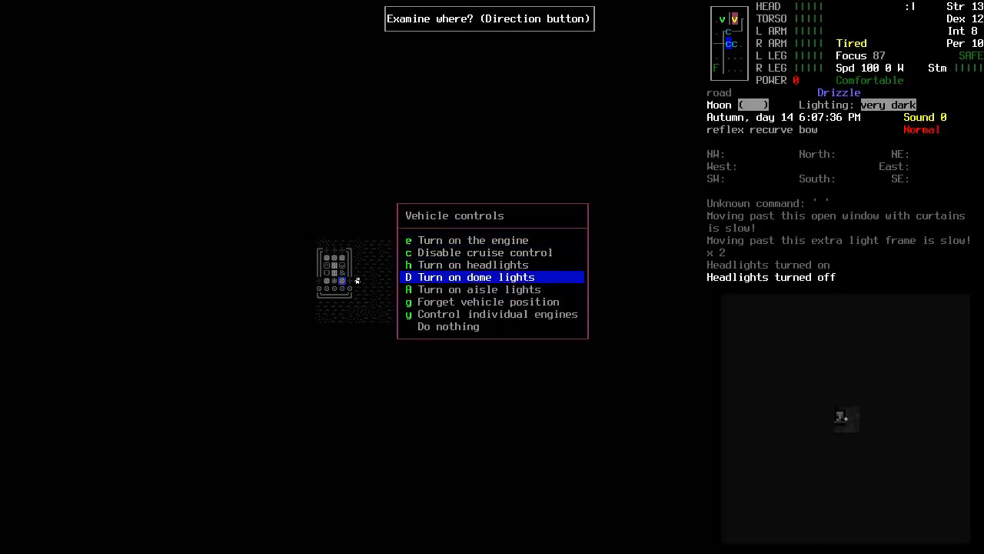
pyautogui.press('A')
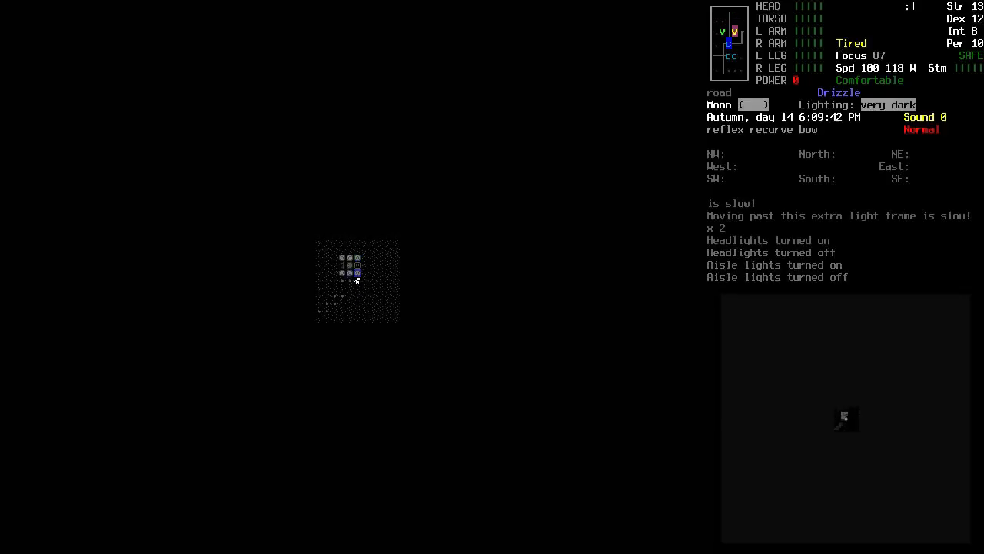
pyautogui.press('v')
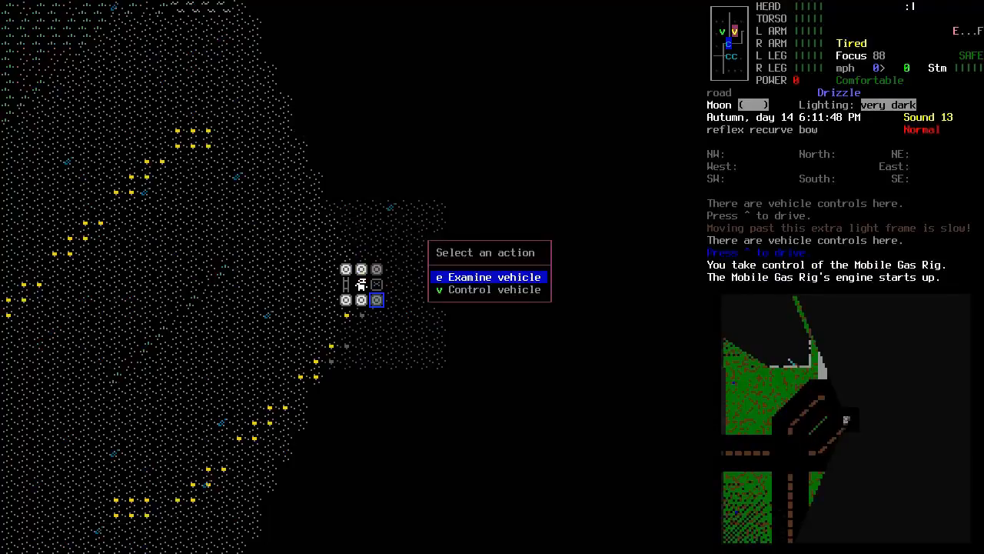
# - Inspect the Mobile Gas Rig's parts, then drive it across the snowy field to the gas station
pyautogui.click(488, 277)
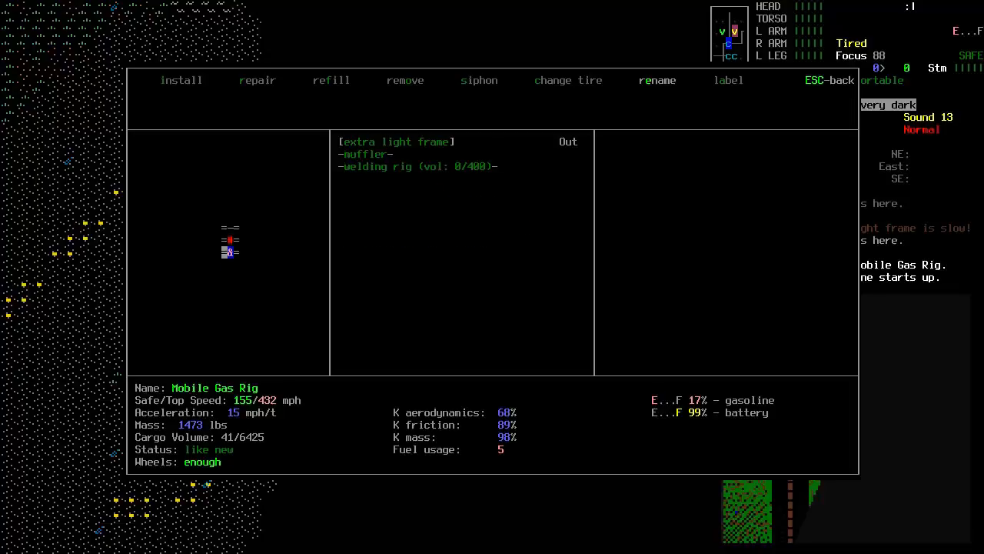
pyautogui.press('escape')
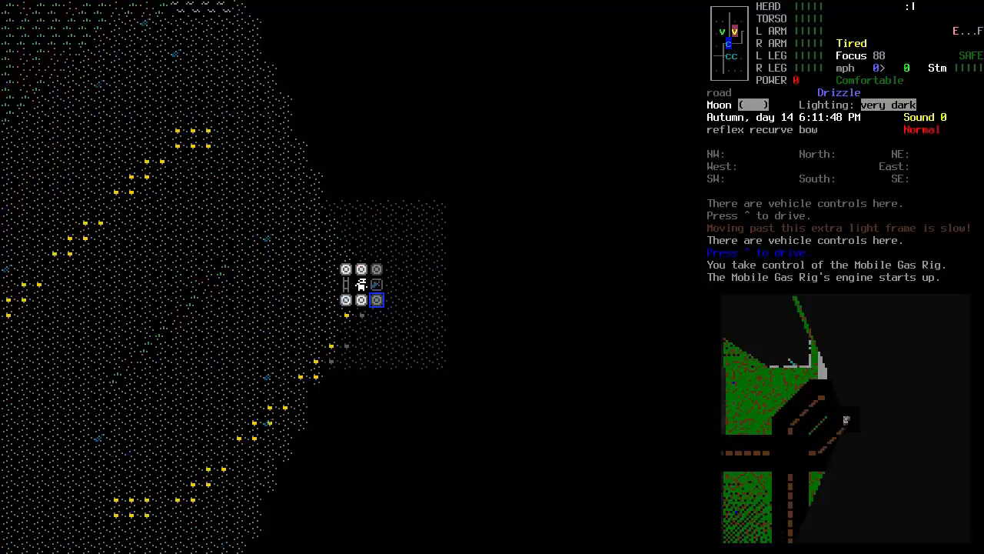
pyautogui.press('w')
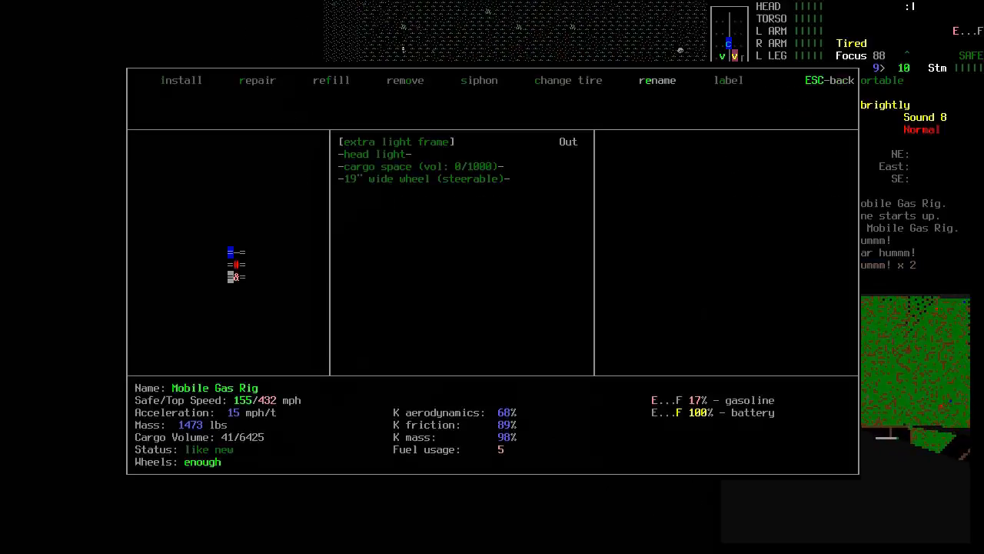
pyautogui.press('Escape')
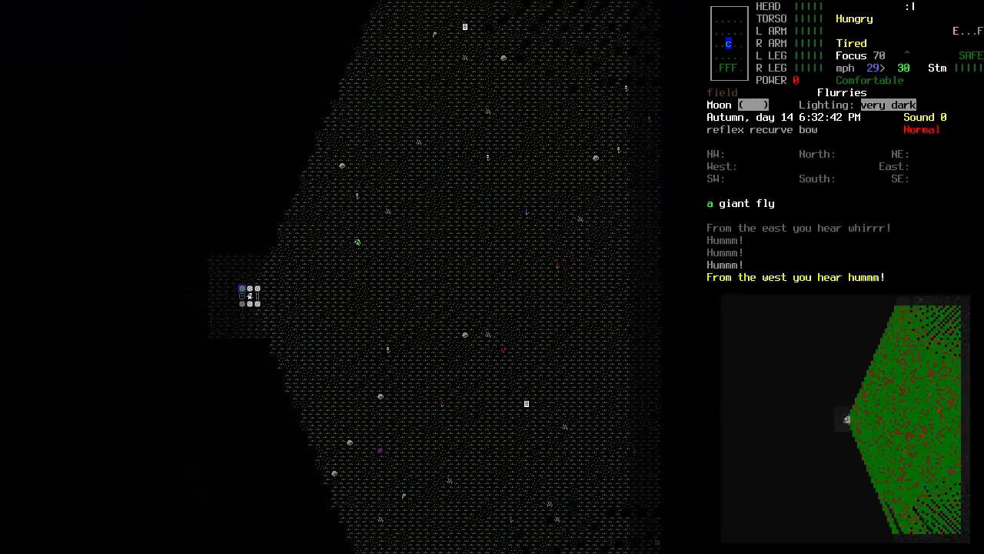
pyautogui.press('up')
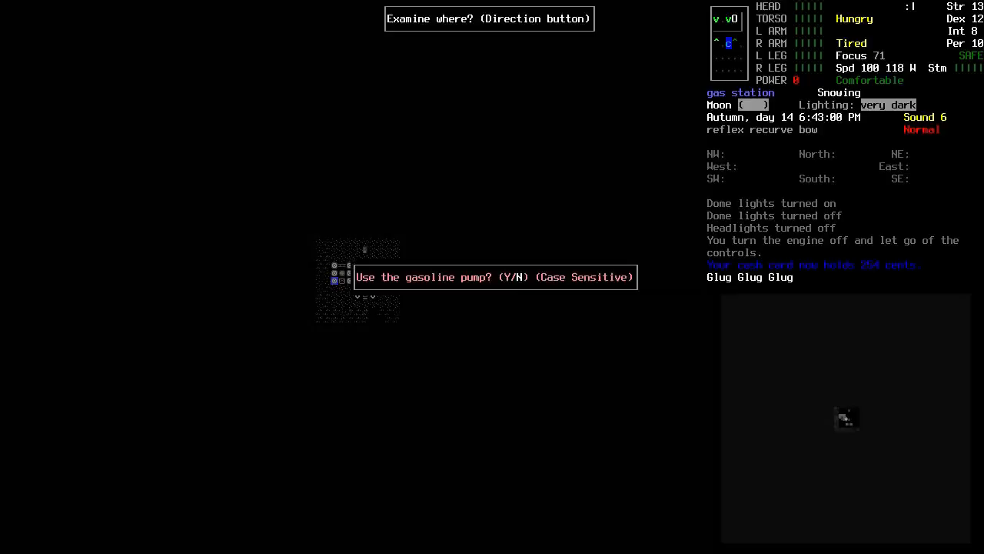
# - Use the gasoline pump to refill the Mobile Gas Rig's tank
pyautogui.press('y')
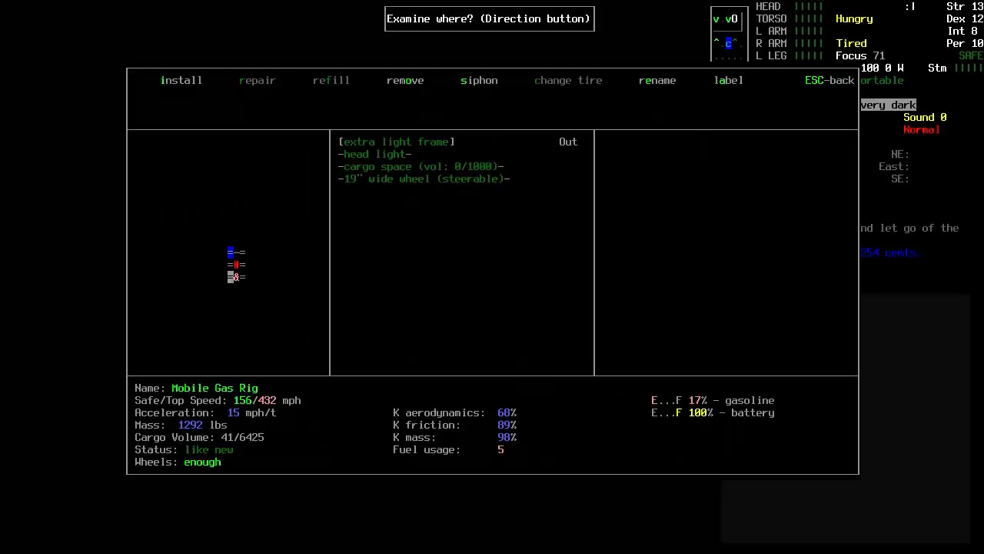
pyautogui.press('Escape')
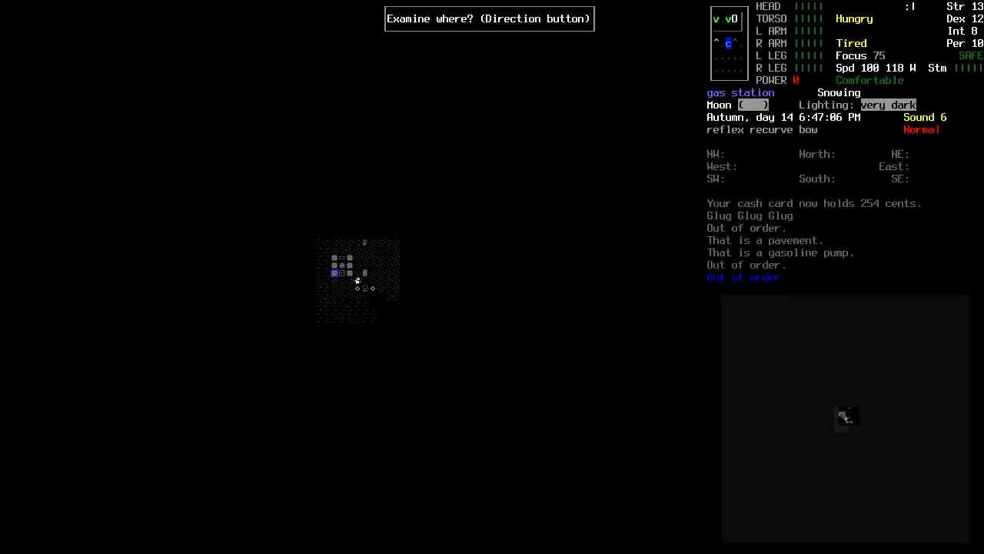
pyautogui.press('i')
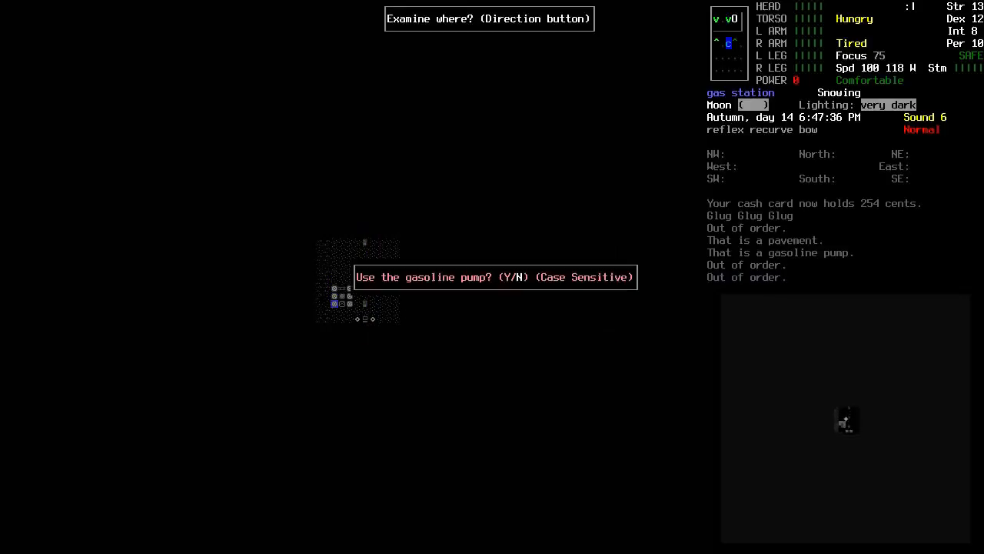
pyautogui.press('n')
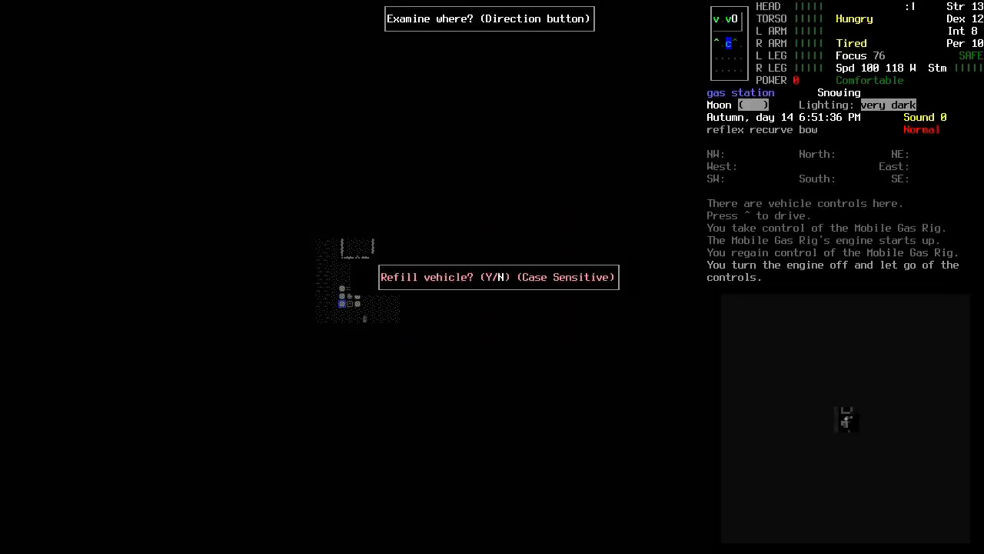
pyautogui.press('y')
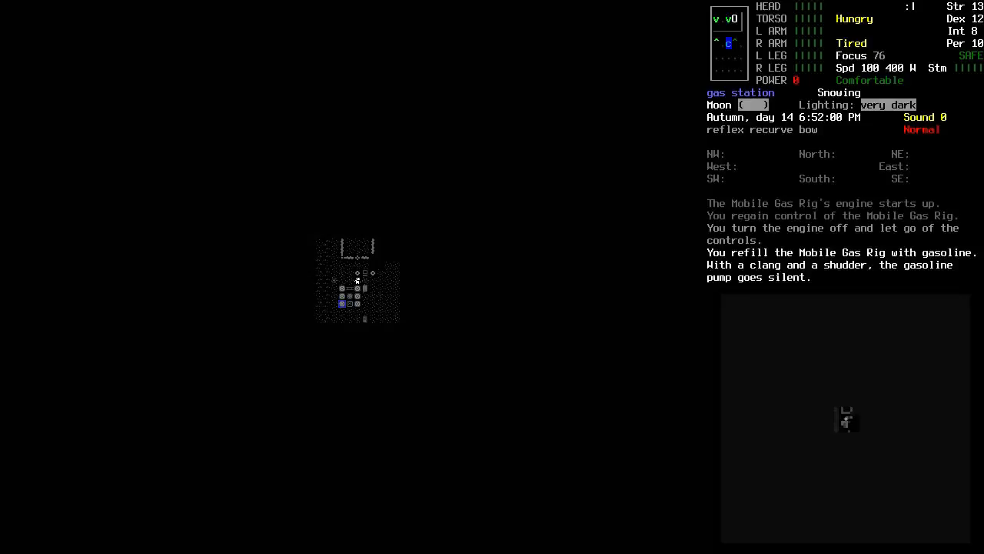
# - Pay at the pump with the cash card
pyautogui.press('i')
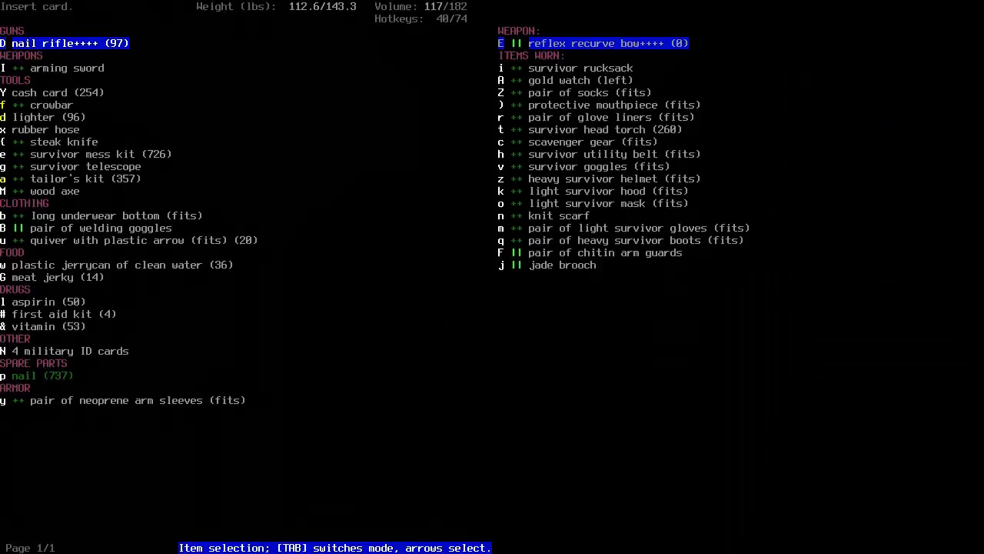
pyautogui.press('down')
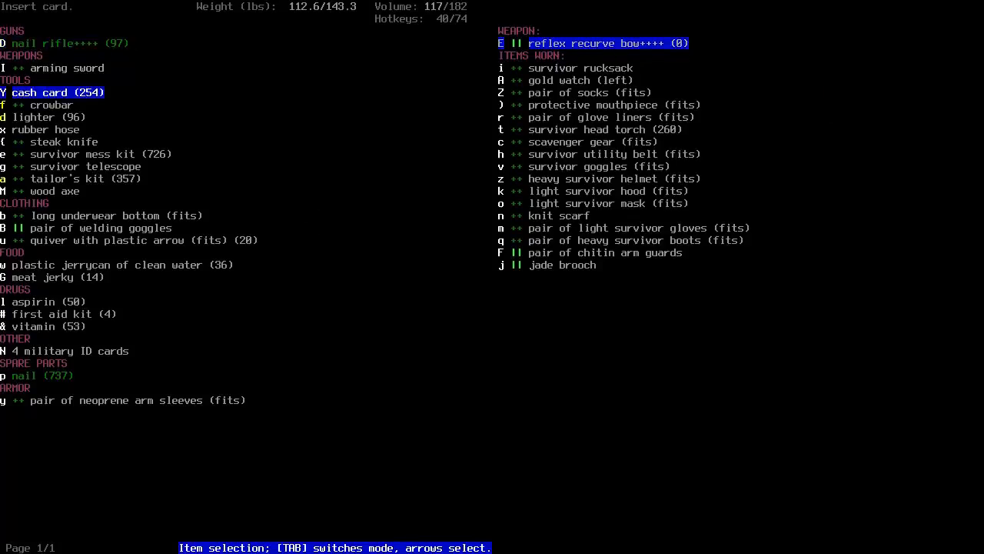
pyautogui.press('escape')
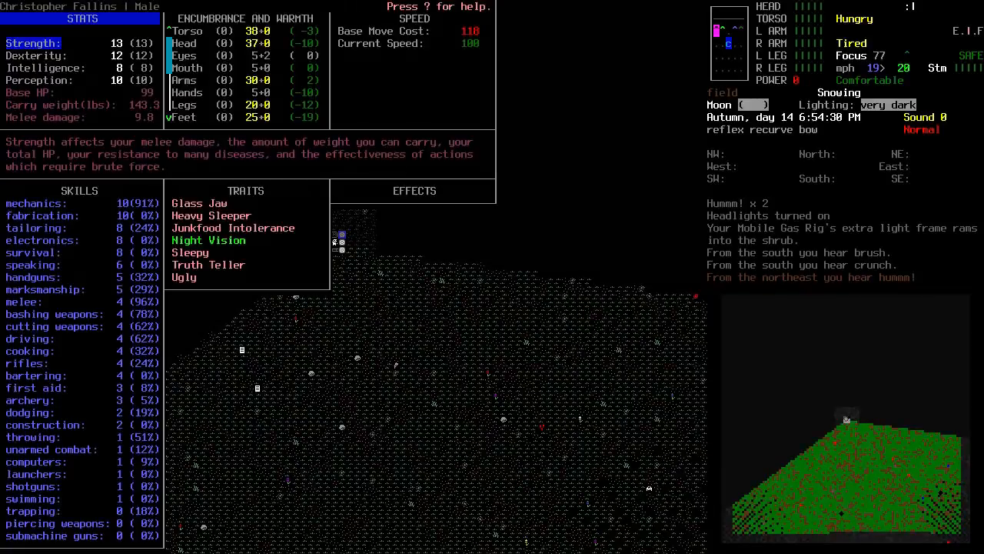
# - Wear the long underwear bottoms and neoprene arm sleeves
pyautogui.press('Escape')
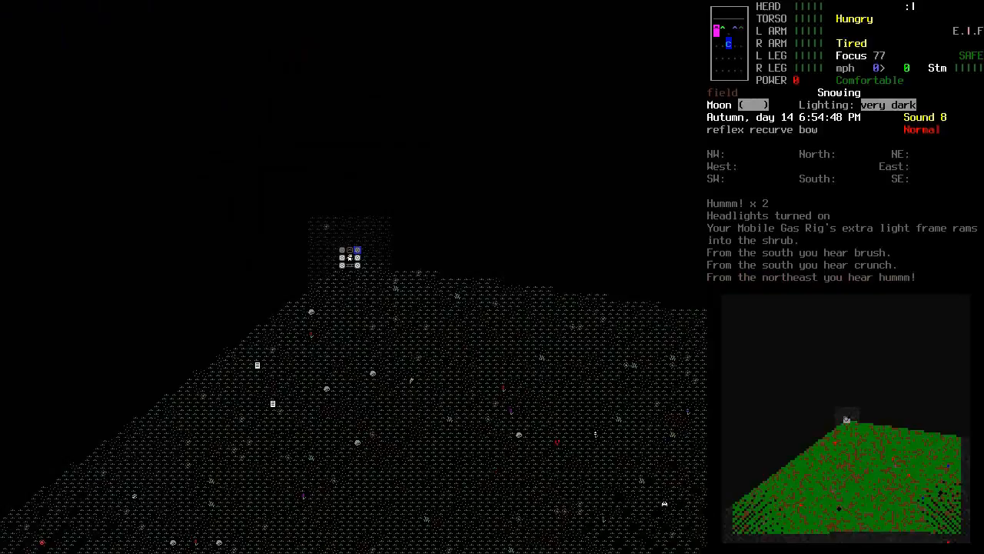
pyautogui.press('w')
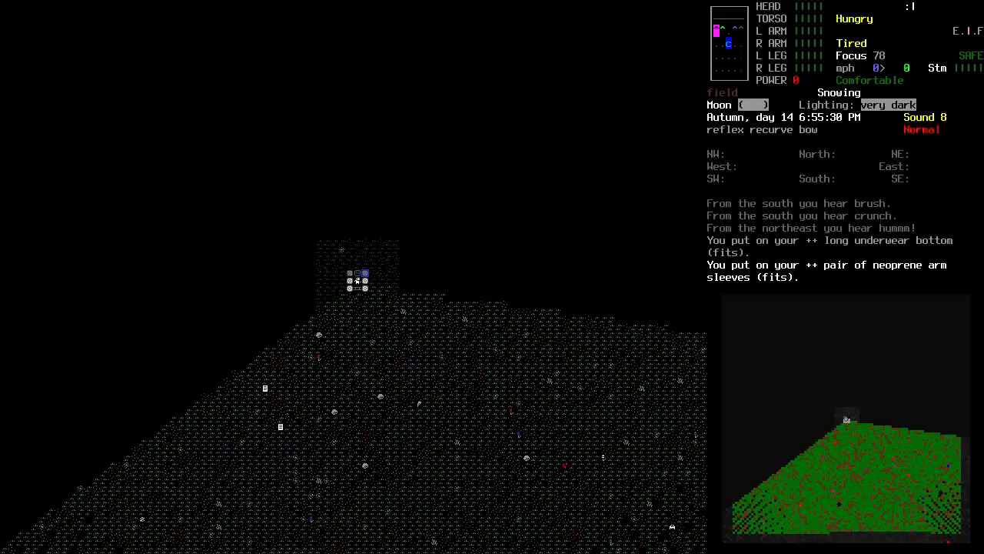
pyautogui.press('@')
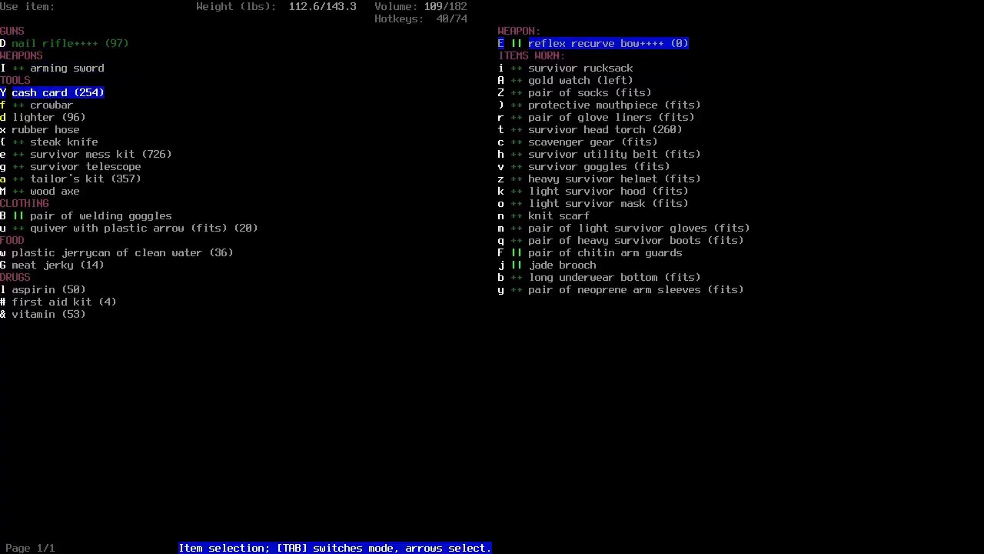
# - Pick the light survivor hood for tailor's kit modification, cancelling because it's too dark
pyautogui.press('down')
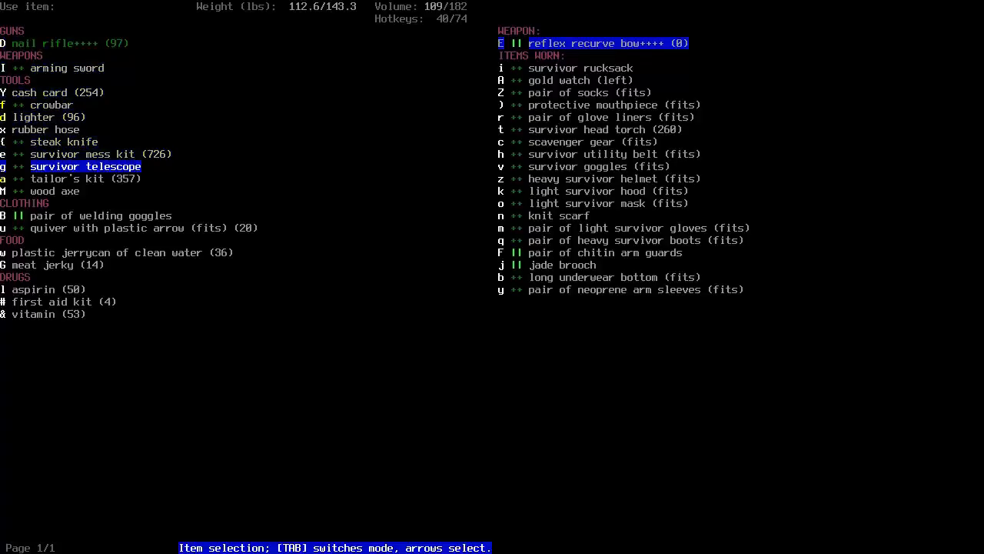
pyautogui.press('up')
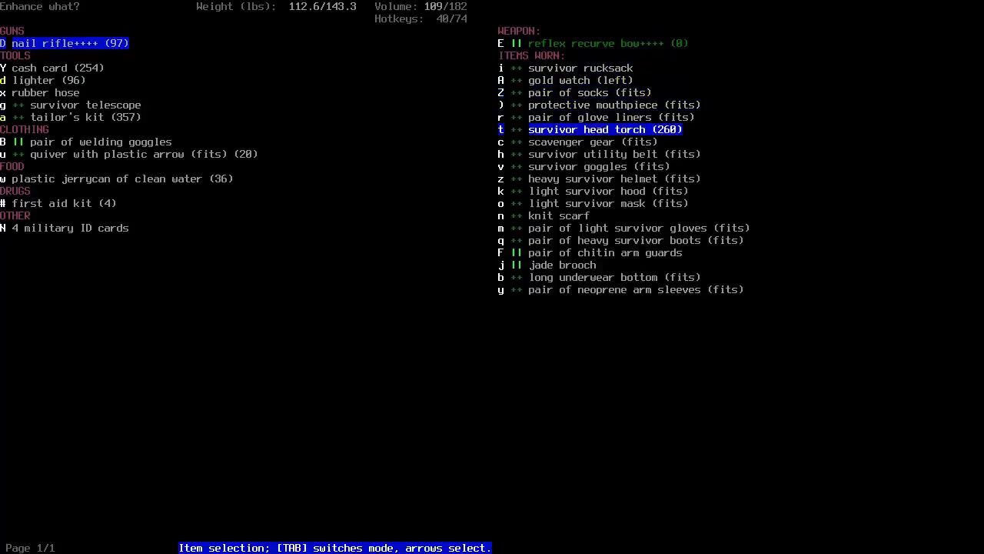
pyautogui.press('down')
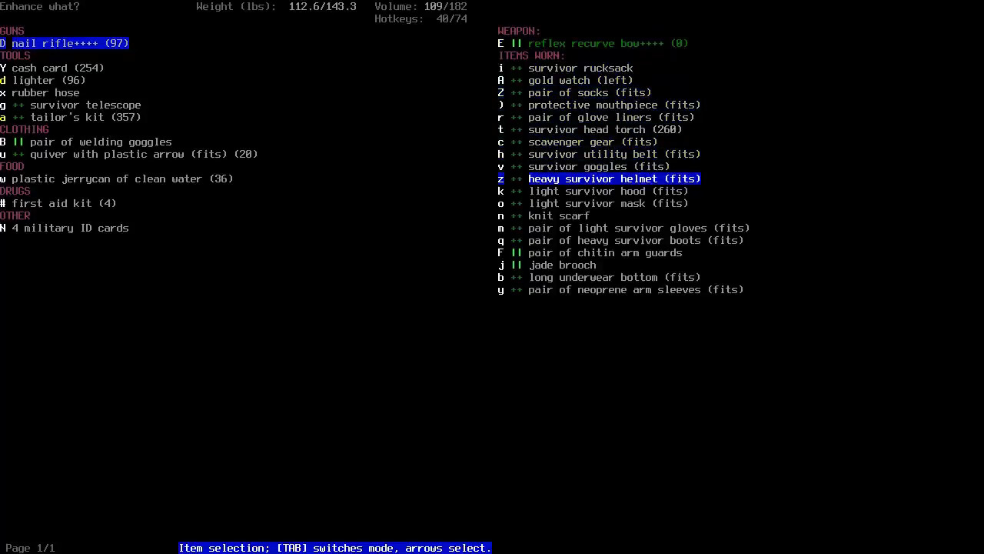
pyautogui.press('down')
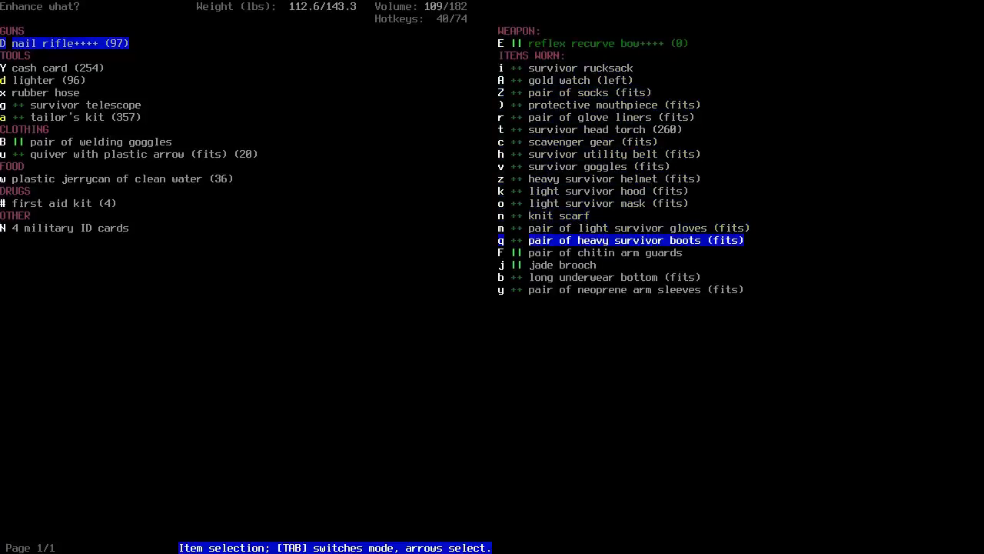
pyautogui.press('down')
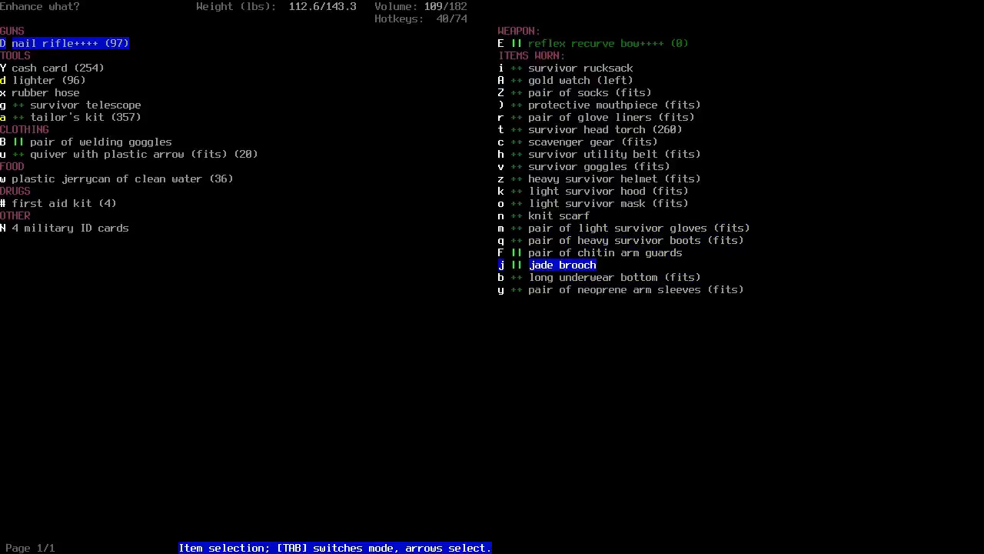
pyautogui.press('up')
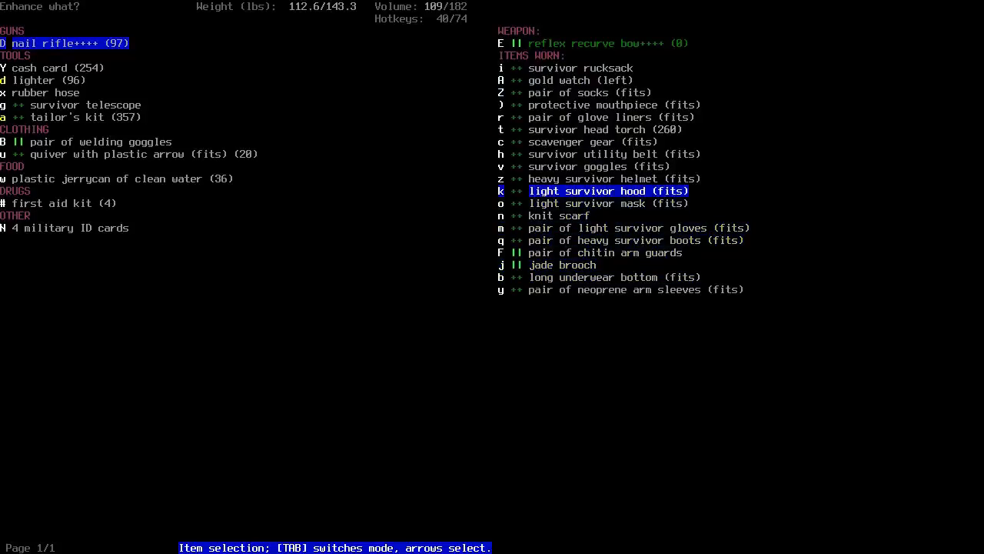
pyautogui.press('Return')
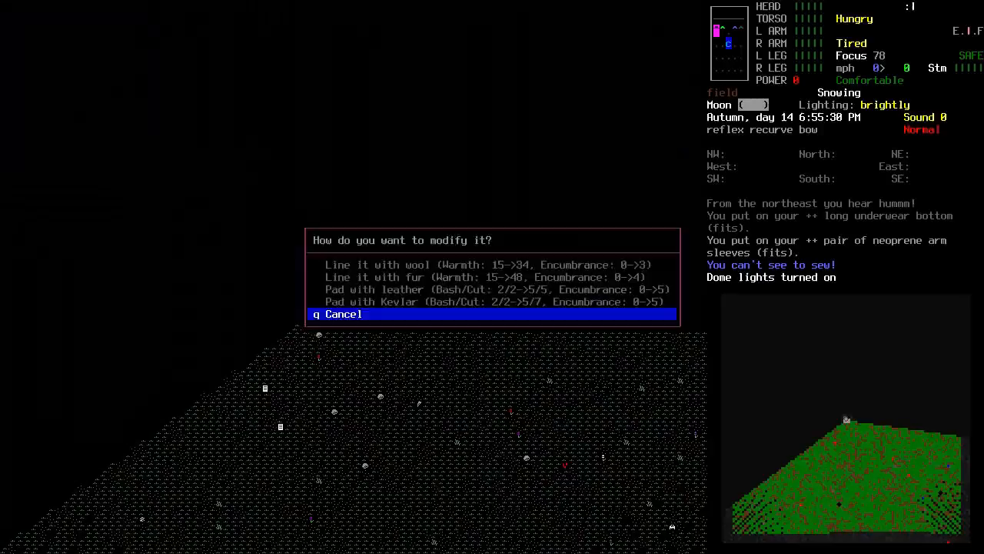
pyautogui.press('q')
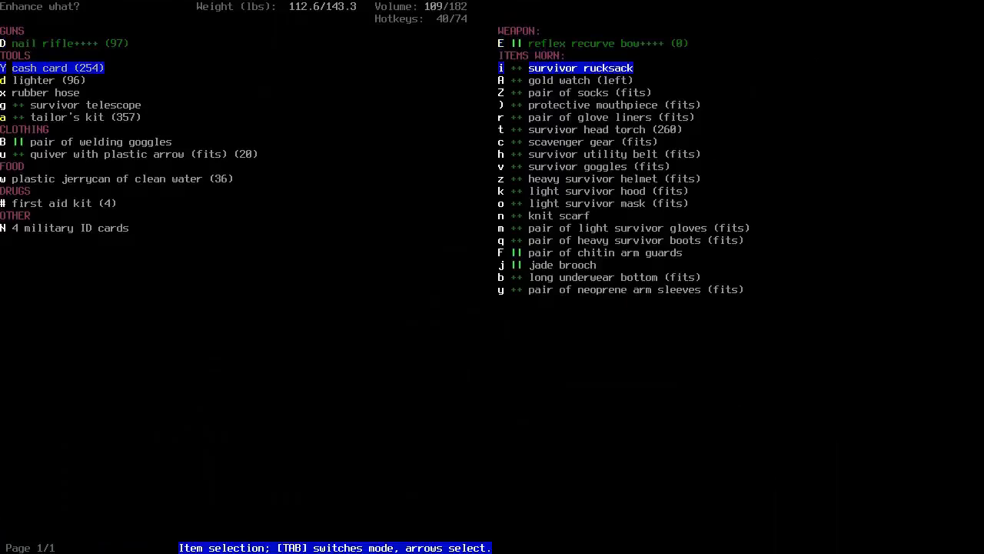
# - Select the survivor utility belt for modification, then back out
pyautogui.press('Down')
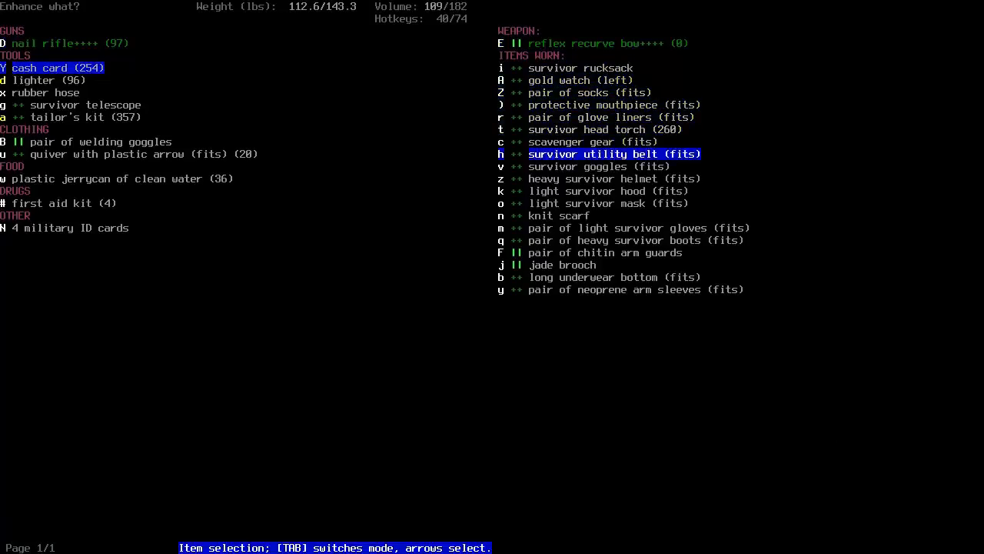
pyautogui.press('down')
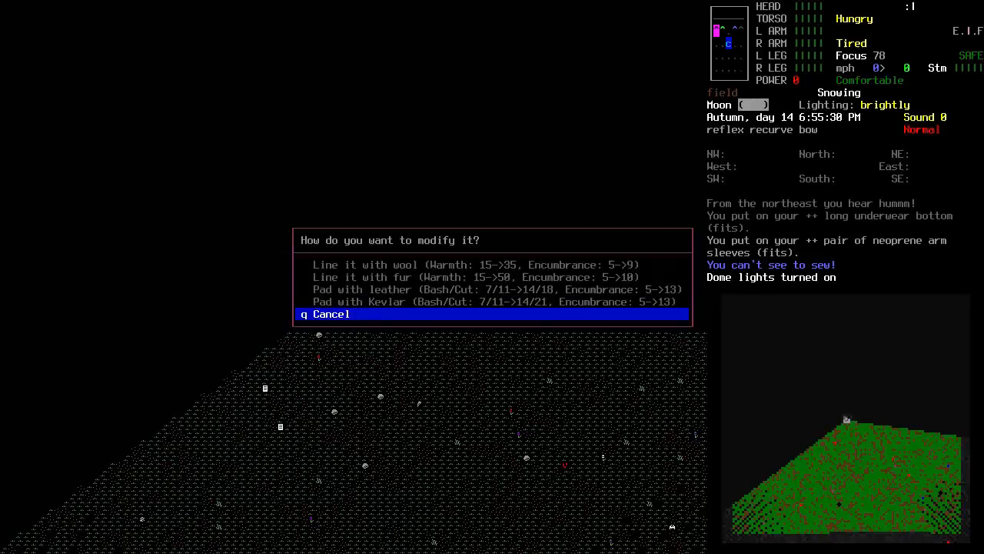
pyautogui.press('q')
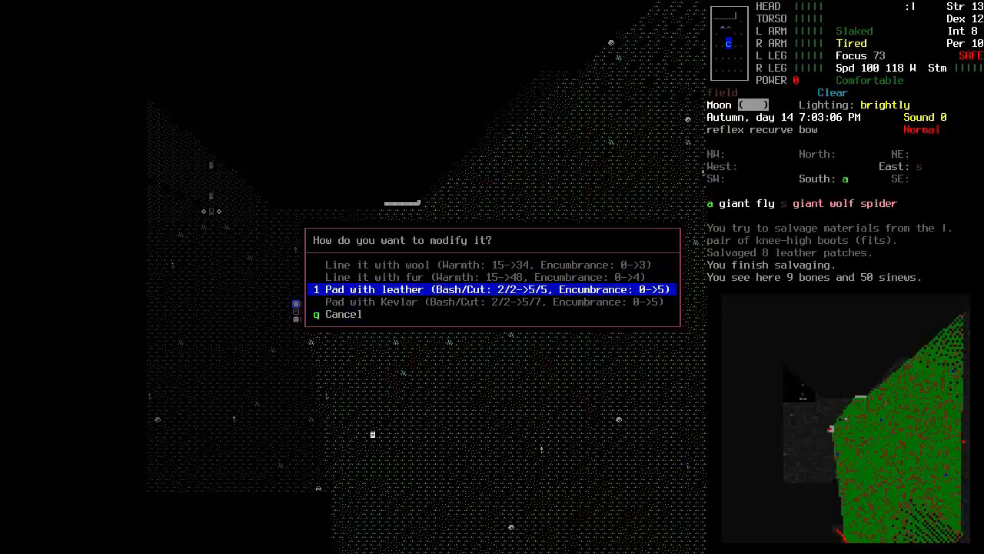
# - Select the Pad with leather option to reinforce the worn gear
pyautogui.press('down')
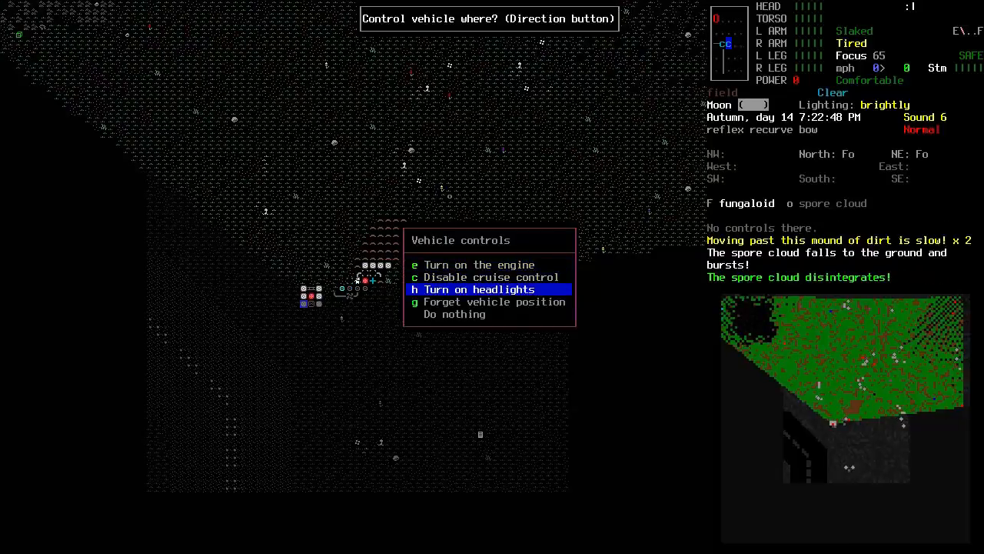
# - Stop tracking the vehicle and inspect the Hatchback's parts
pyautogui.press('g')
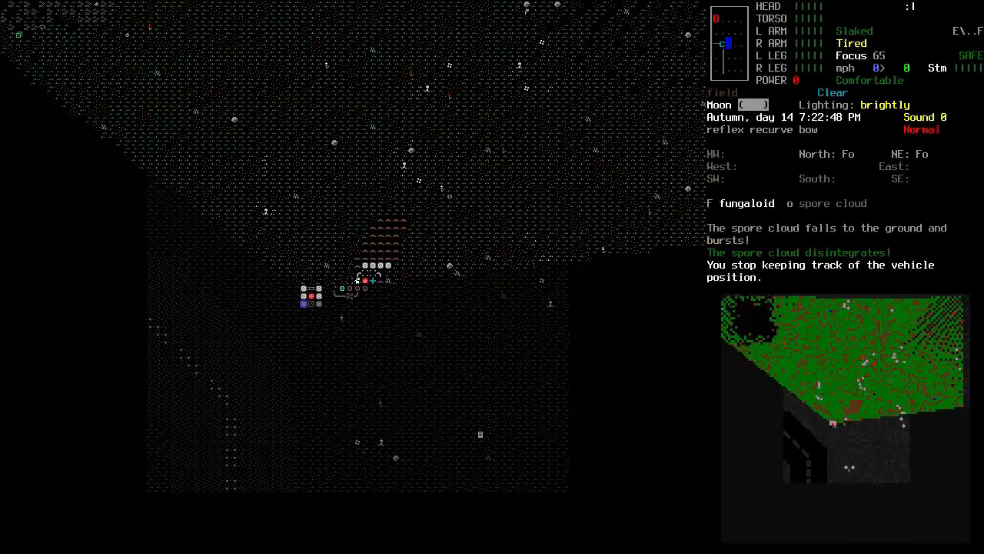
pyautogui.press('up')
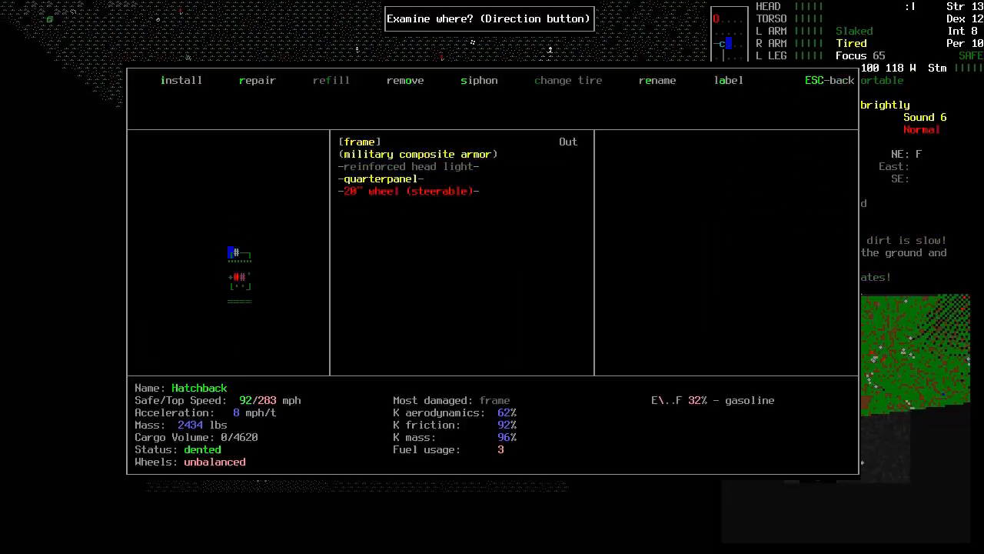
pyautogui.click(405, 80)
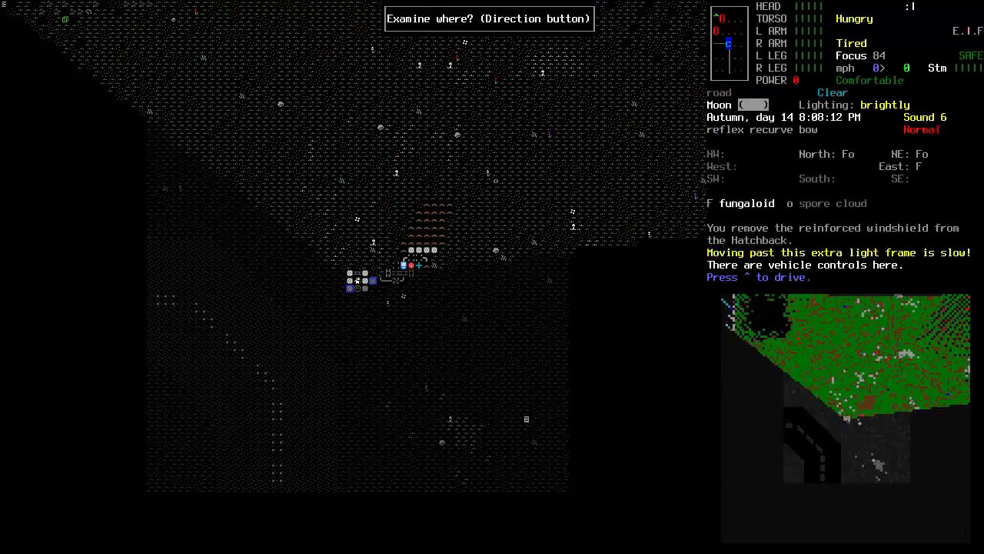
pyautogui.press('^')
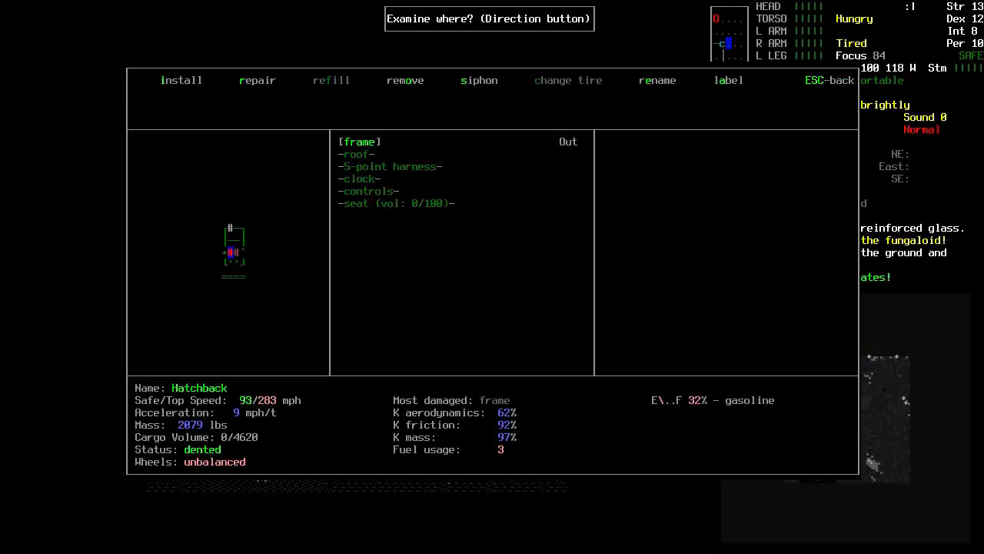
pyautogui.press('Escape')
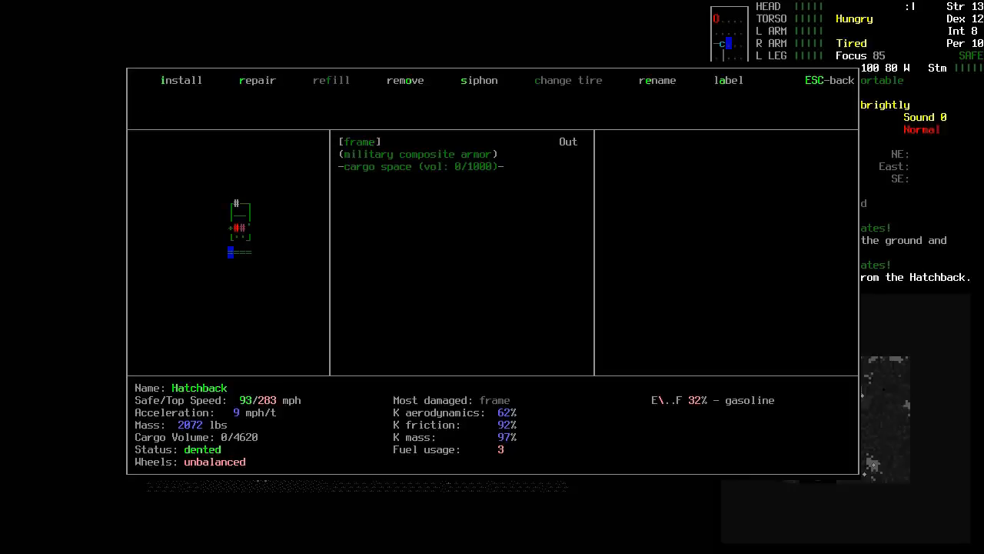
# - Remove the cargo space from a Hatchback section
pyautogui.click(404, 80)
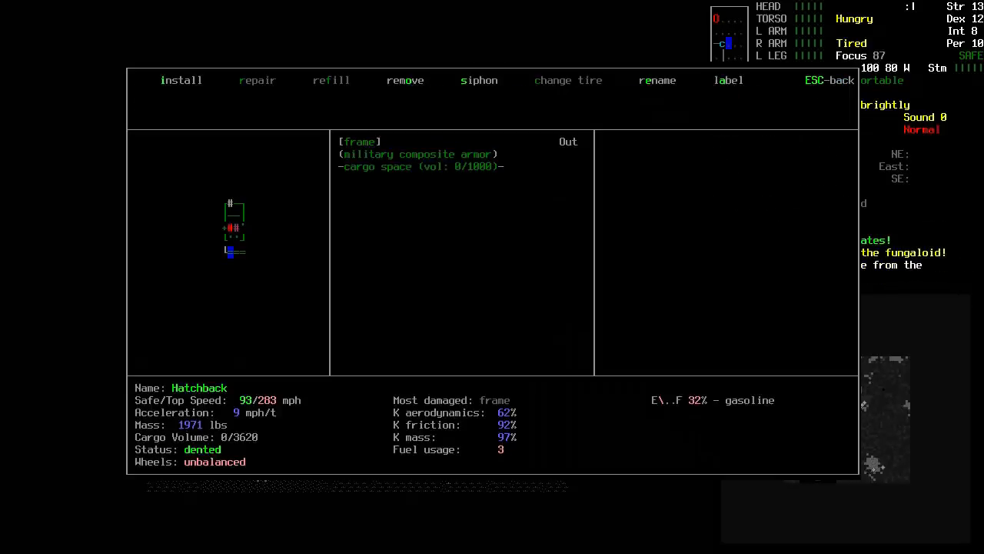
pyautogui.click(405, 80)
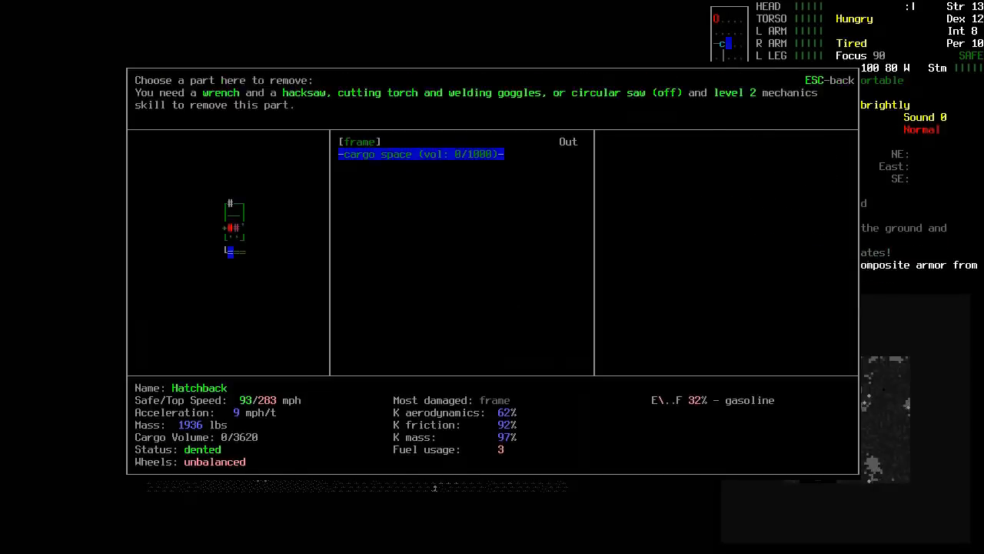
pyautogui.press('ESCAPE')
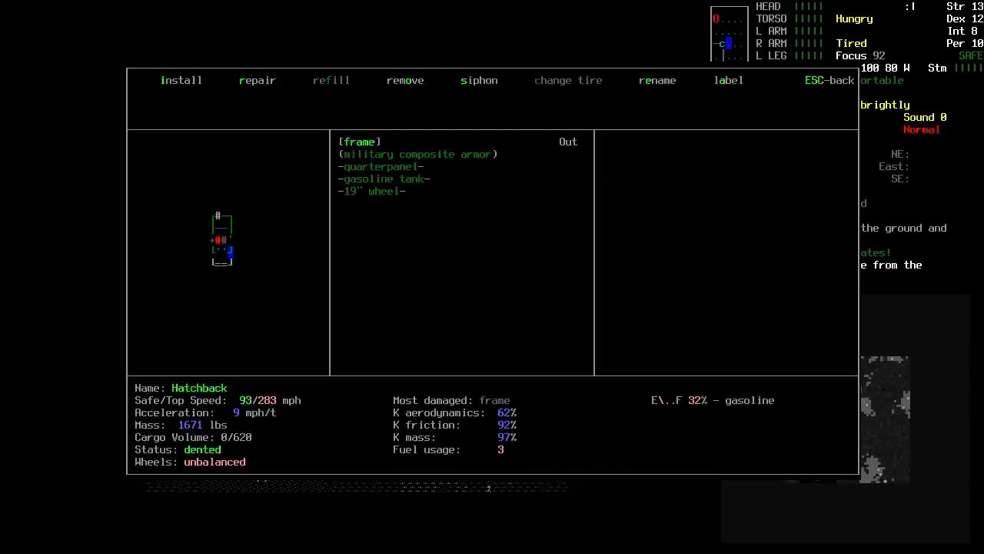
pyautogui.press('Escape')
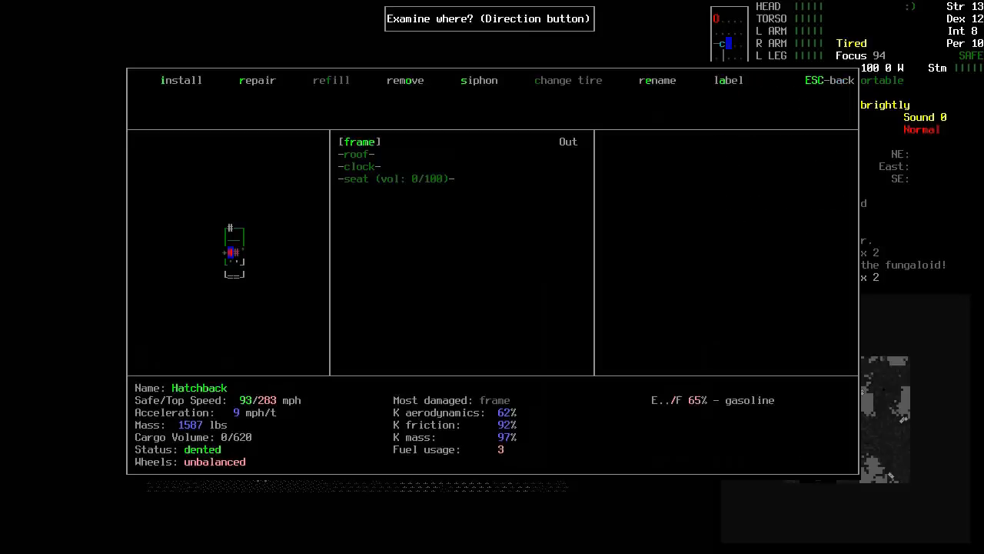
# - Strip the military composite armor and reinforced head light from the front sections
pyautogui.press('Escape')
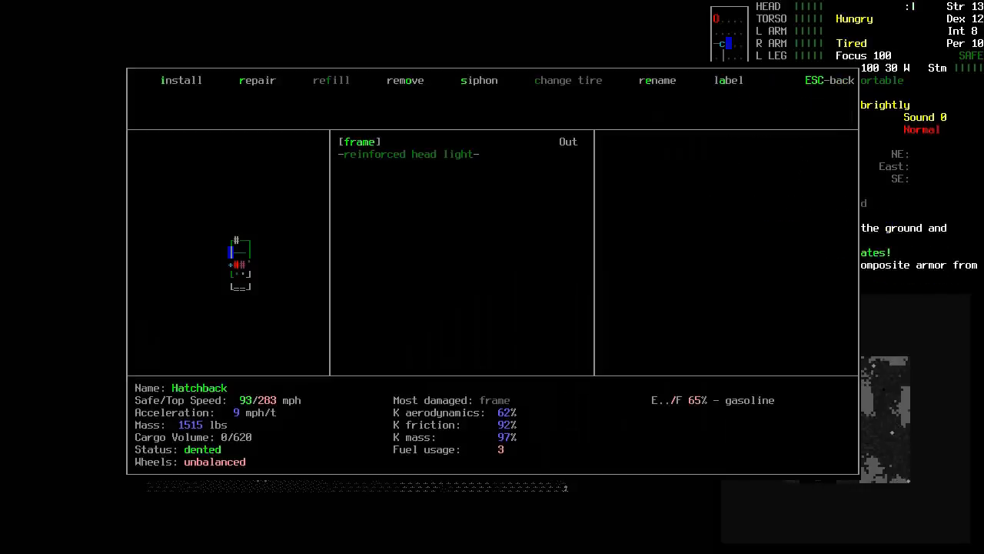
pyautogui.press('Escape')
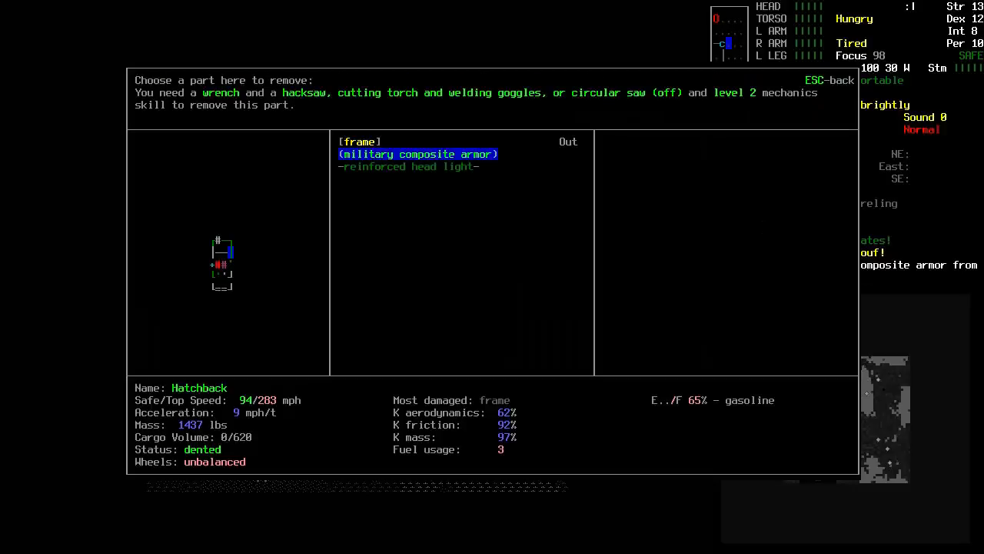
pyautogui.press('down')
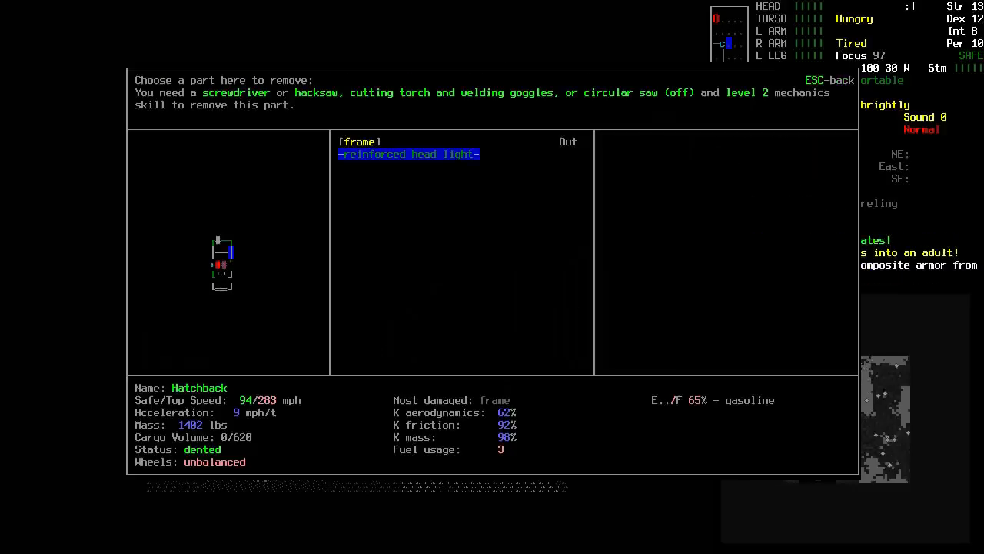
pyautogui.press('Escape')
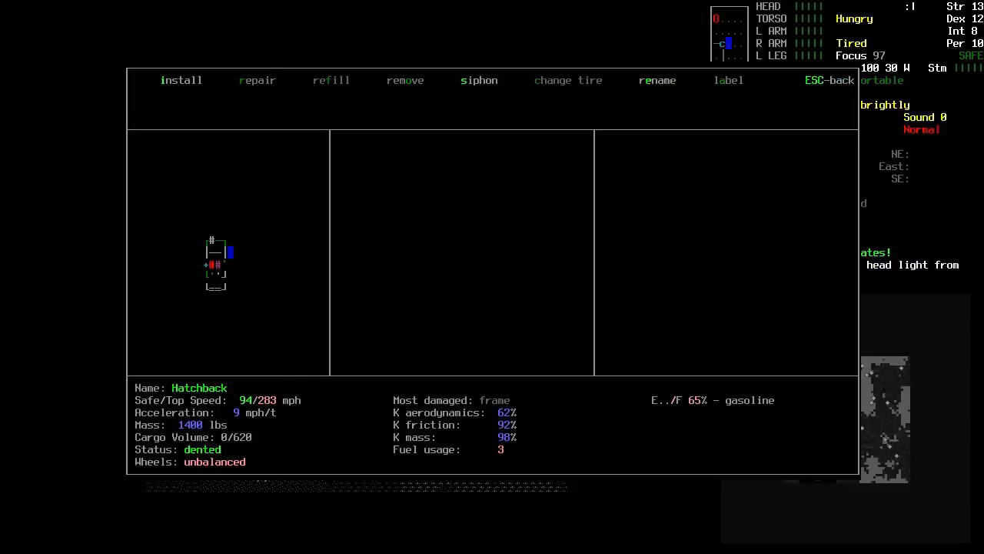
pyautogui.click(405, 80)
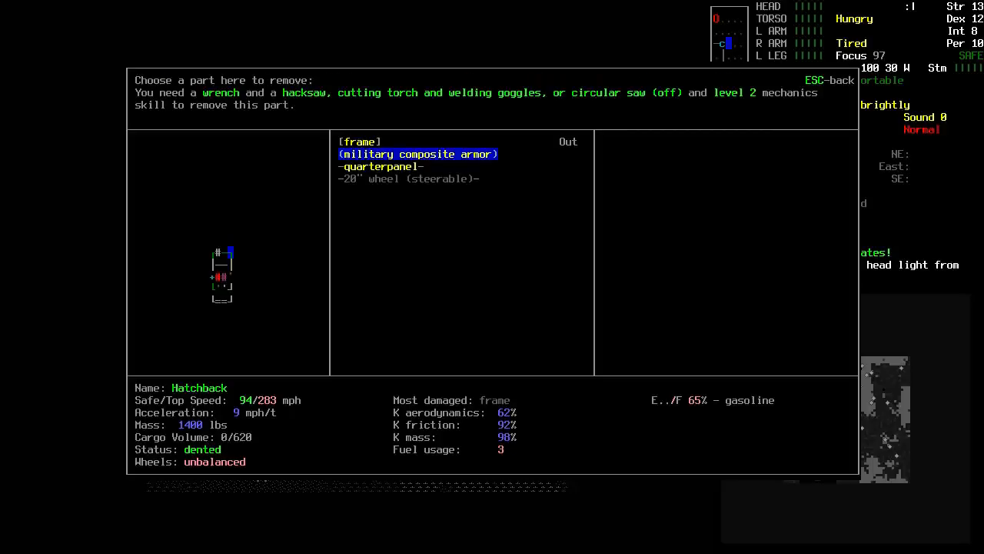
pyautogui.press('Escape')
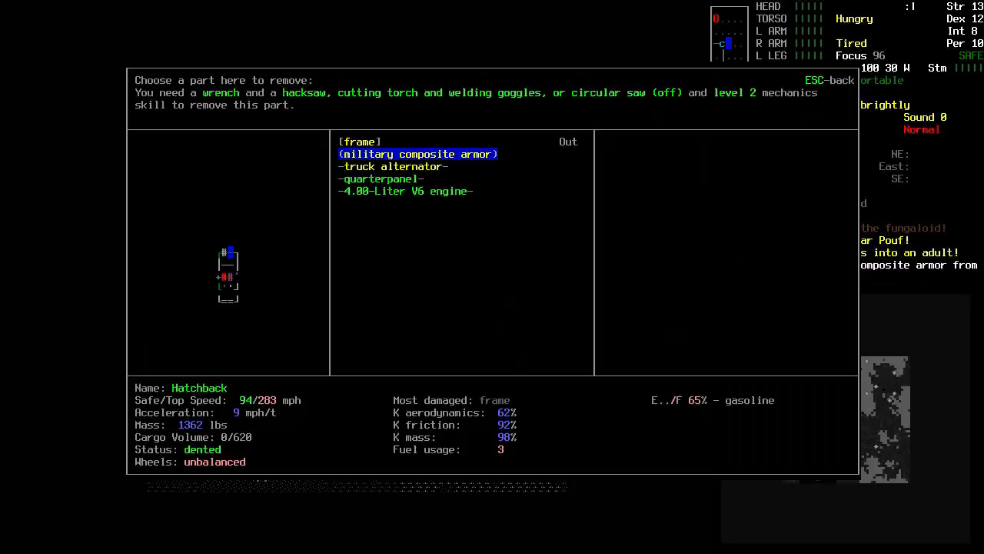
pyautogui.press('Escape')
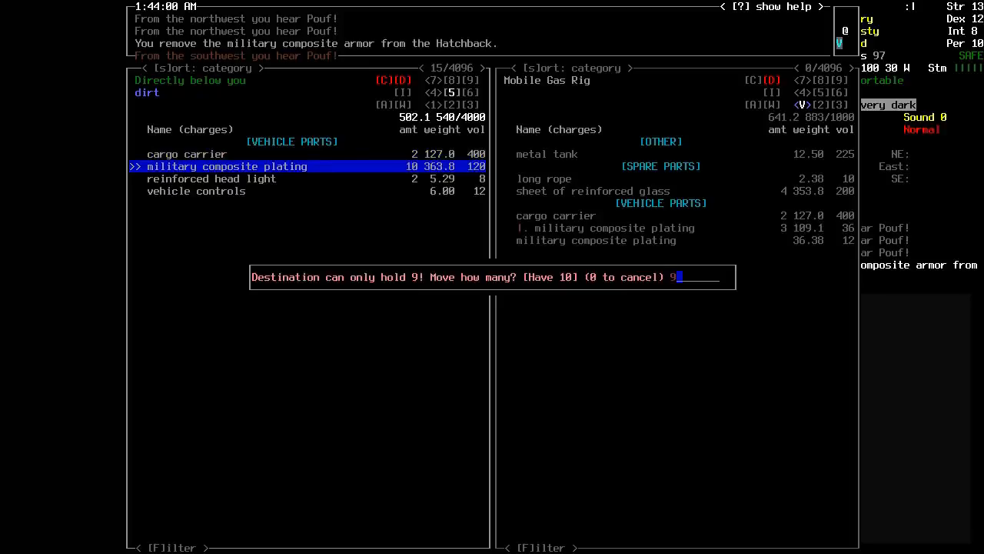
# - Confirm moving 9 military composite plates from the ground into the Mobile Gas Rig
pyautogui.press('Return')
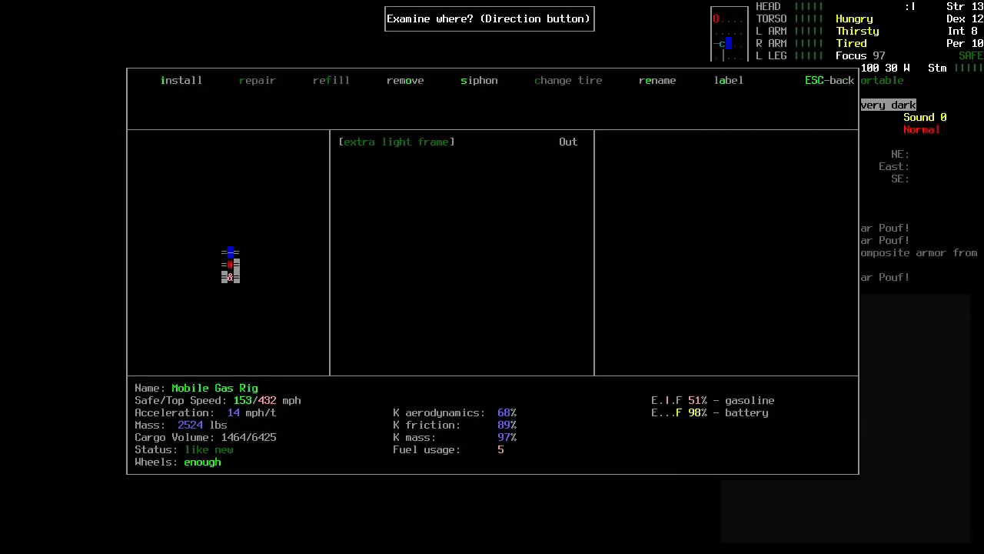
# - Browse a Mobile Gas Rig section's installable parts, back out, and inspect another section
pyautogui.click(181, 80)
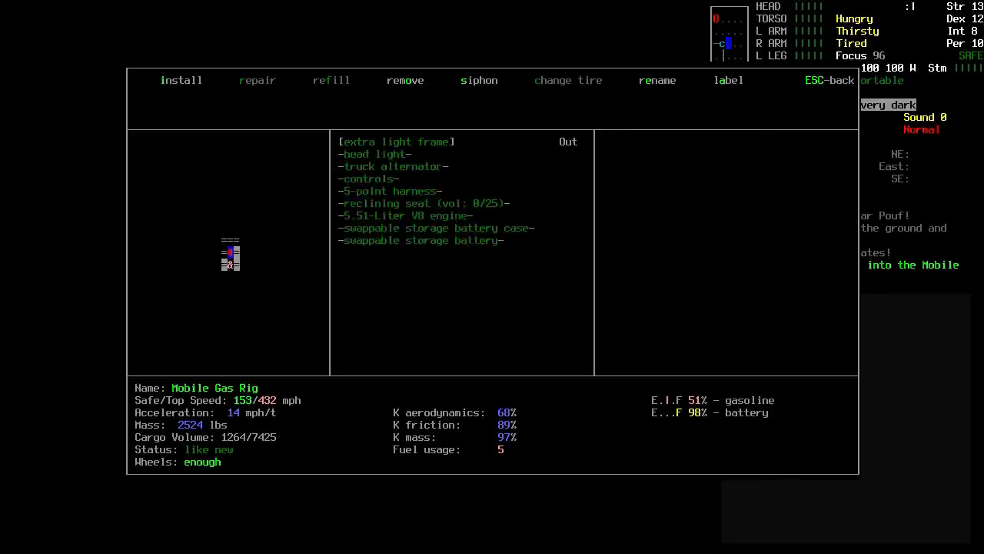
pyautogui.click(181, 80)
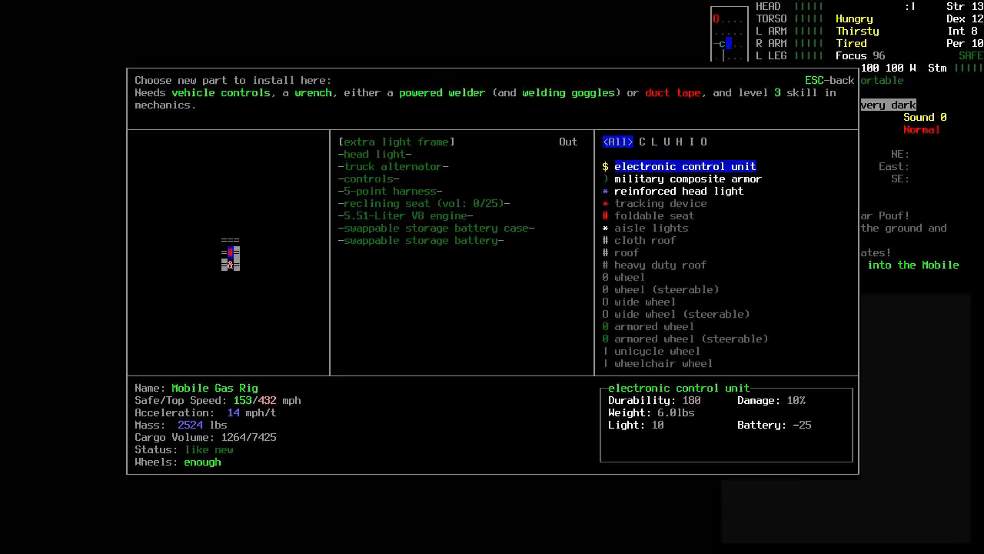
pyautogui.press('Escape')
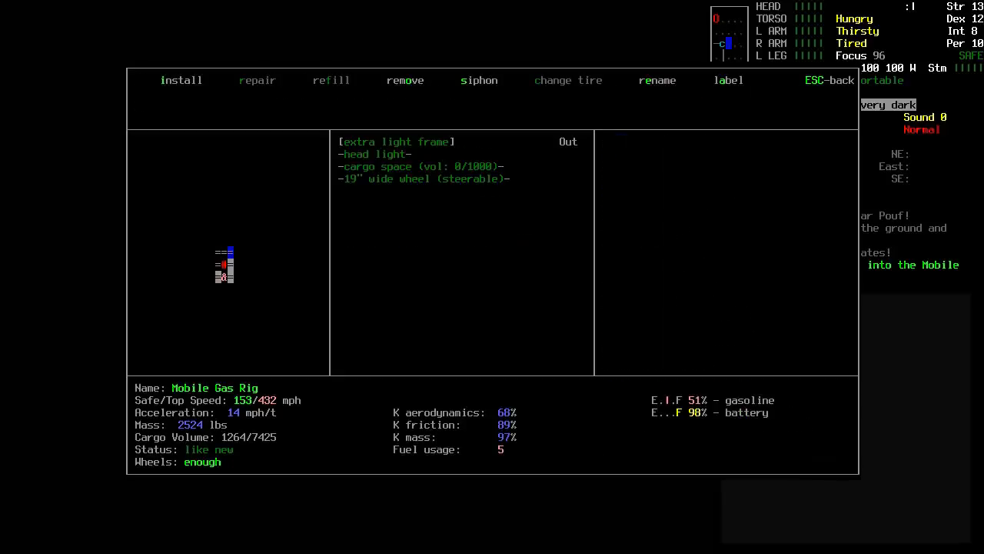
pyautogui.click(181, 80)
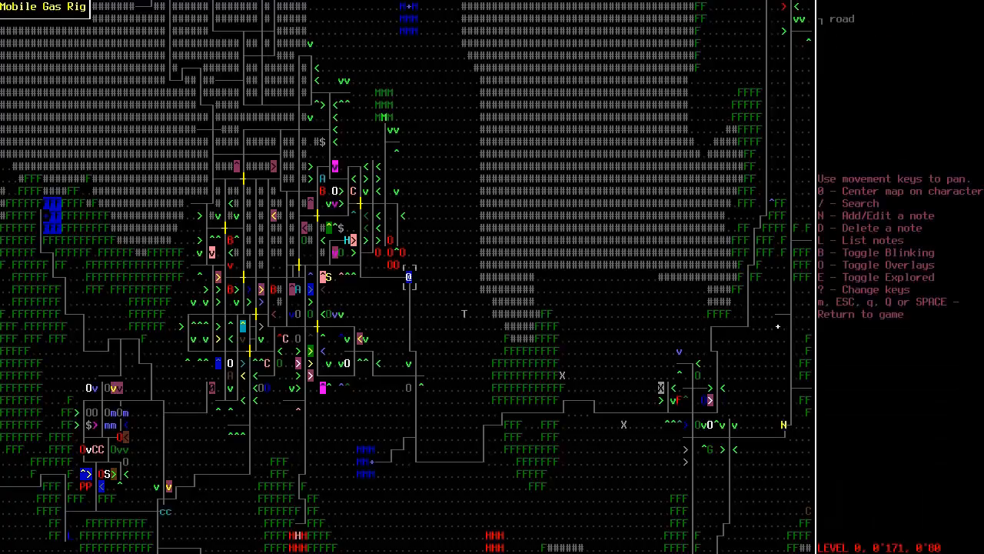
pyautogui.press('Escape')
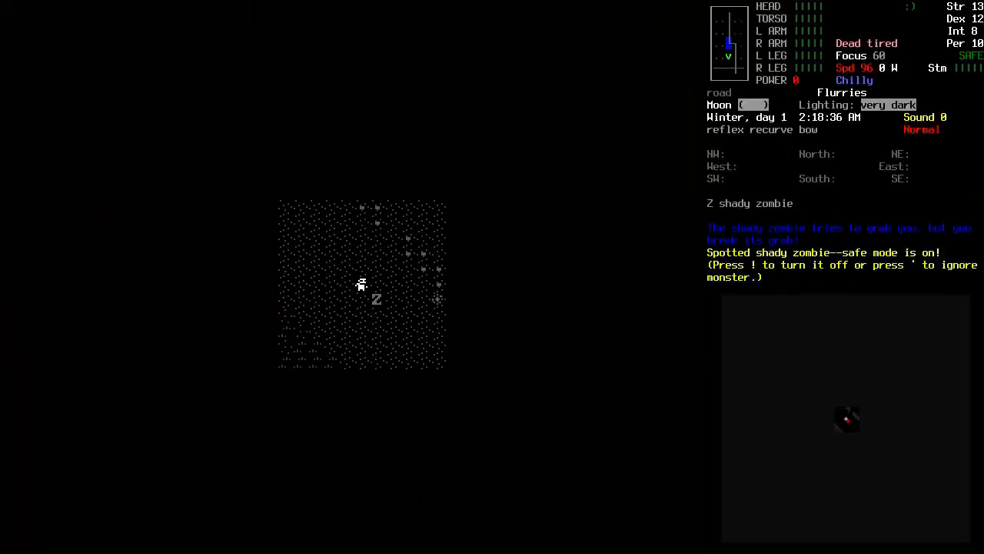
# - Turn off safe mode and wield the arming sword against the shady zombie
pyautogui.press('!')
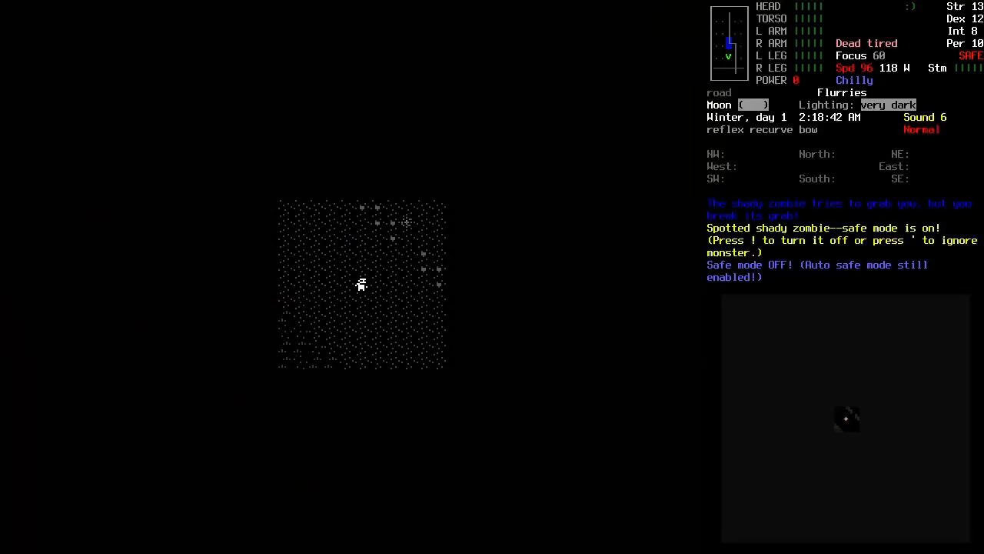
pyautogui.press('w')
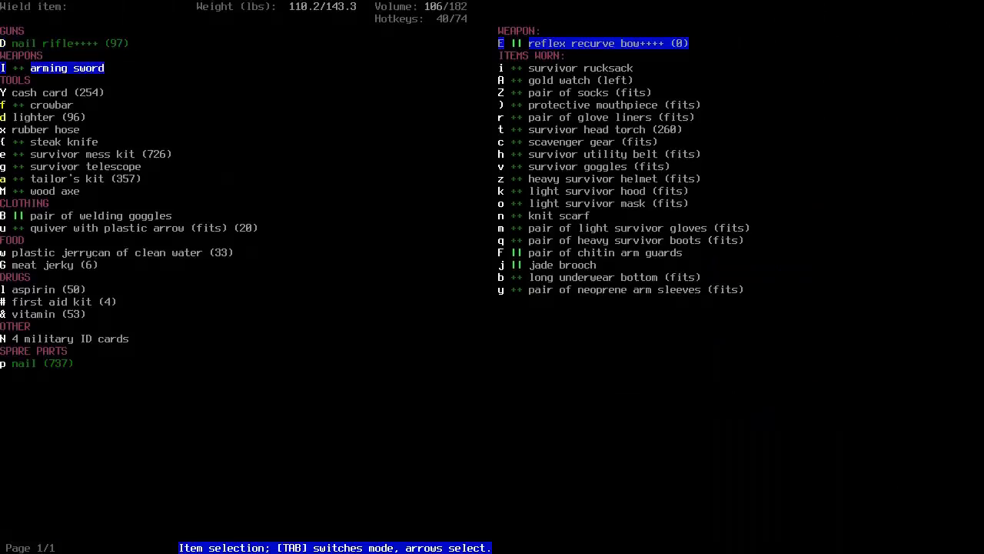
pyautogui.press('Return')
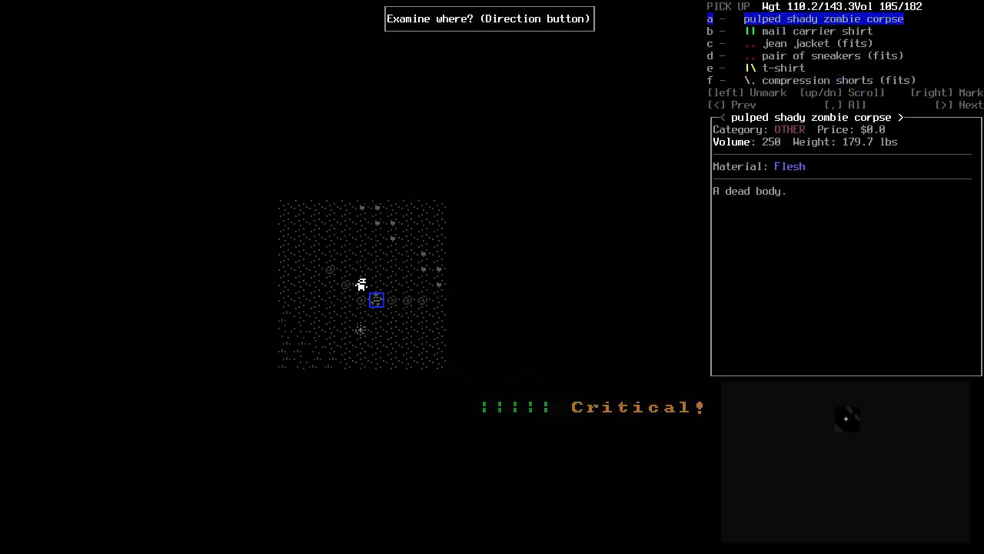
pyautogui.press('Escape')
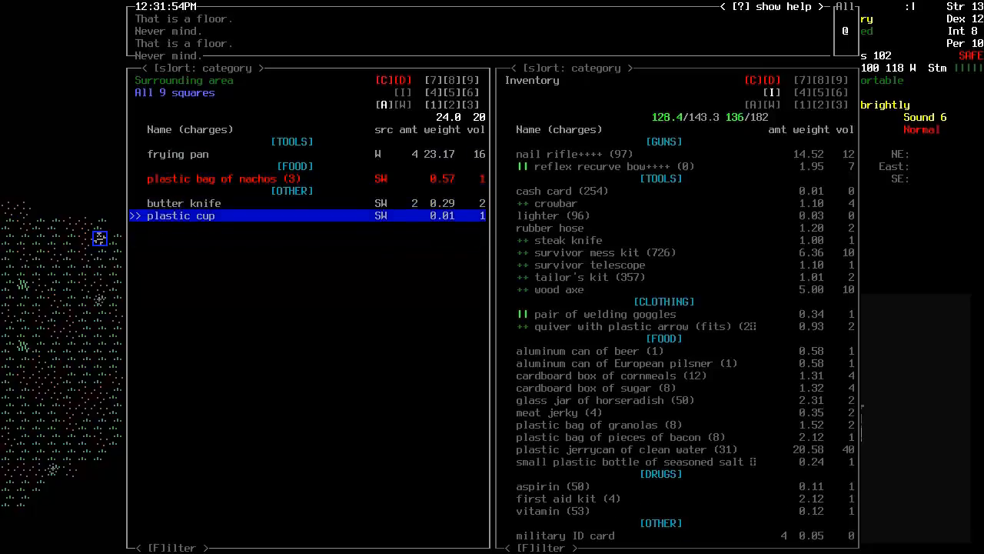
# - Close the nearby items list after taking the 100 batteries
pyautogui.press('Escape')
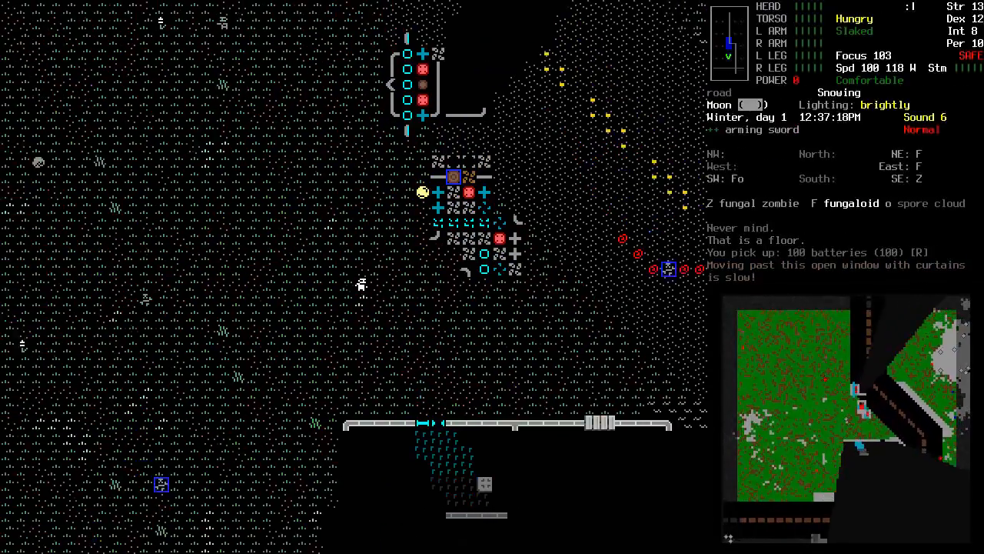
# - Eat the chosen food despite the warning, then view the carried inventory
pyautogui.press('E')
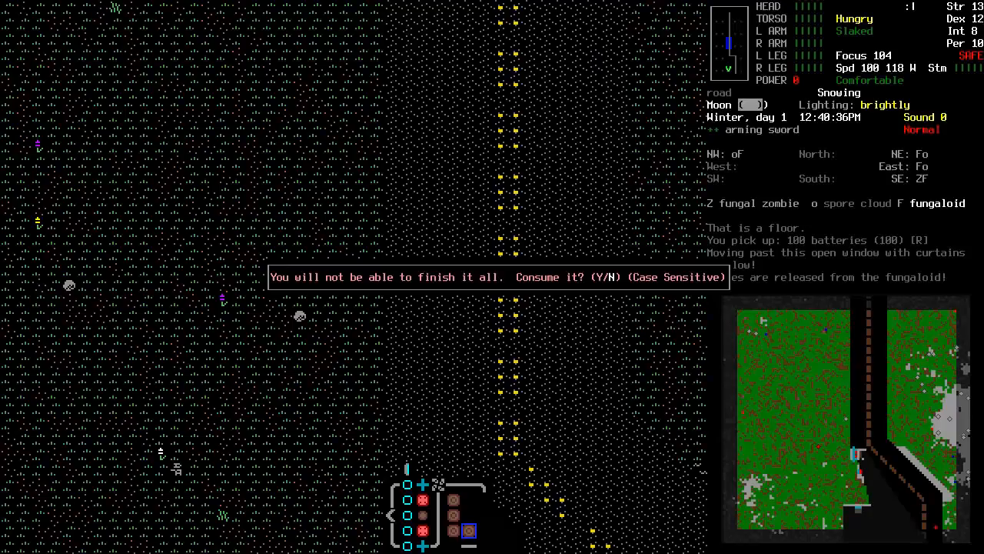
pyautogui.press('y')
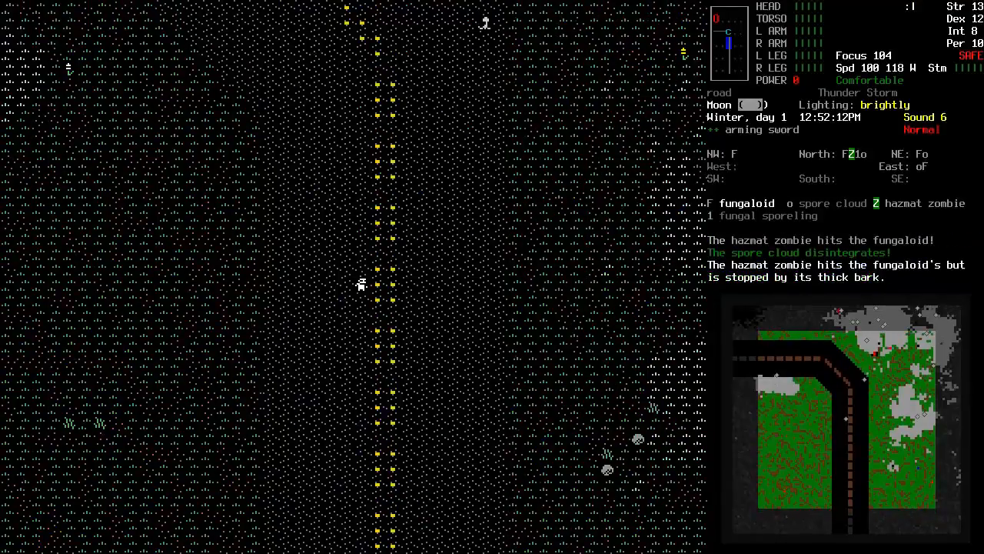
pyautogui.press('tab')
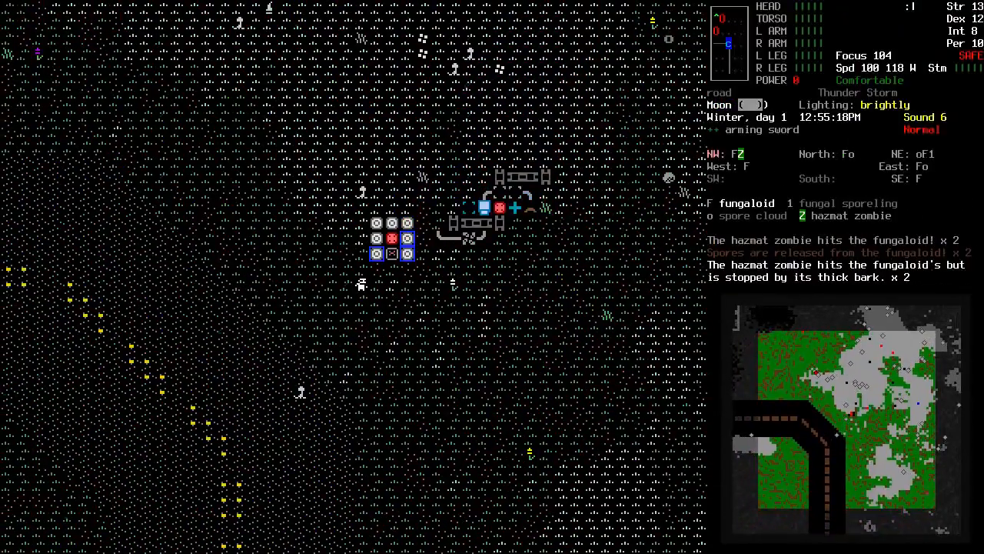
pyautogui.press('i')
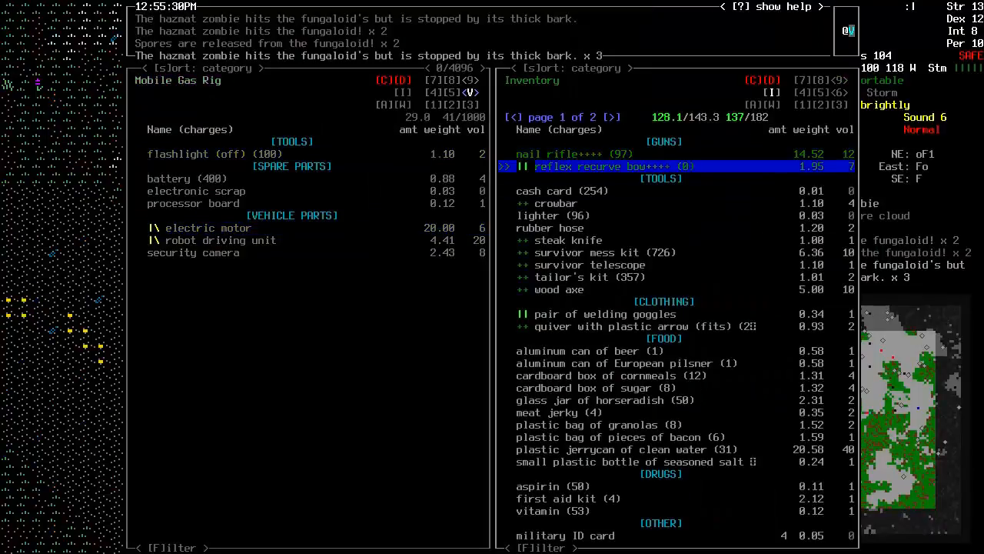
# - Move the cornmeal, sugar and horseradish into the Mobile Gas Rig pane
pyautogui.press('DOWN')
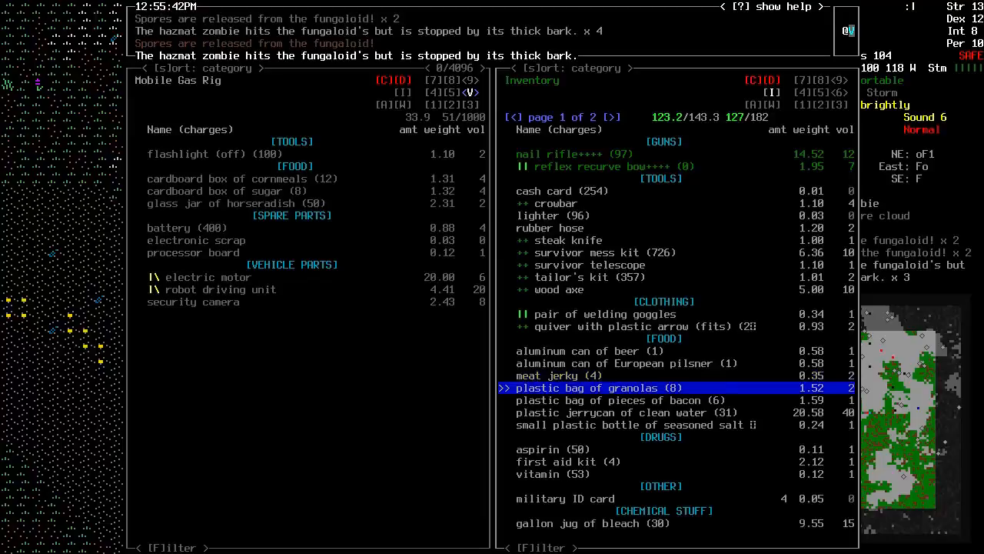
pyautogui.press('DOWN')
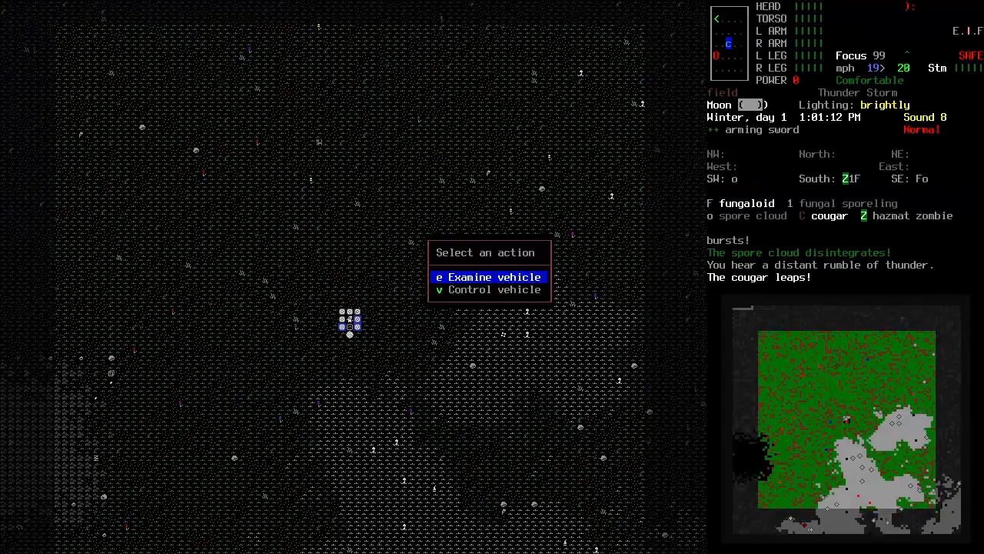
# - Take control of the Mobile Gas Rig and steer it across the fields
pyautogui.press('escape')
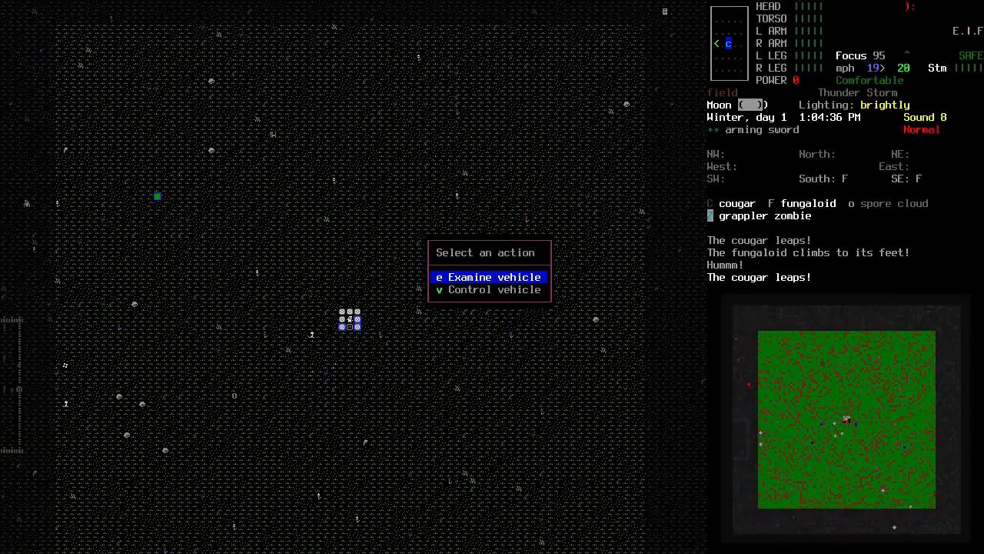
pyautogui.click(488, 276)
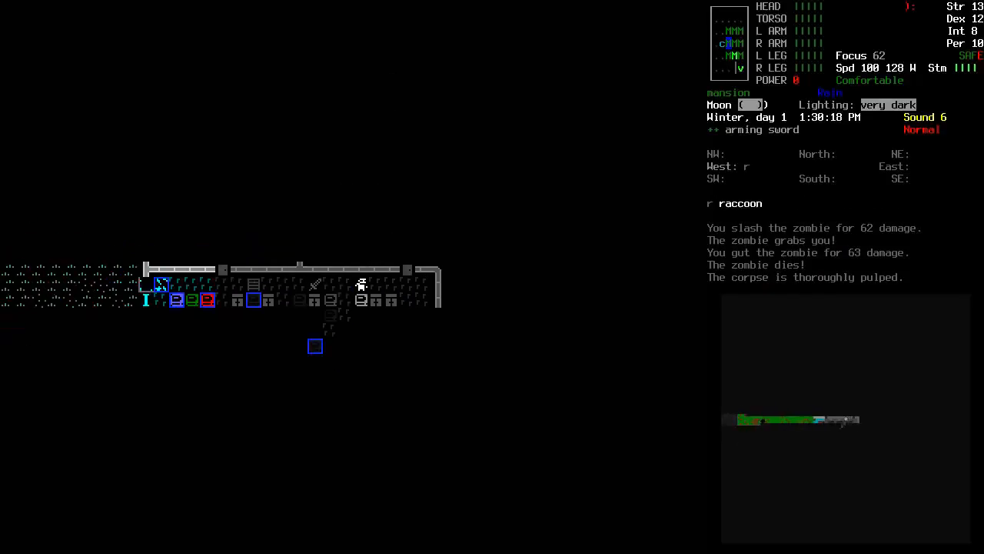
# - Examine the display rack in the mansion to get the broadsword
pyautogui.press('e')
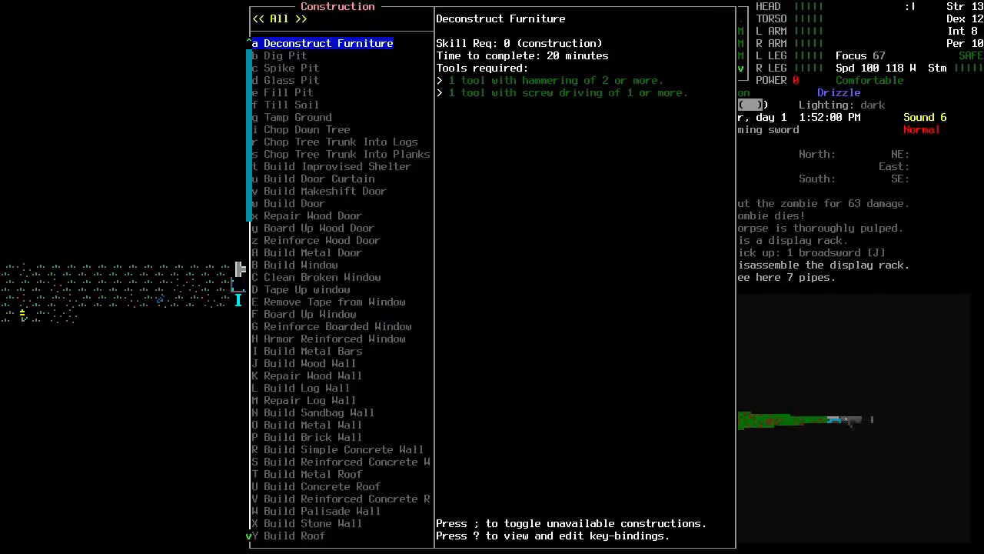
# - Close the construction list and examine the pulped zombie corpse beside chips, sandals, compression top and sundress
pyautogui.press('Escape')
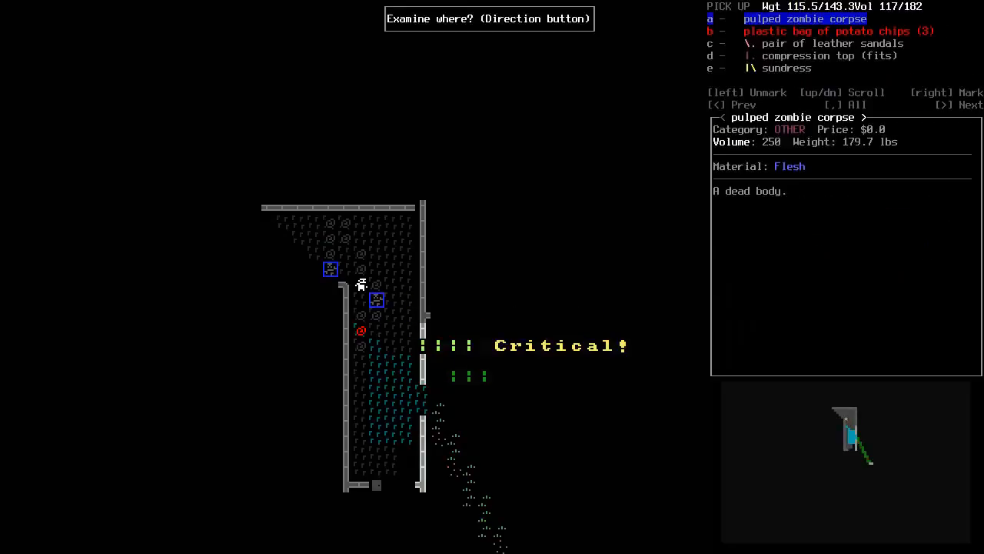
# - Kill the corridor zombie to the south, then wield the broadsword and confirm it in inventory
pyautogui.press('Escape')
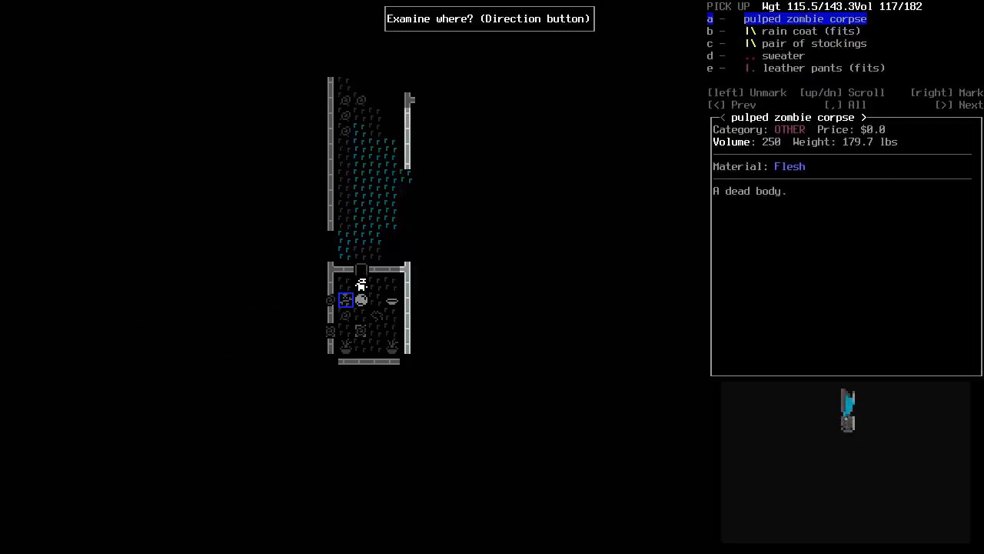
pyautogui.press('Escape')
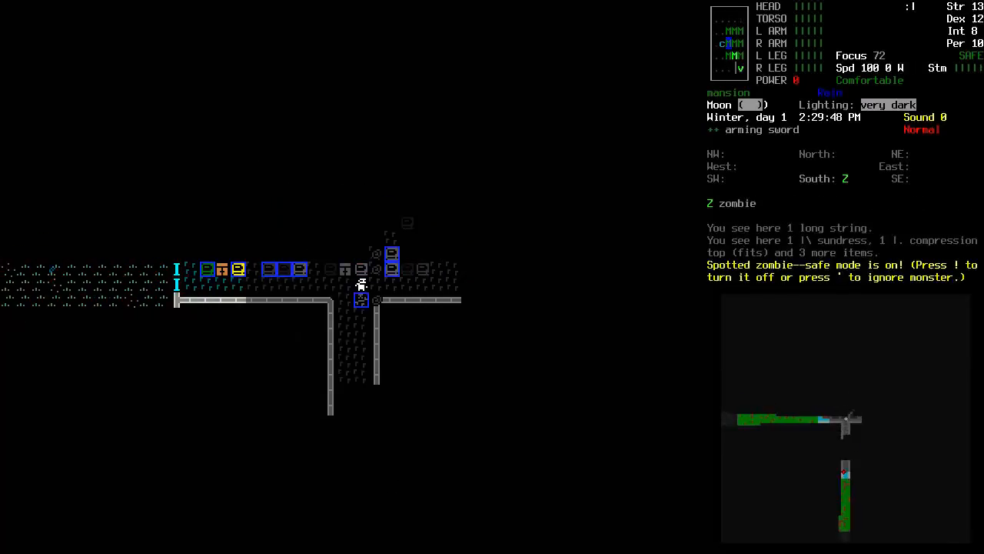
pyautogui.press('!')
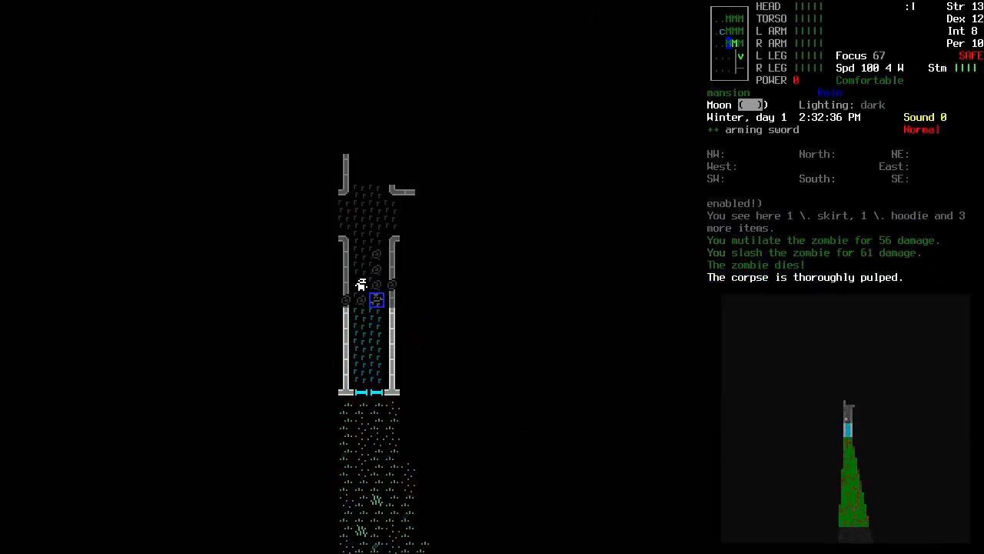
pyautogui.press('w')
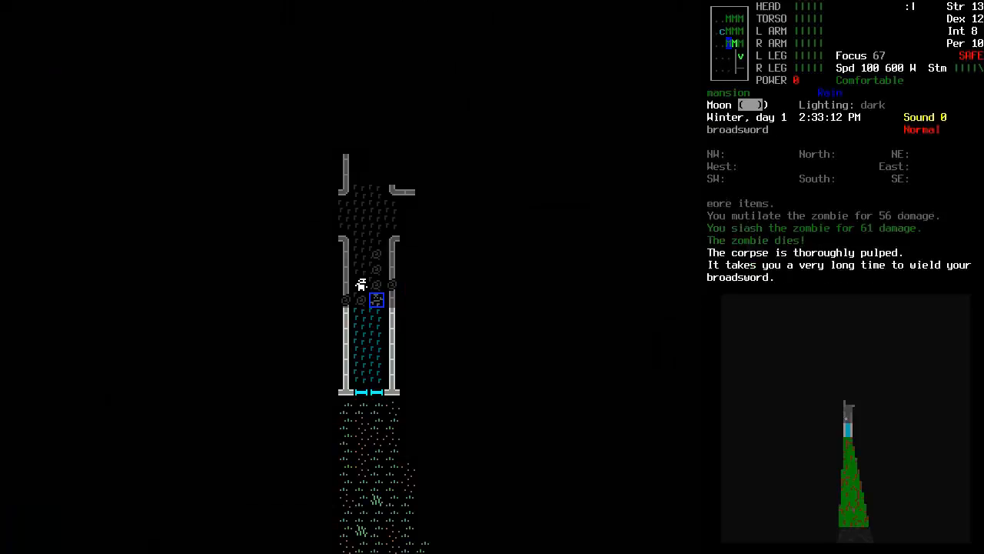
pyautogui.press('i')
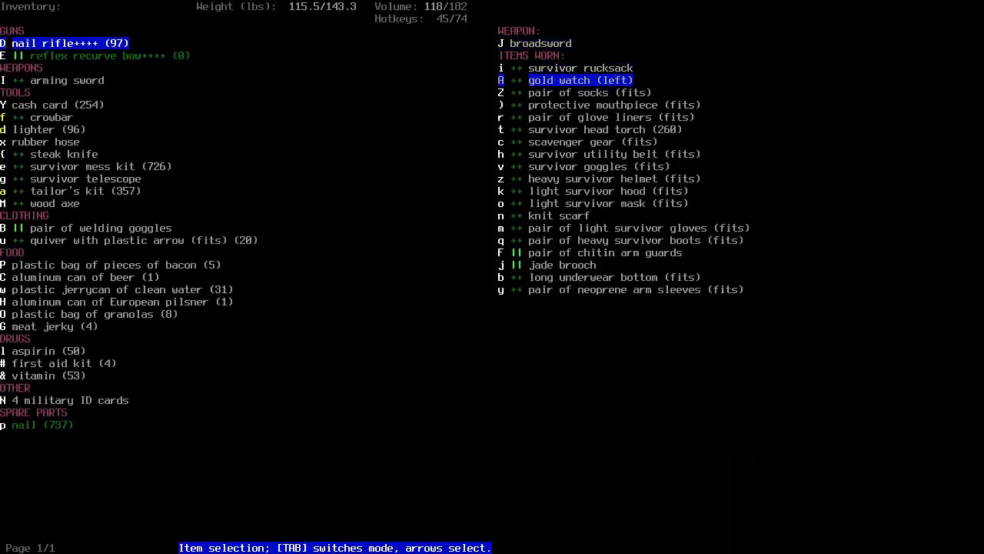
pyautogui.click(53, 80)
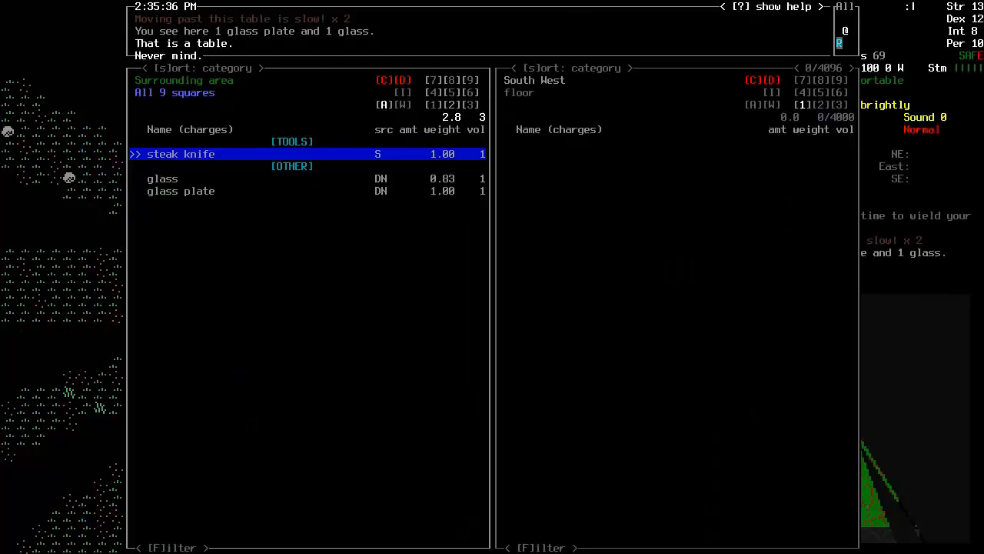
# - Check the mansion loot piles, including bifocal glasses, a survivor's note and Principia Discordia
pyautogui.press('Escape')
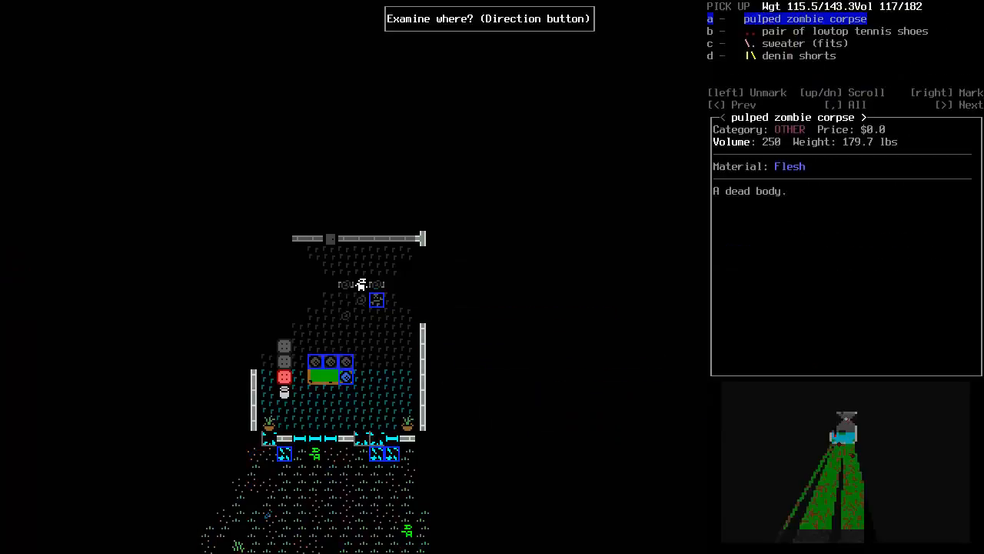
pyautogui.press('escape')
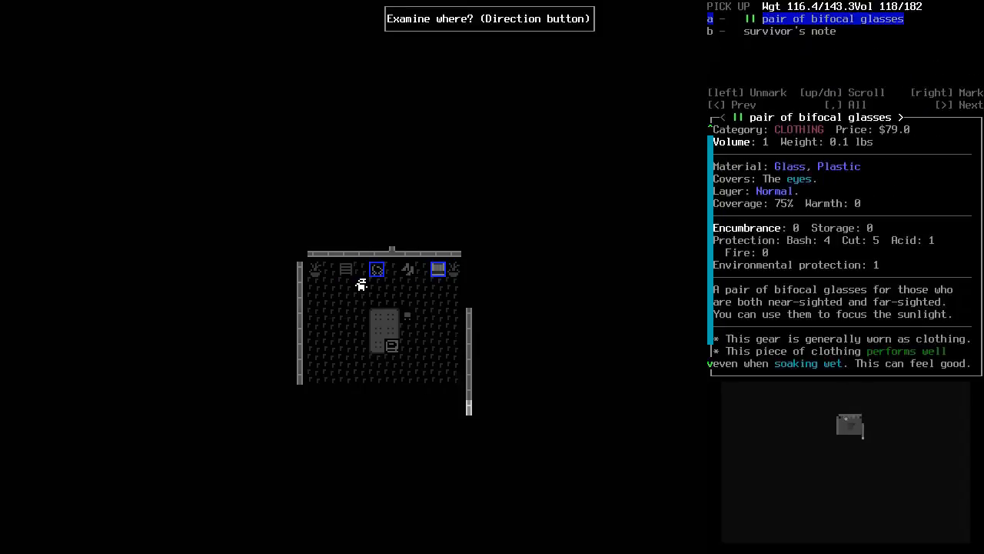
pyautogui.press('DOWN')
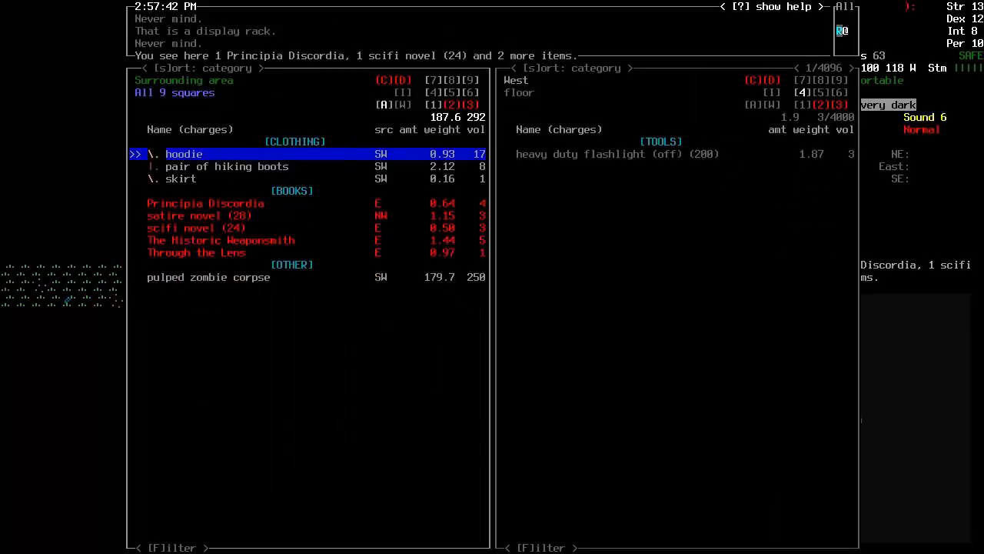
# - Move the surrounding book stacks, such as The Kojiki, onto the west floor pile
pyautogui.press('Escape')
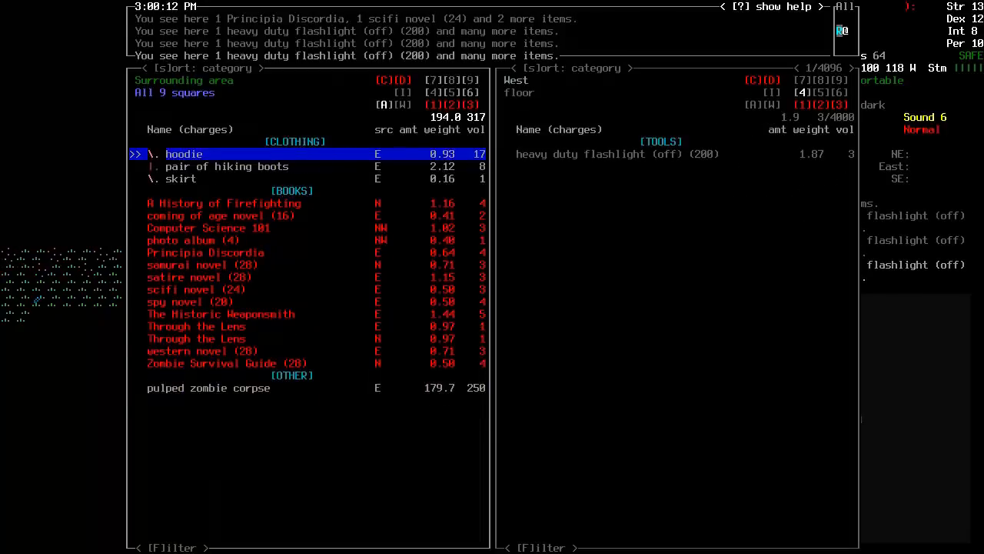
pyautogui.press('Escape')
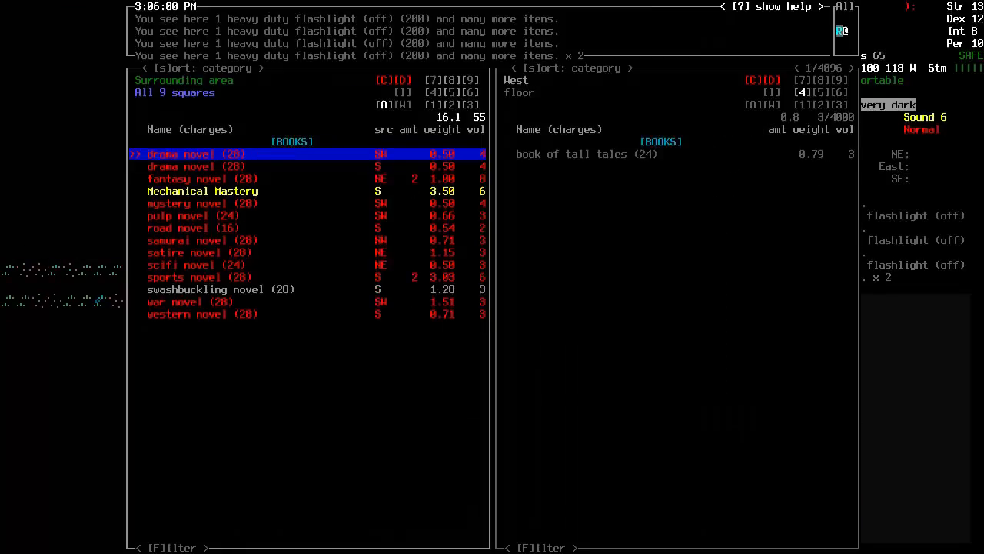
pyautogui.press('Escape')
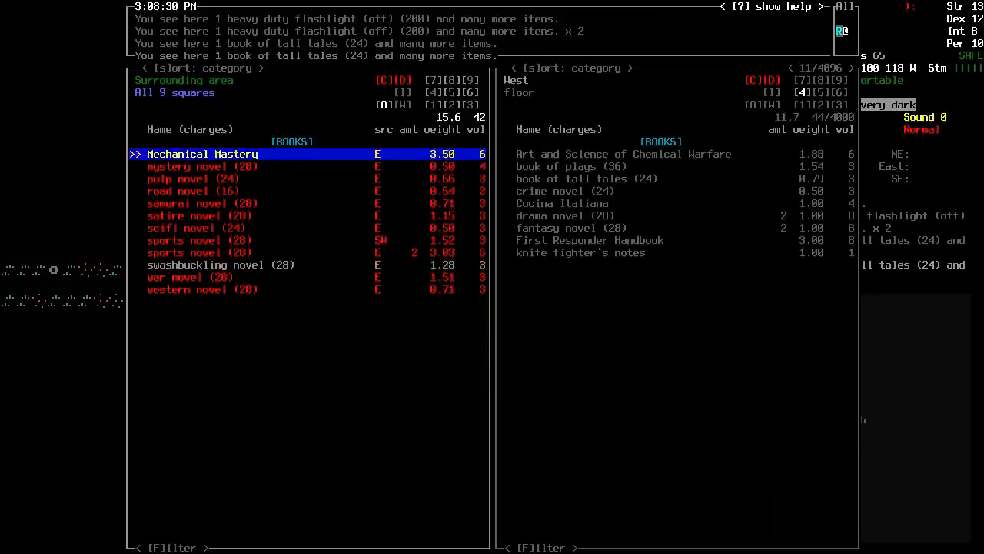
pyautogui.press('Escape')
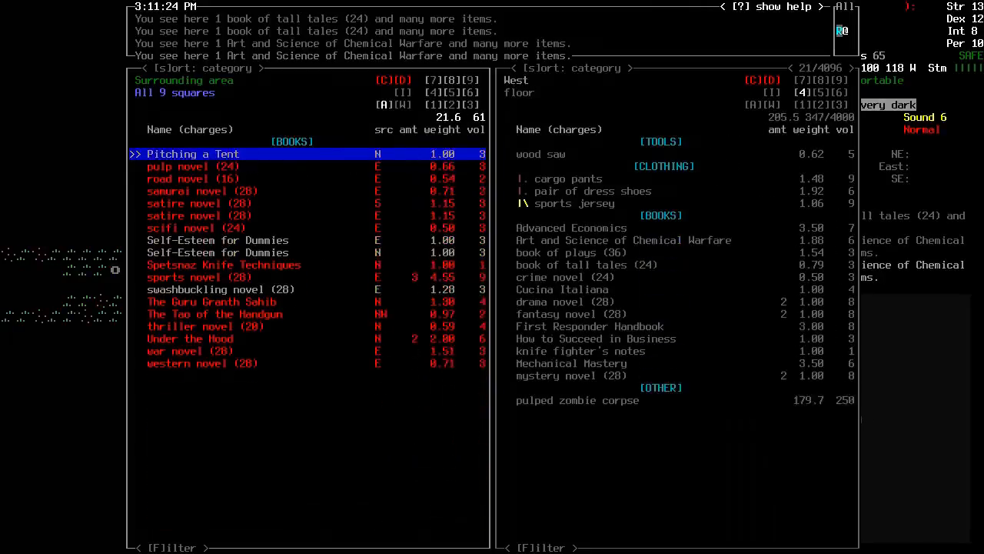
pyautogui.press('Escape')
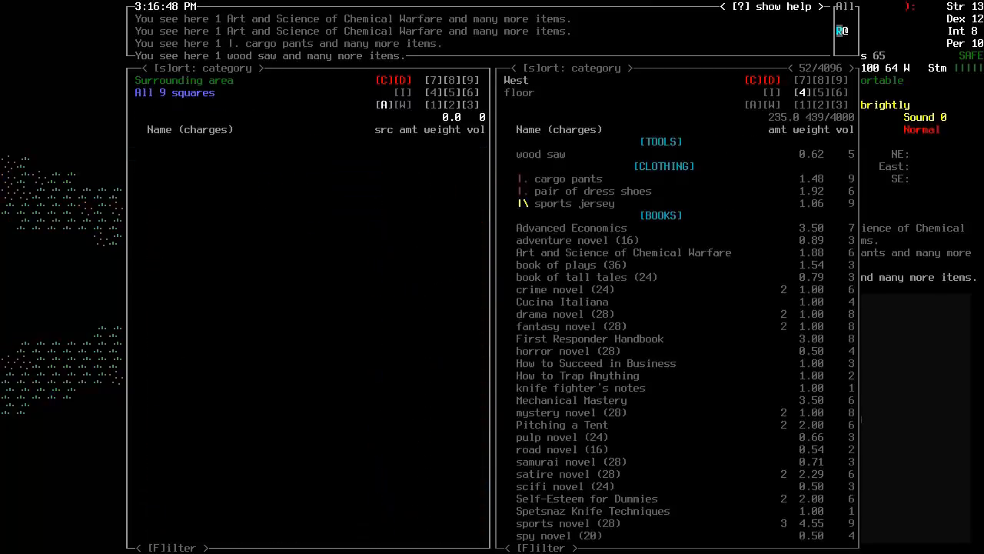
pyautogui.press('Escape')
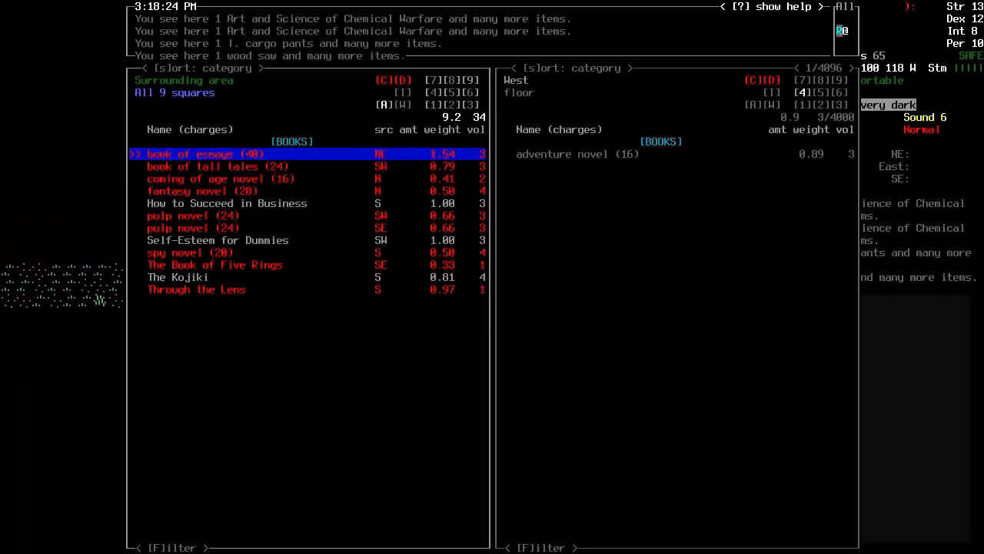
# - Transfer the newly reachable books, including 101 Crafts for Beginners, to the west square
pyautogui.press('Escape')
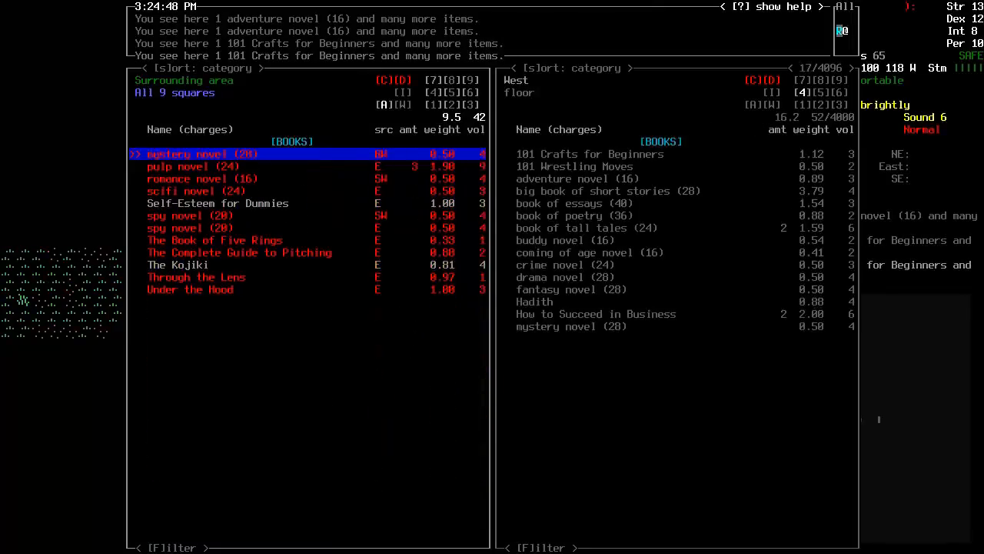
pyautogui.press('Escape')
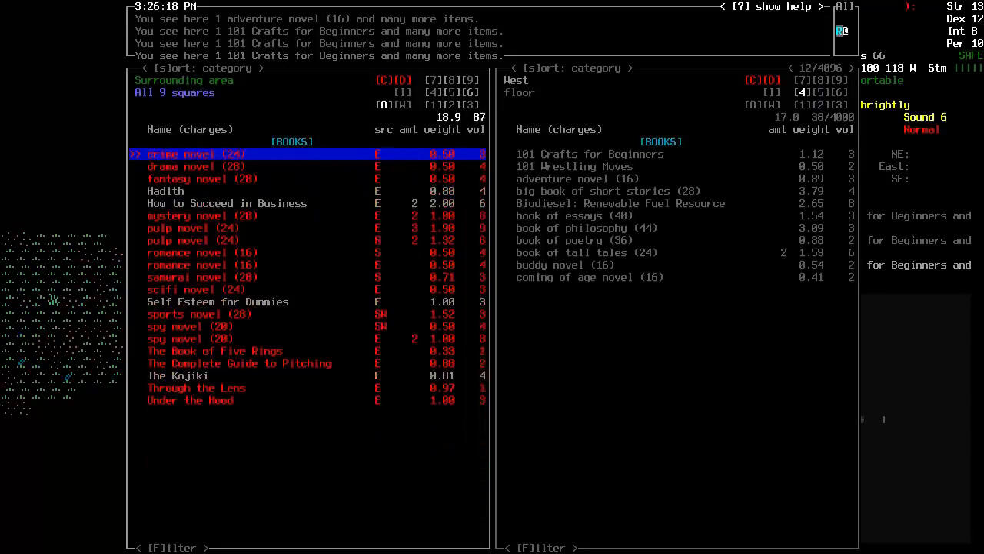
pyautogui.press('Escape')
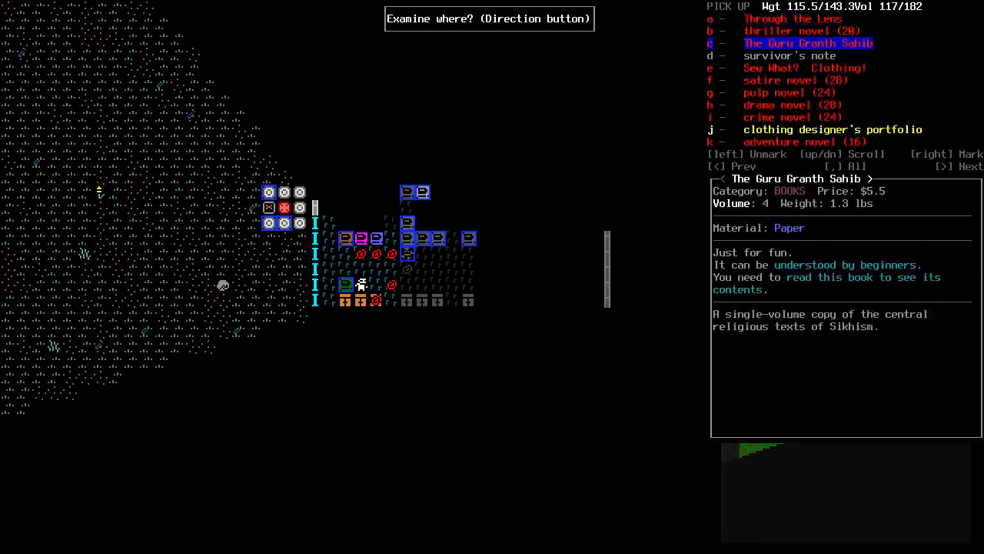
# - Pick an adjacent book pile and view The Guru Granth Sahib's description
pyautogui.press('down')
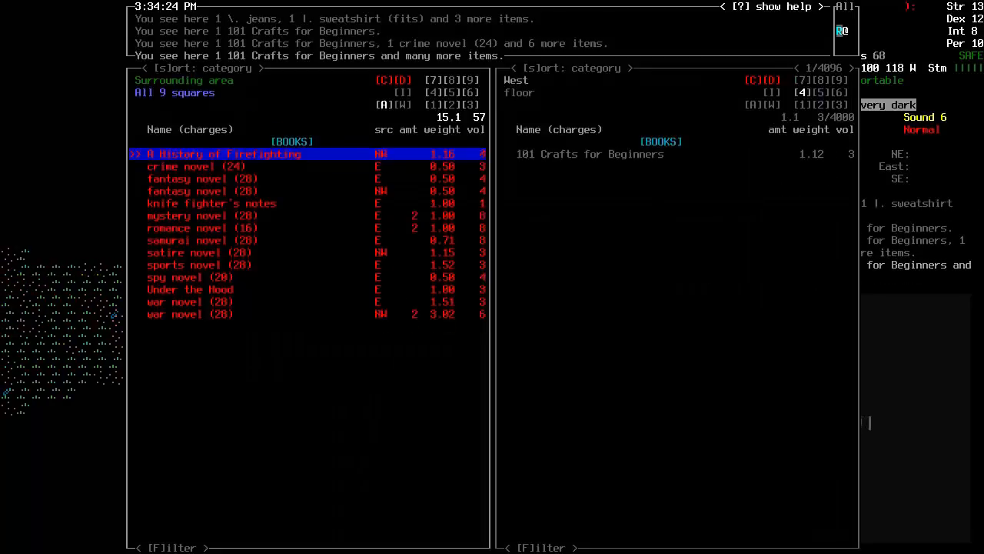
# - Move the remaining nearby books, like Advanced Economics, onto the west tile, leaving one crime novel
pyautogui.press('escape')
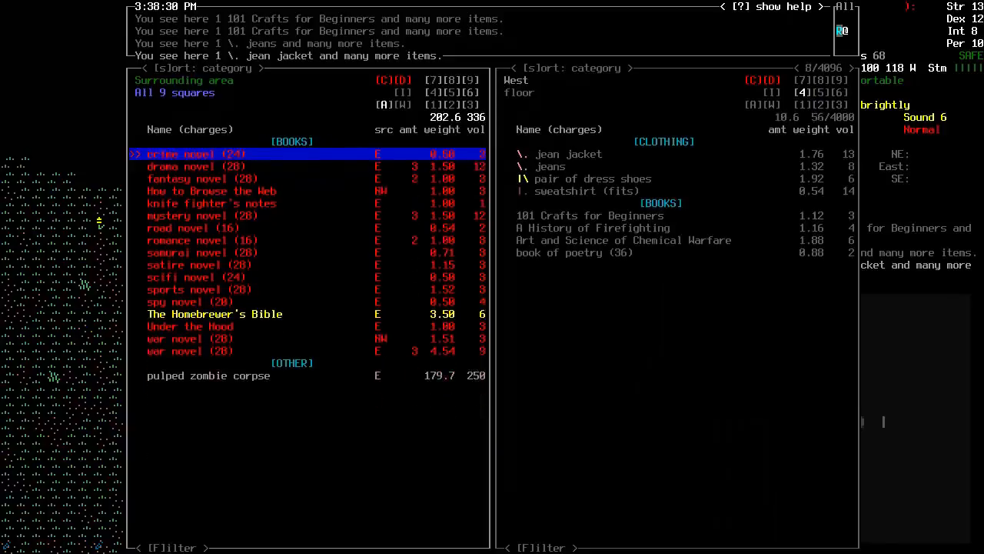
pyautogui.press('Escape')
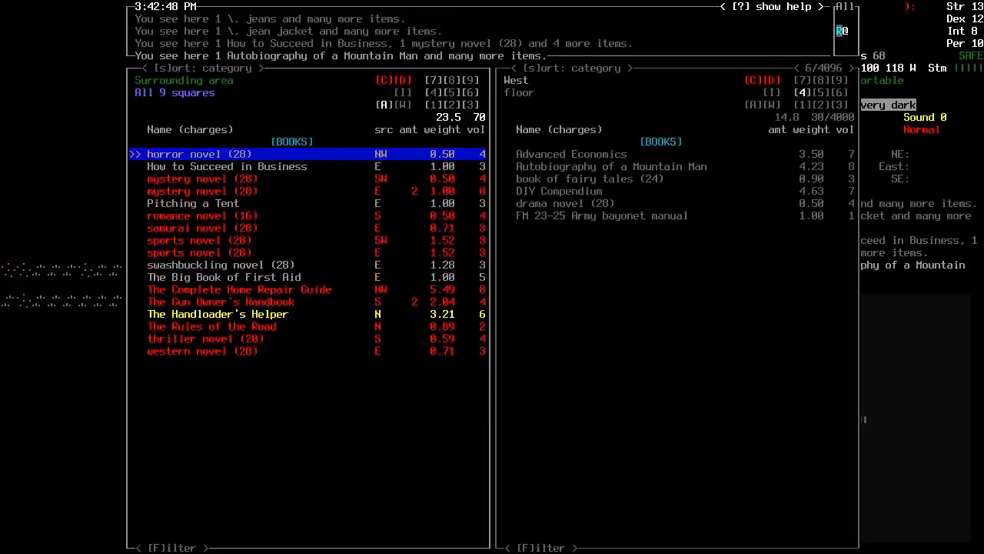
pyautogui.press('Escape')
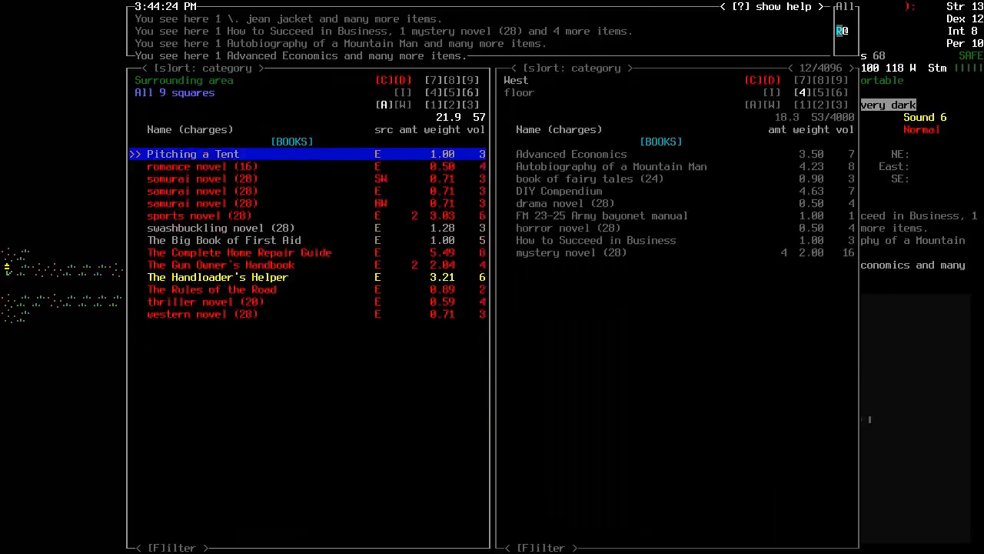
pyautogui.press('Escape')
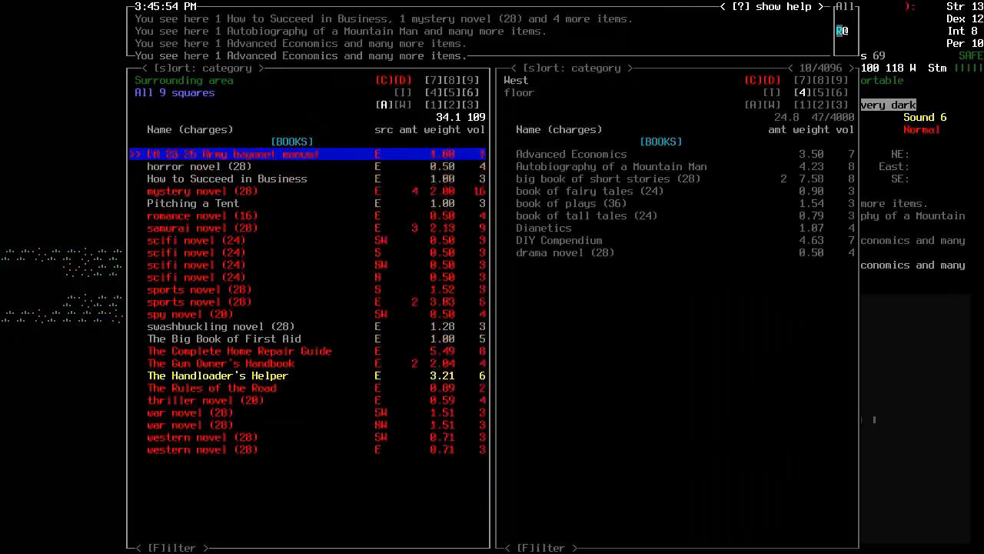
pyautogui.press('Escape')
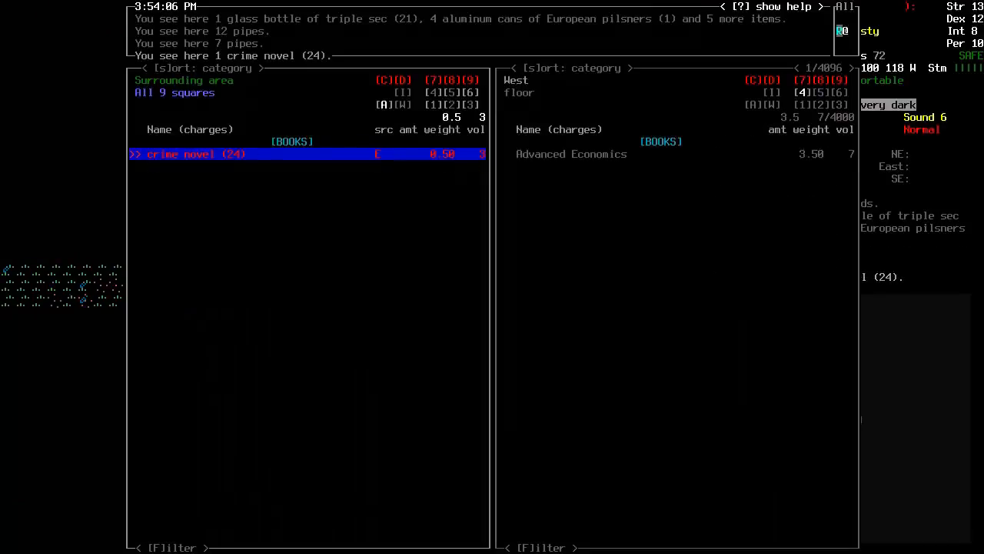
# - Pair the Mobile Gas Rig cargo pane with the south-east floor loot pile
pyautogui.press('Escape')
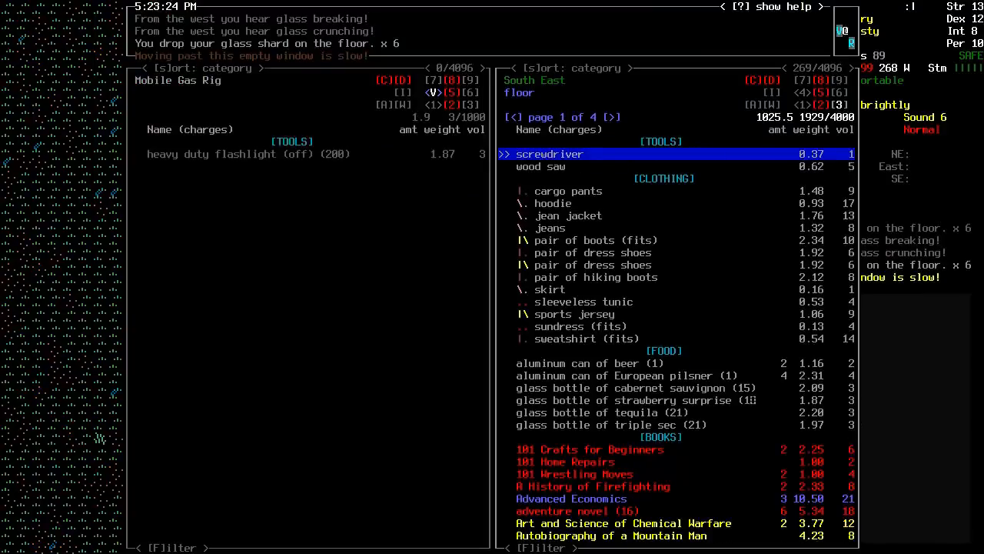
# - Load the canned beer, bottled liquors and over a dozen books into the Mobile Gas Rig
pyautogui.press('Down')
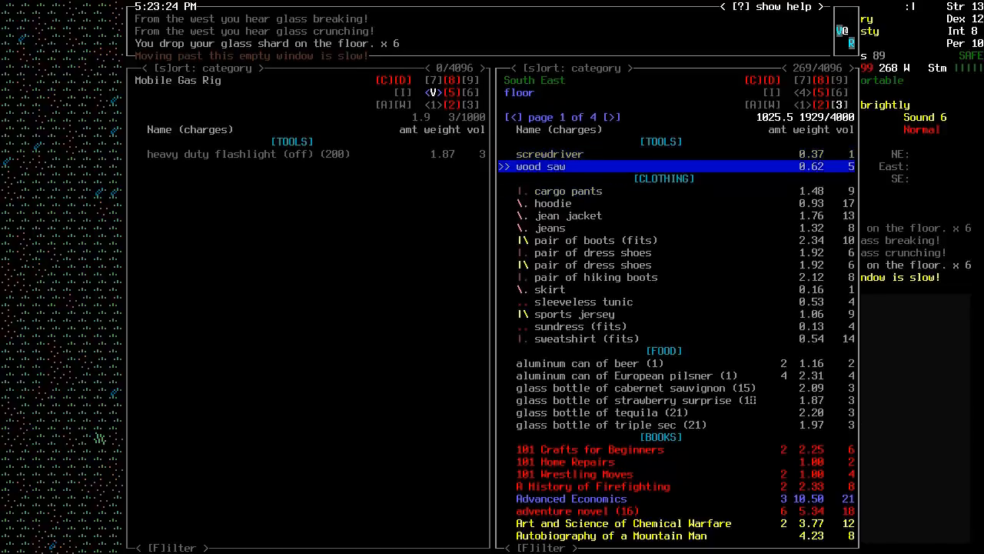
pyautogui.press('down')
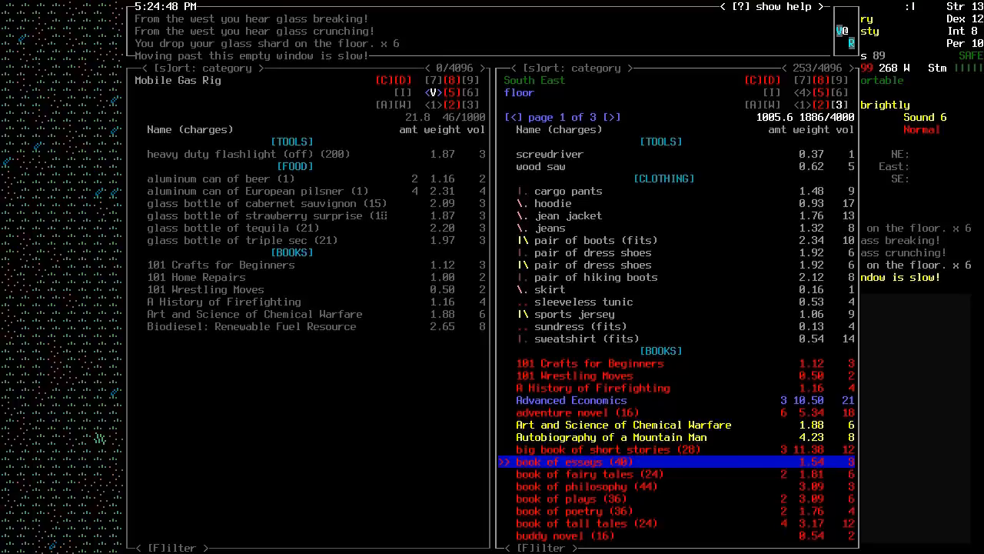
pyautogui.press('down')
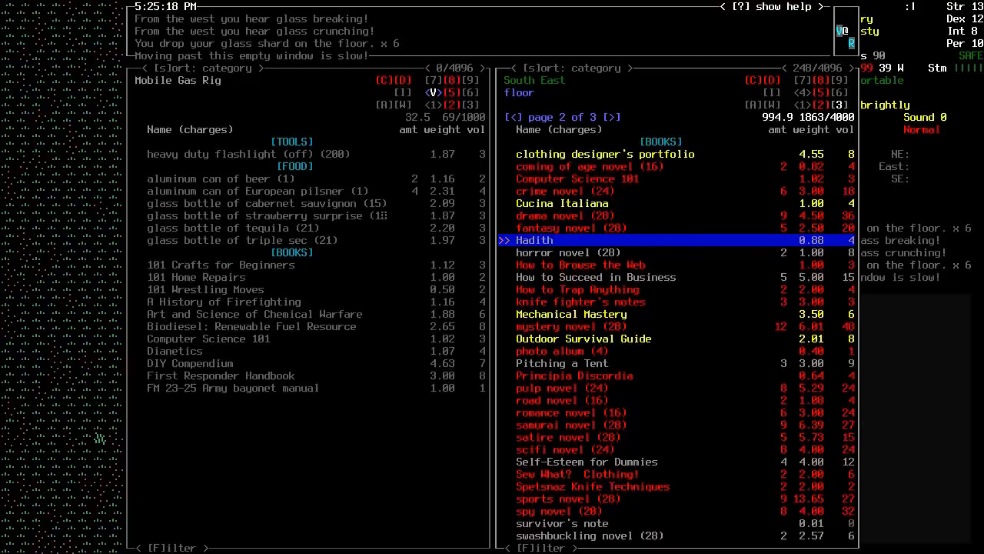
# - Transfer Mechanical Mastery, Outdoor Survival Guide and further books into the Mobile Gas Rig
pyautogui.press('down')
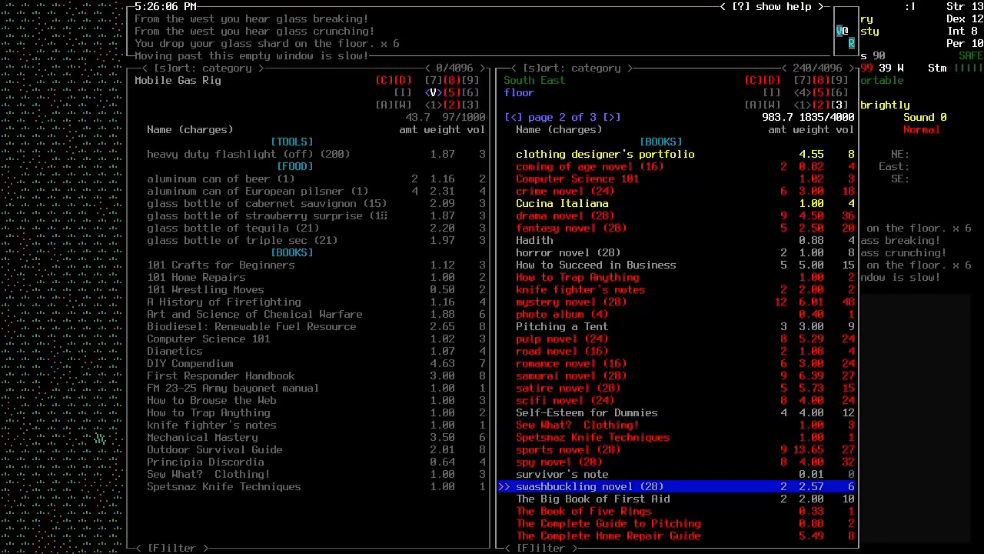
pyautogui.press('Down')
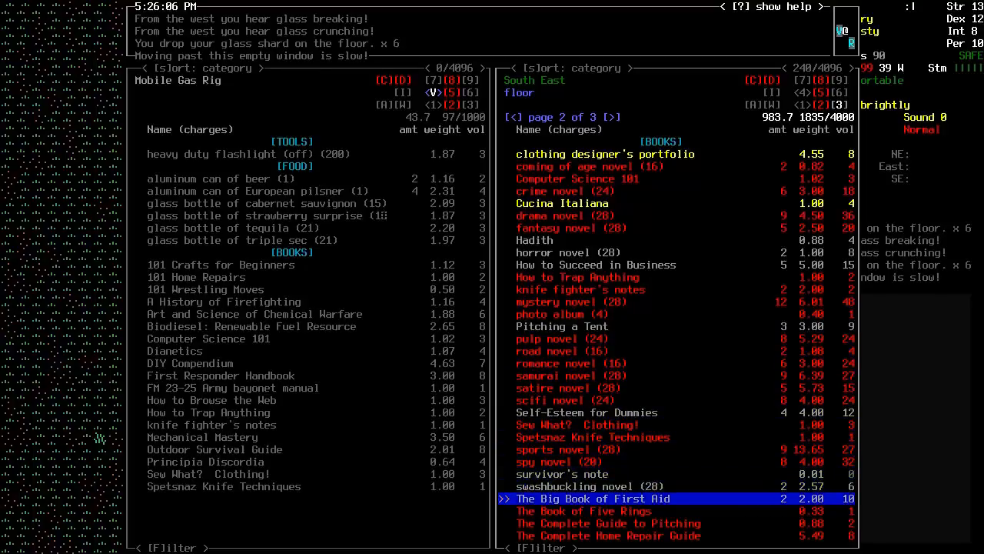
pyautogui.press('down')
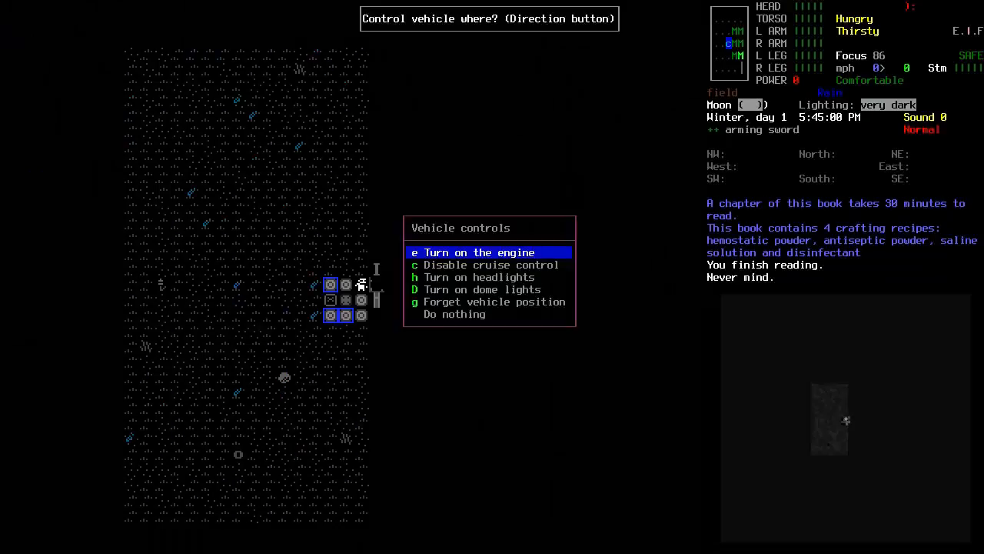
# - Turn on the Mobile Gas Rig's dome lights and bring up the multidrop list
pyautogui.press('D')
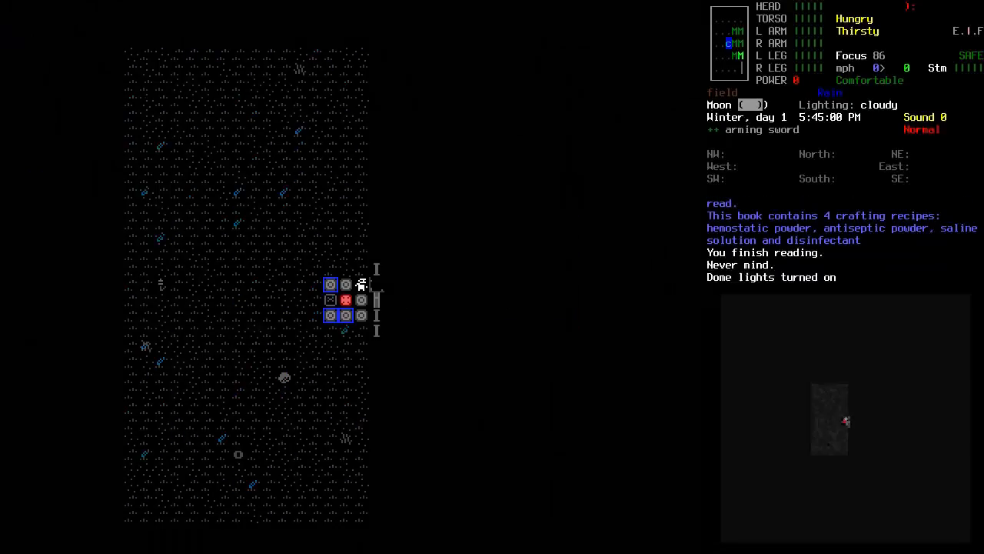
pyautogui.press('E')
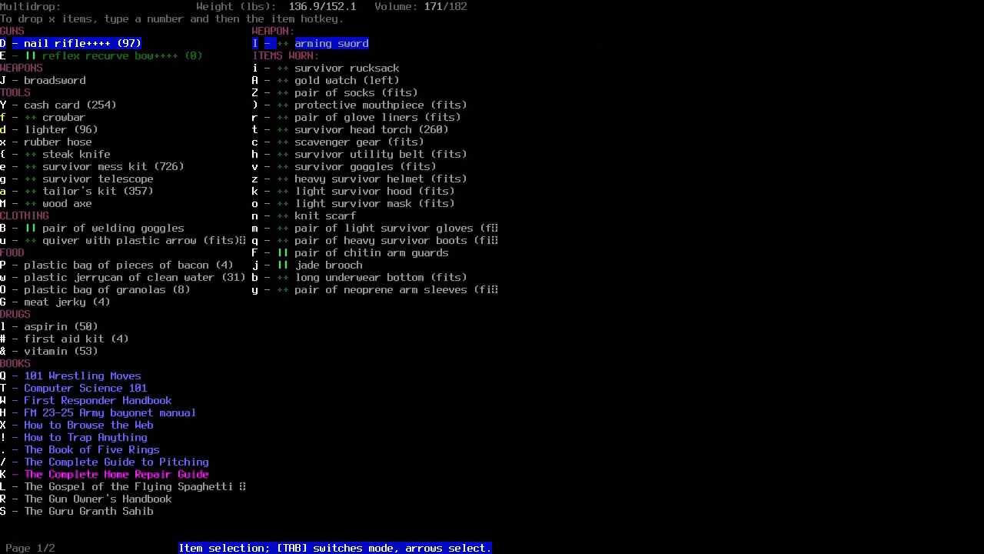
# - Drop the marked spare books, including The Guru Granth Sahib, into the vehicle cargo
pyautogui.scroll(-3)
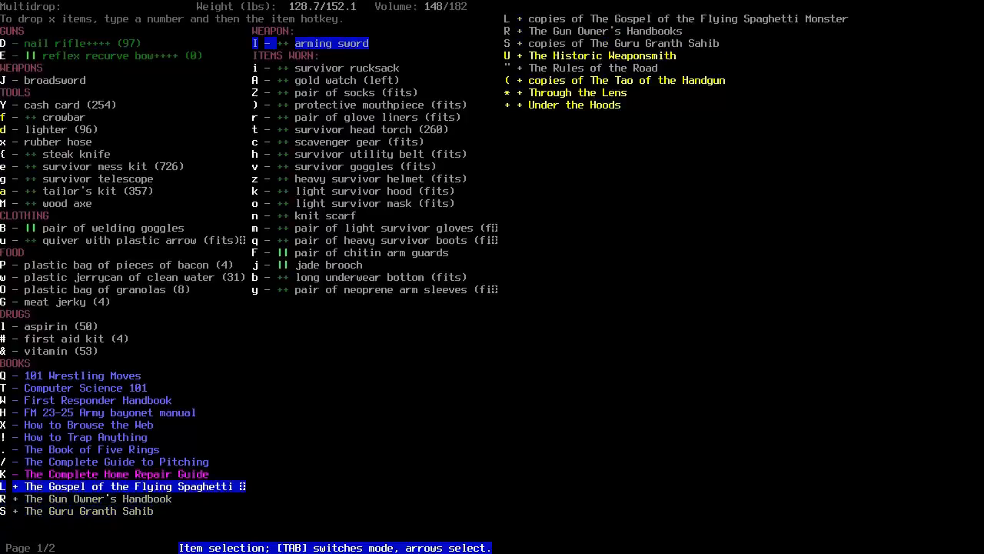
pyautogui.press('Tab')
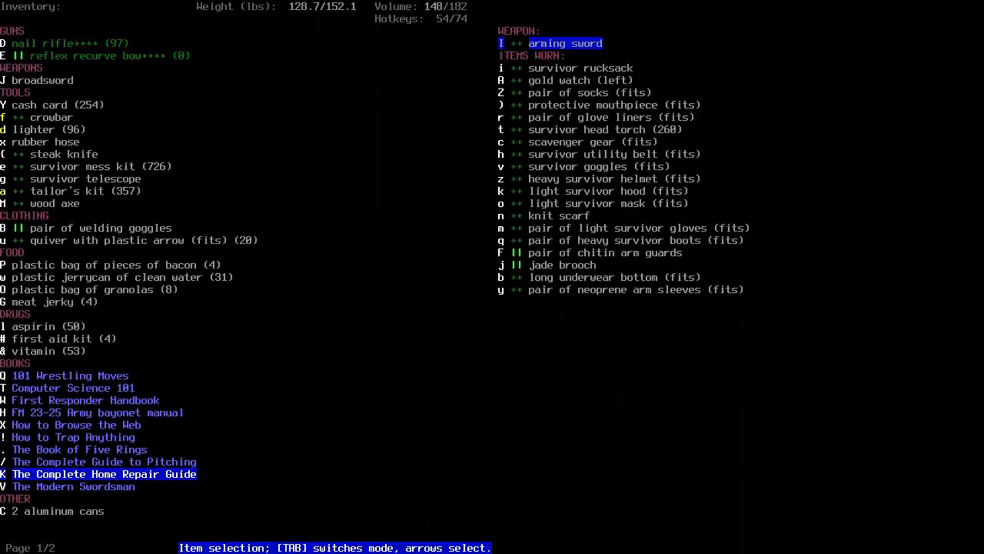
# - Drop The Modern Swordsman and The Book of Five Rings into the vehicle
pyautogui.click(73, 485)
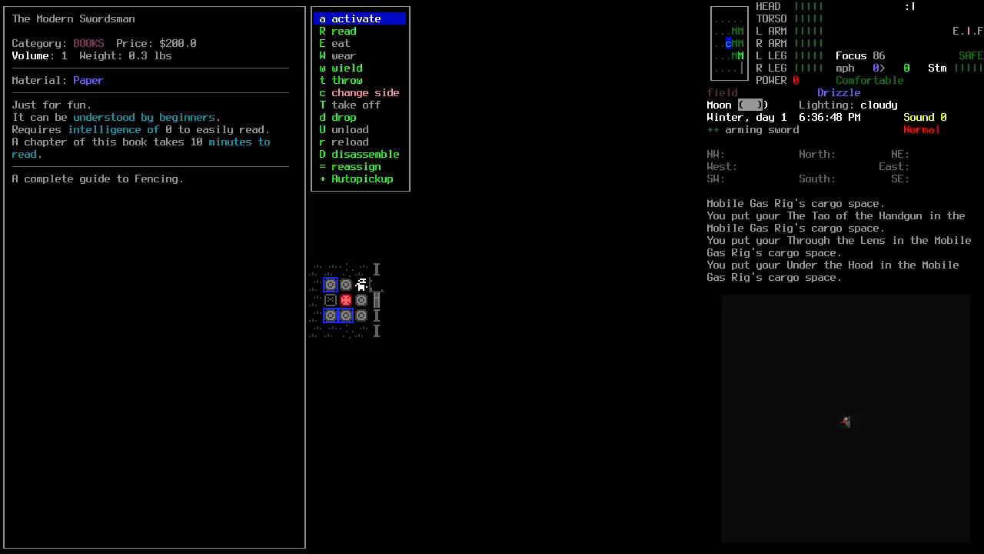
pyautogui.click(344, 31)
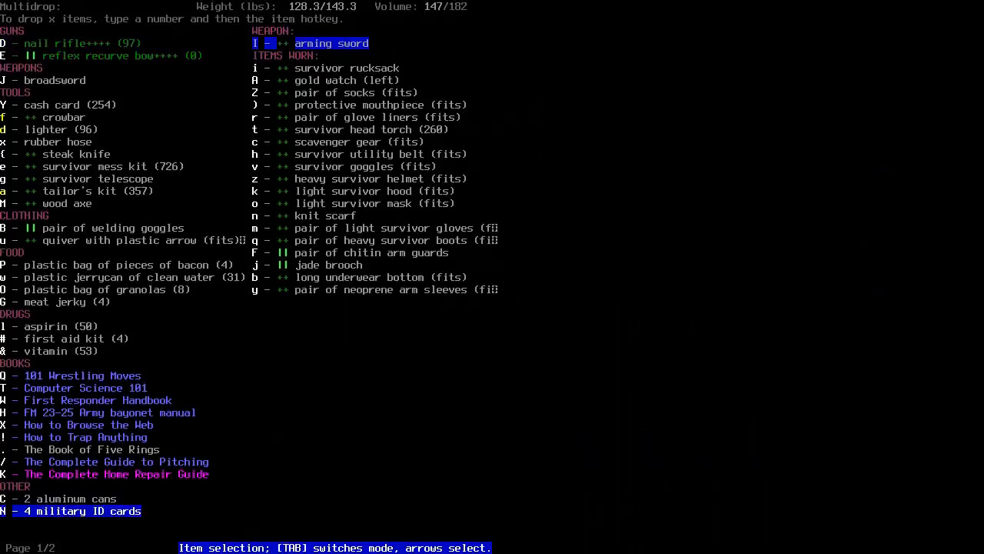
pyautogui.press('Tab')
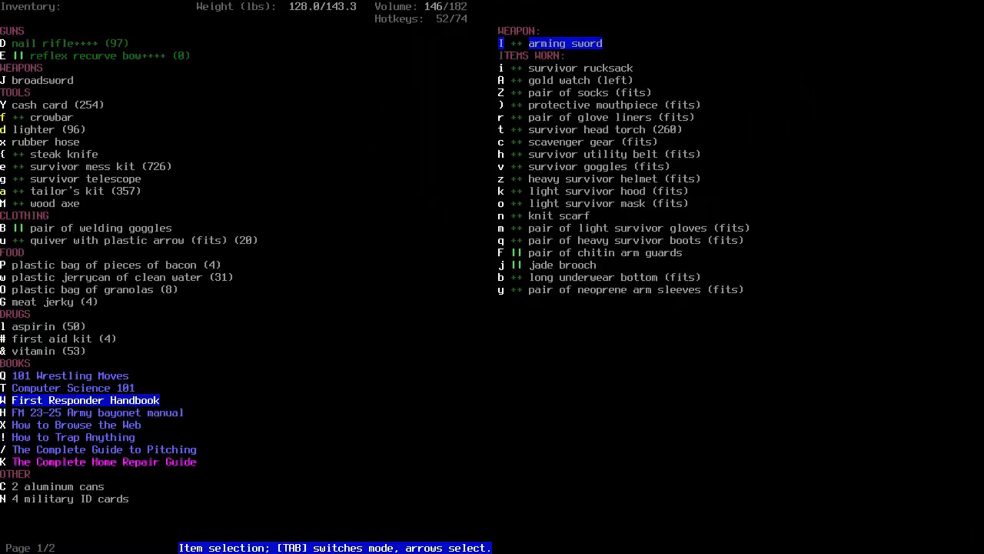
pyautogui.click(85, 400)
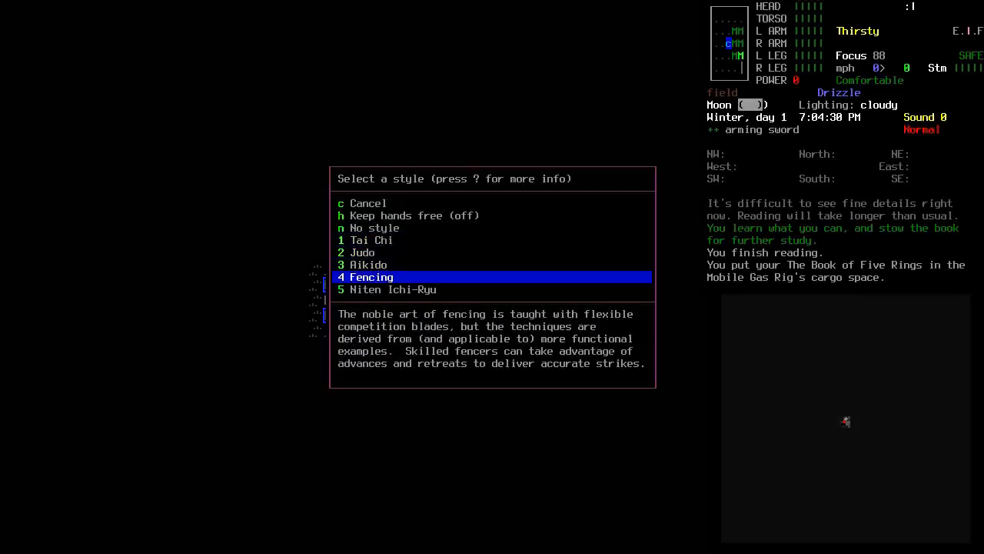
# - Read the Fencing, Aikido, Tai Chi, Keep hands free and No style descriptions
pyautogui.press('down')
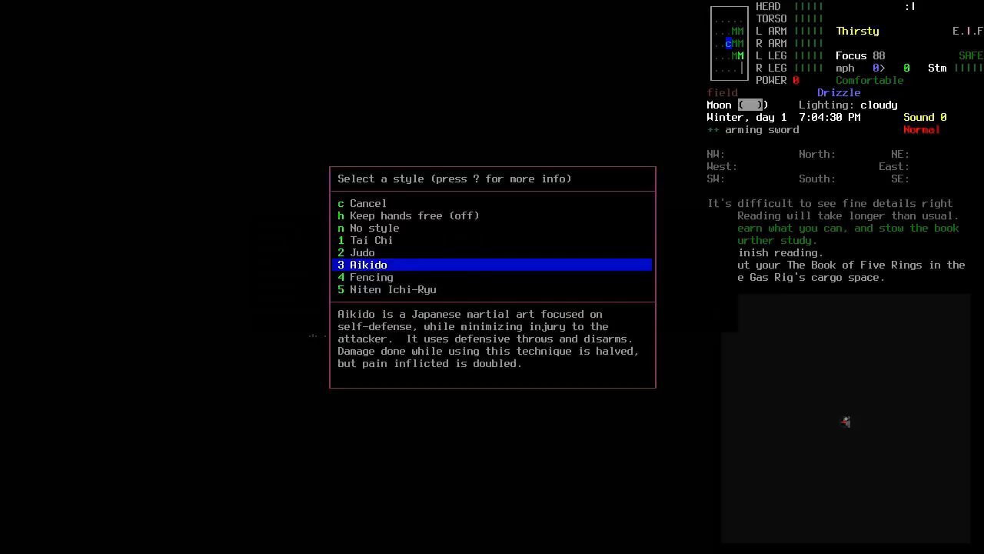
pyautogui.press('up')
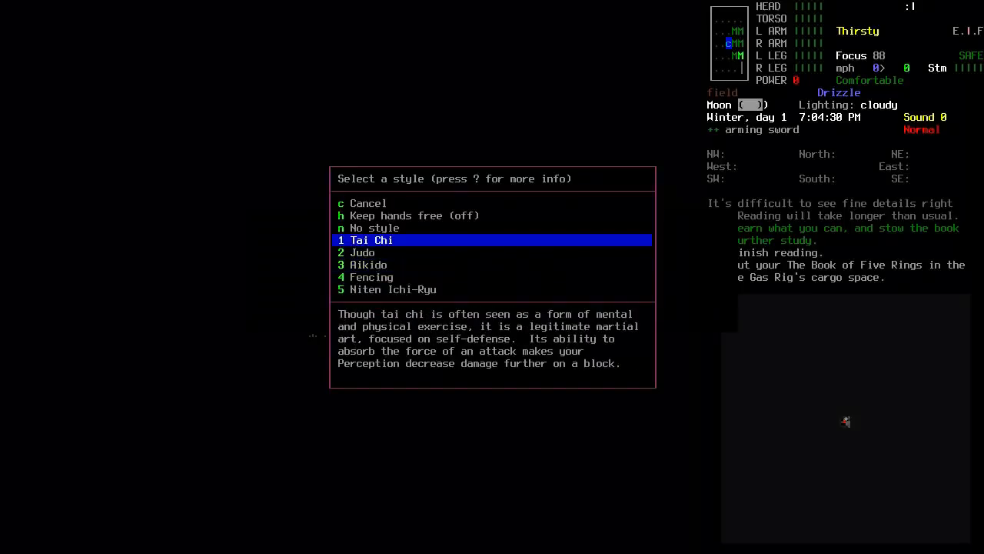
pyautogui.press('up')
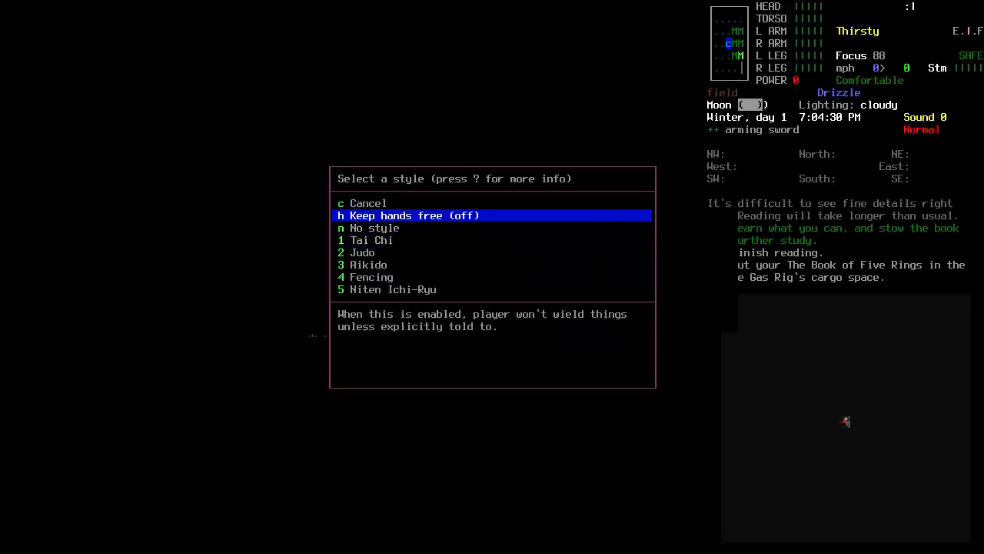
pyautogui.press('down')
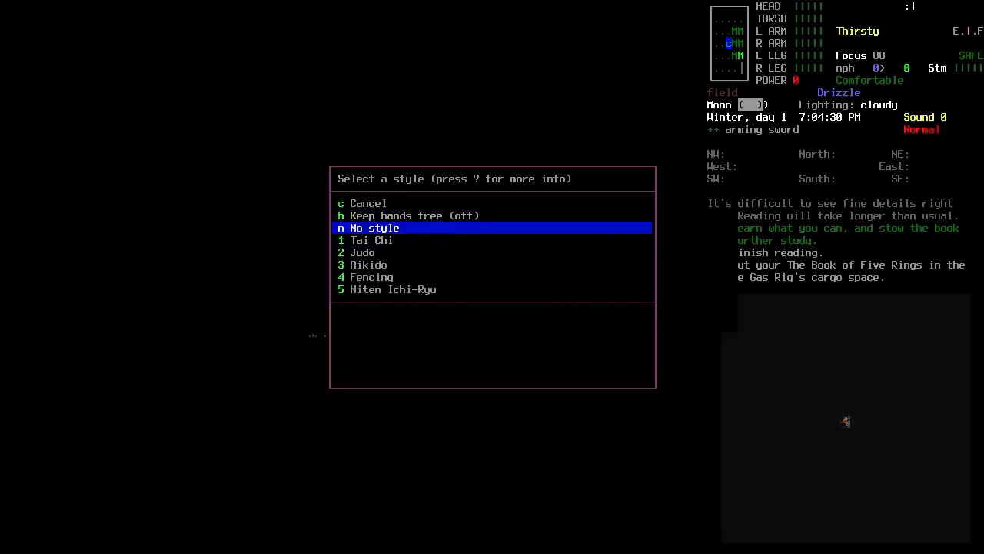
# - Close the martial arts style menu and return to the dark mansion map
pyautogui.press('n')
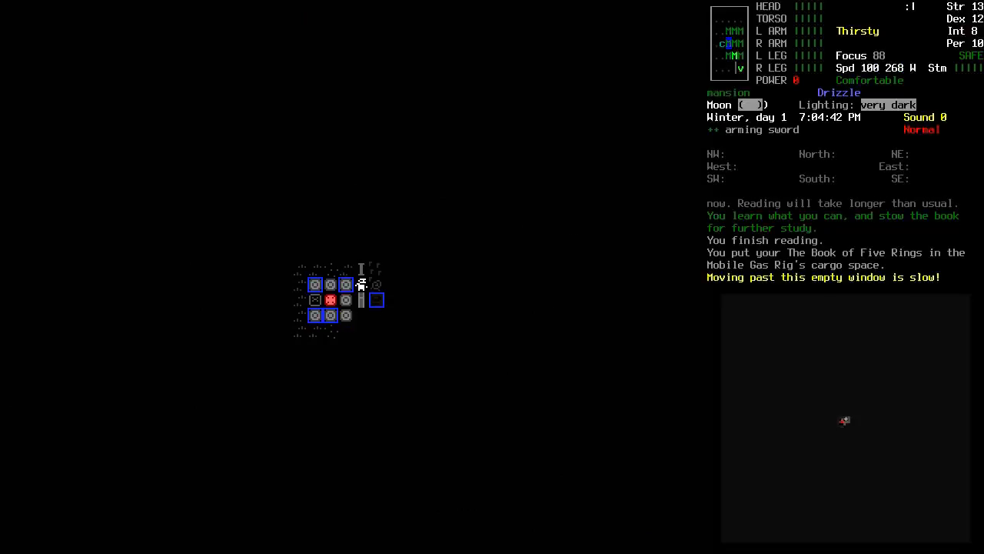
# - Drink clean water to quench thirst, then bring up the wield item list
pyautogui.press('E')
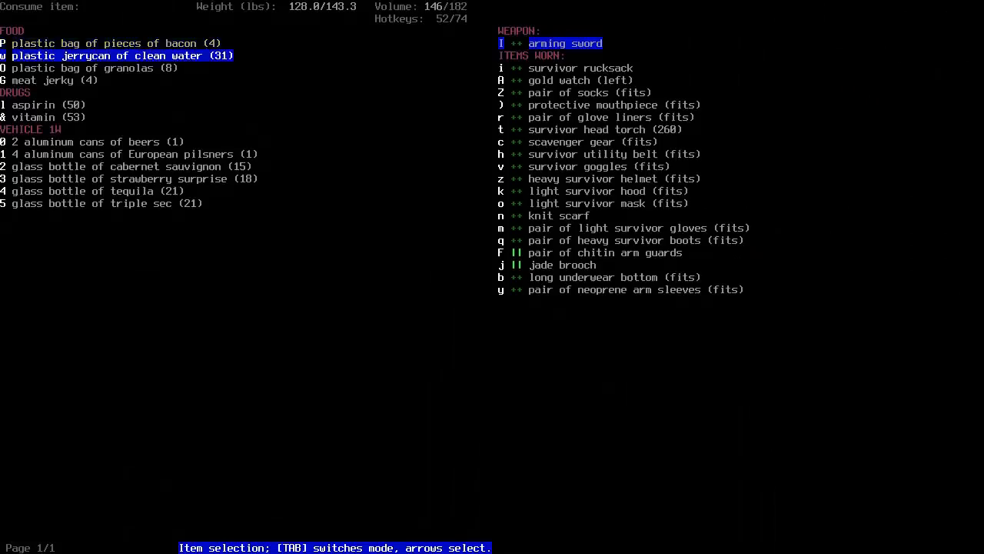
pyautogui.press('Return')
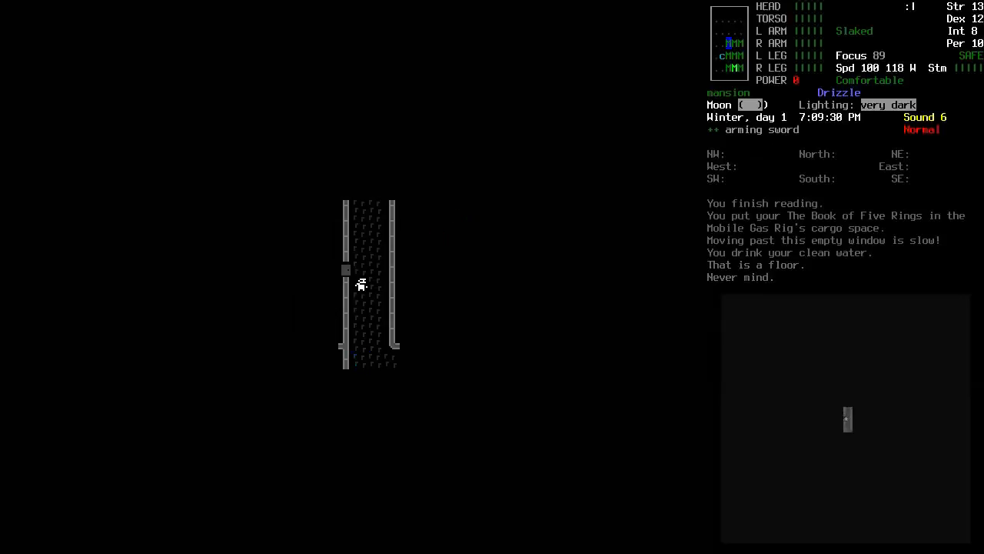
pyautogui.press('w')
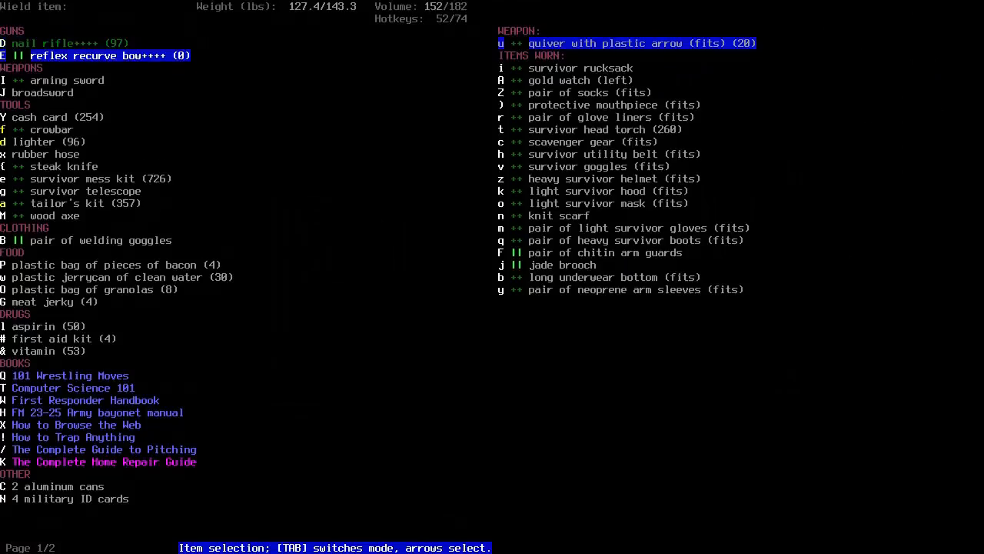
# - Wield the reflex recurve bow and wear the quiver of plastic arrows
pyautogui.press('Escape')
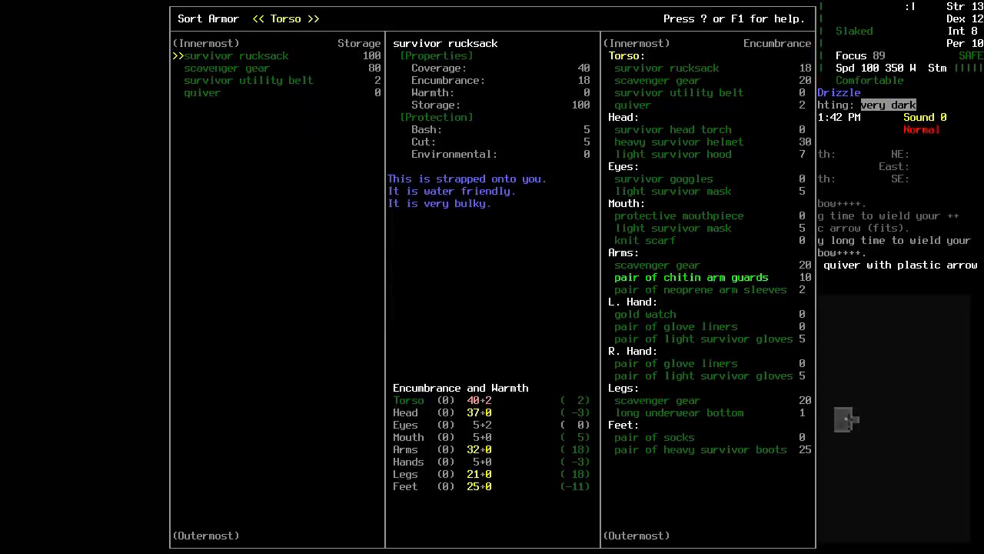
pyautogui.press('down')
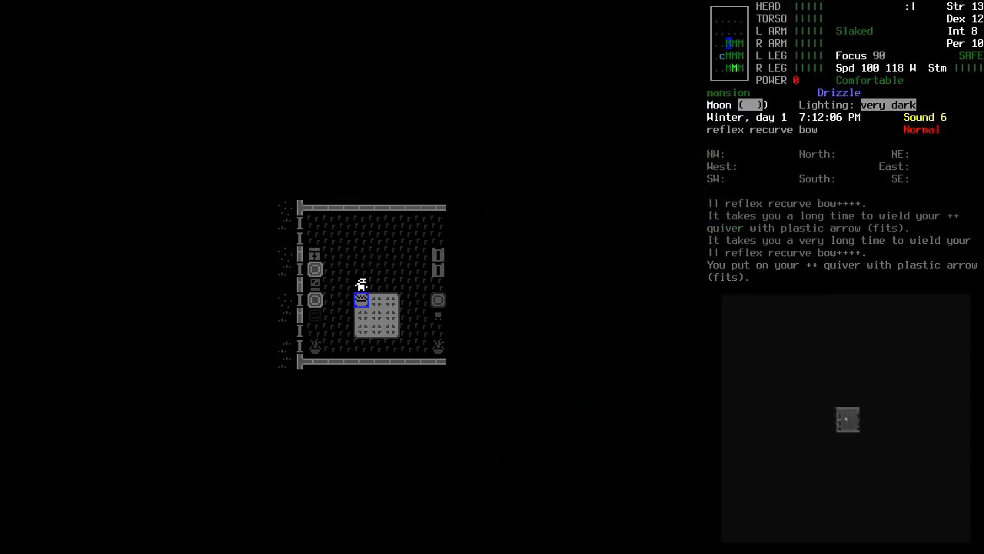
# - Examine the nearby blanket pile and gun-and-ammo piles as a zombie attacks
pyautogui.press('e')
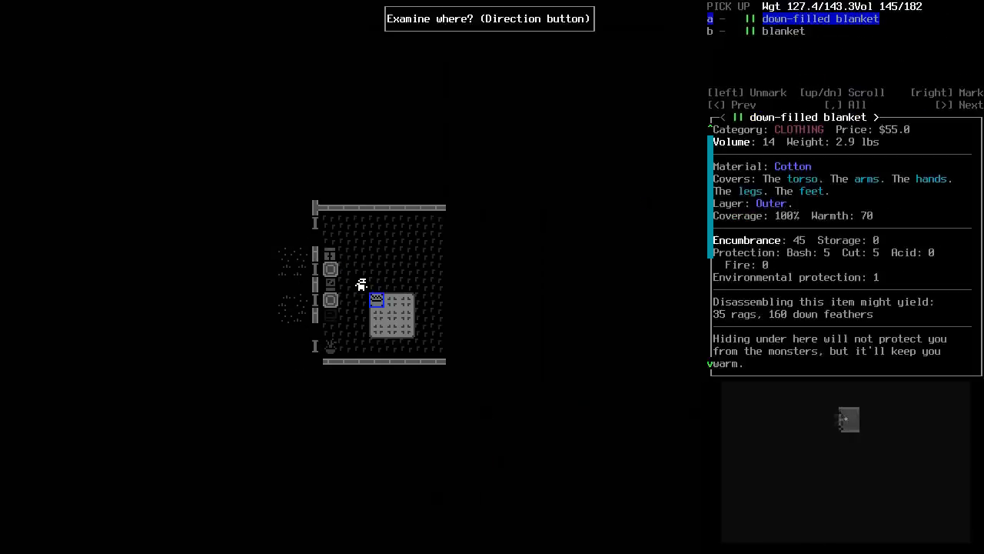
pyautogui.press('escape')
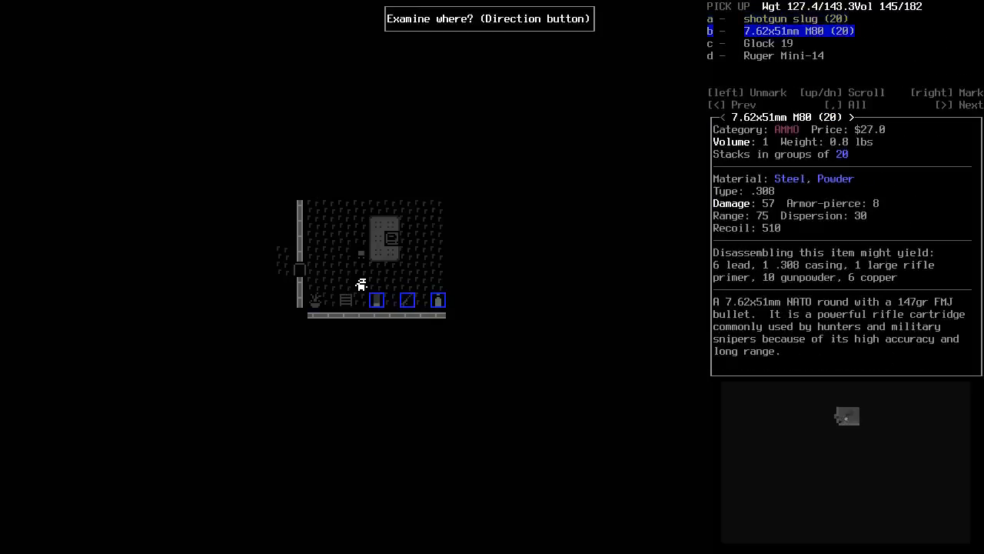
pyautogui.press('Escape')
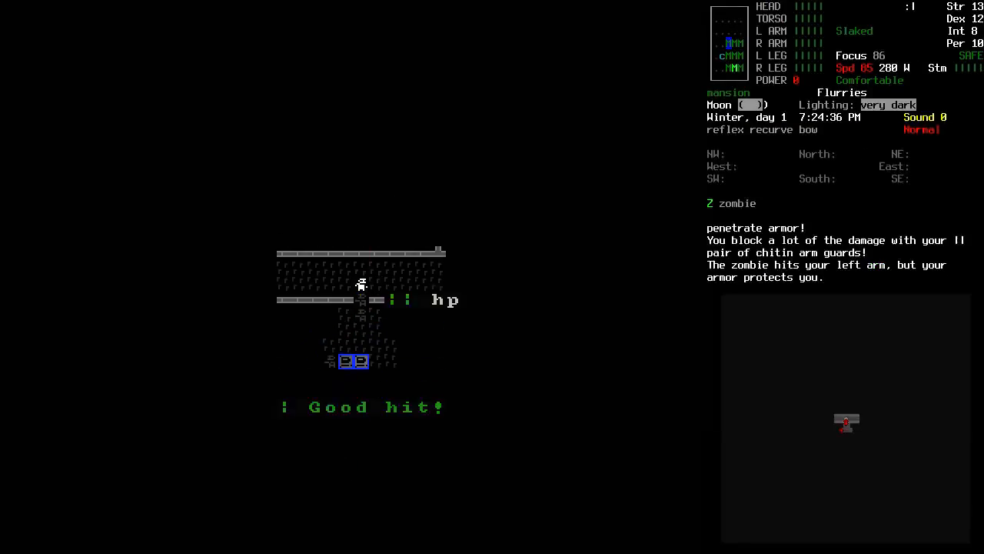
# - Shoot the hallway zombie with arrows, disabling safe mode, until a 23-damage hit kills it
pyautogui.press('f')
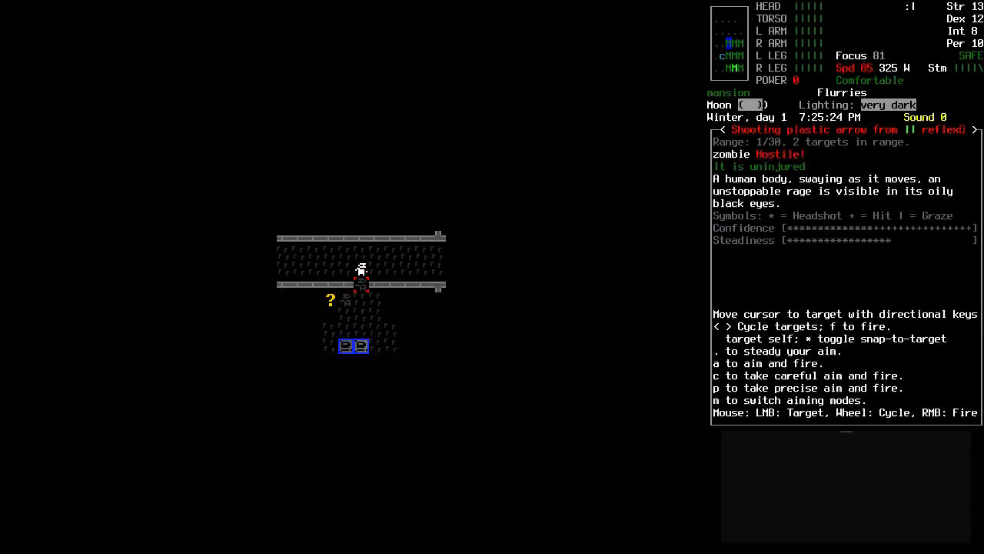
pyautogui.press('f')
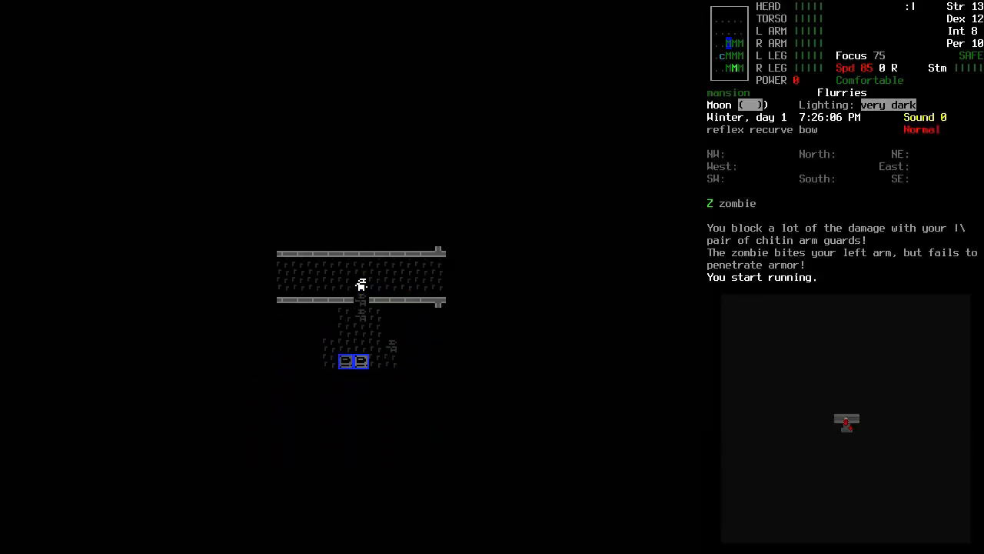
pyautogui.press('!')
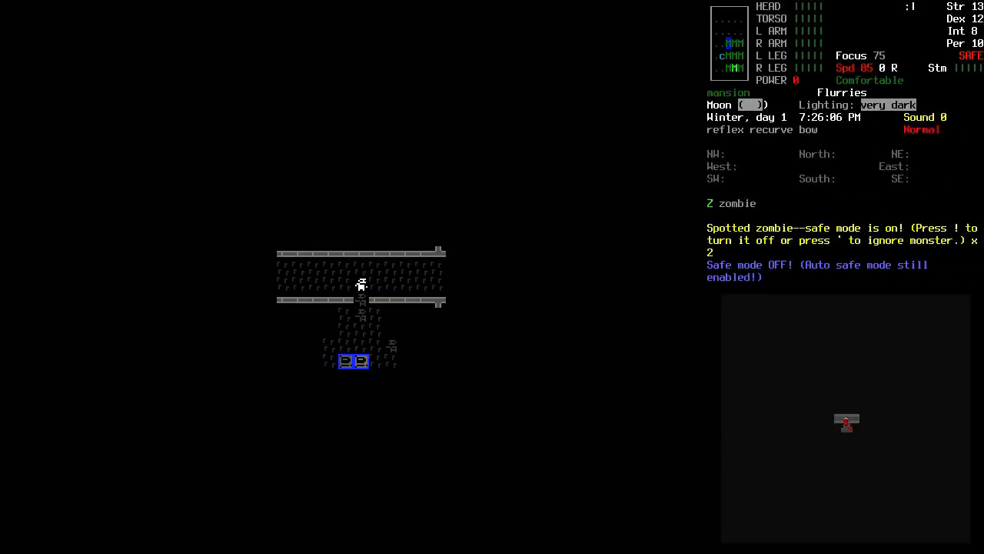
pyautogui.press('f')
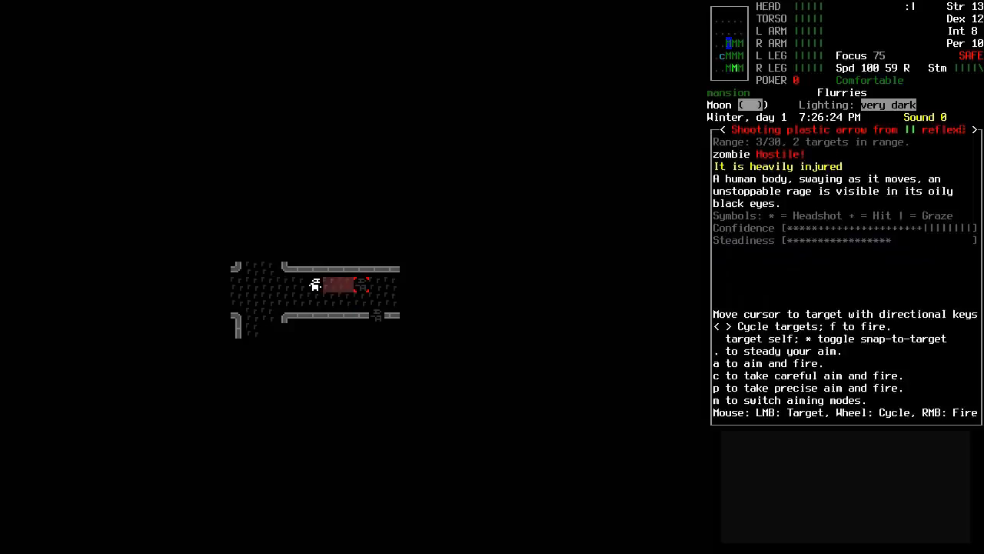
pyautogui.press('f')
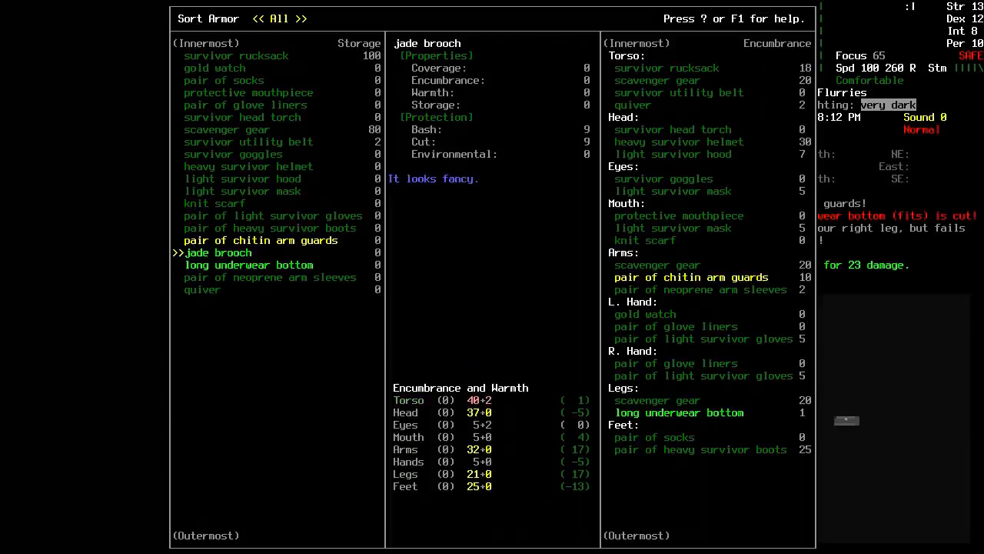
pyautogui.press('Escape')
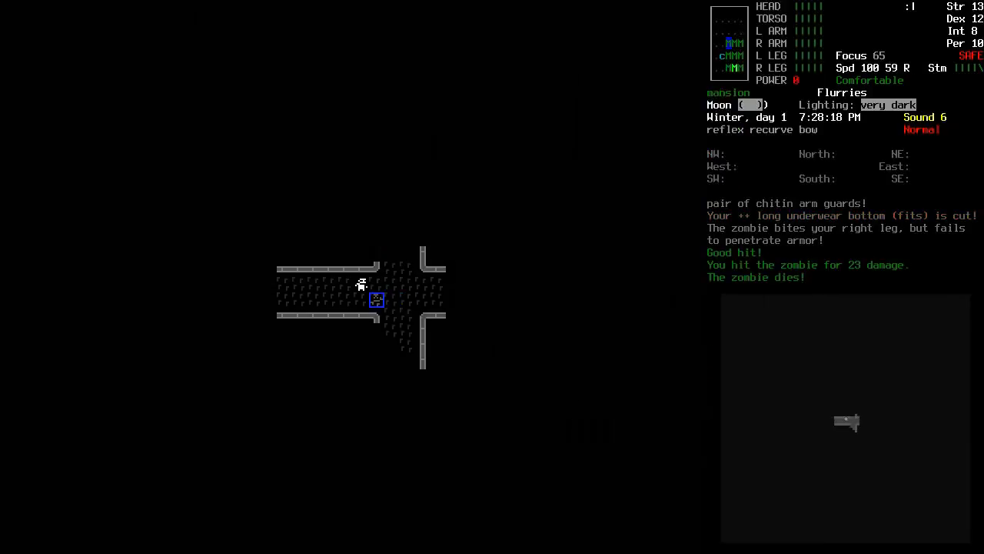
# - Pick up the fired plastic arrows and store fifteen back in the quiver
pyautogui.press('g')
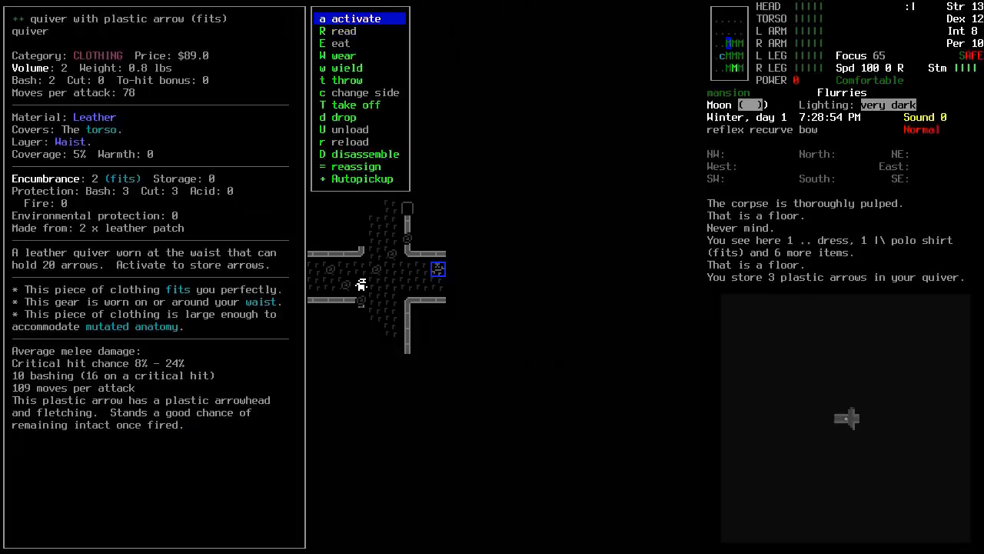
pyautogui.click(356, 18)
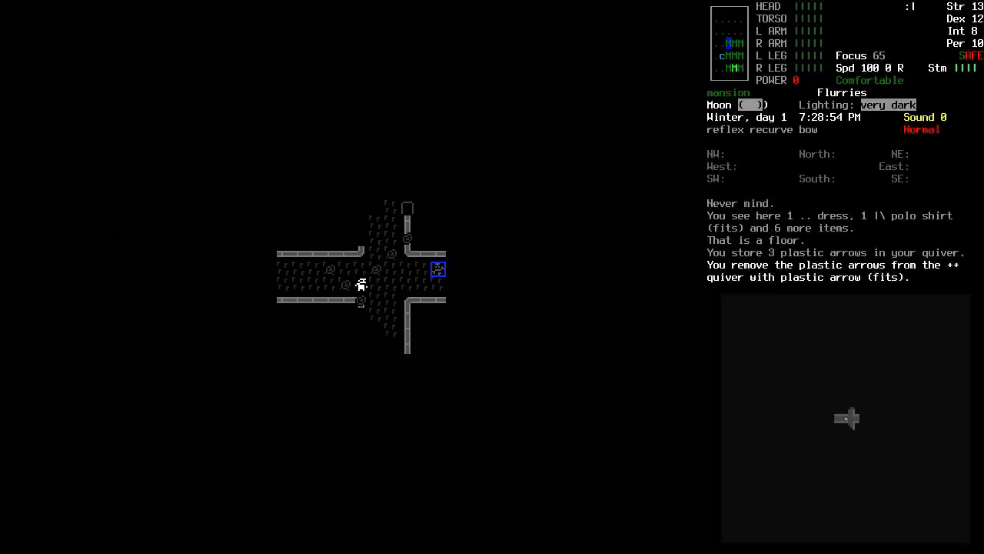
pyautogui.press('i')
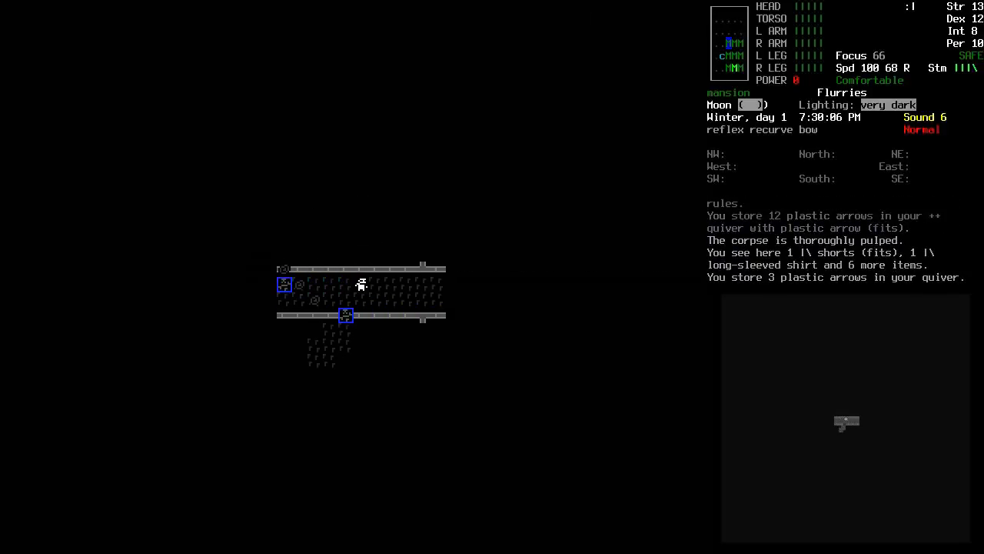
# - Aim the bow at the next hallway zombie and fire an arrow
pyautogui.press('f')
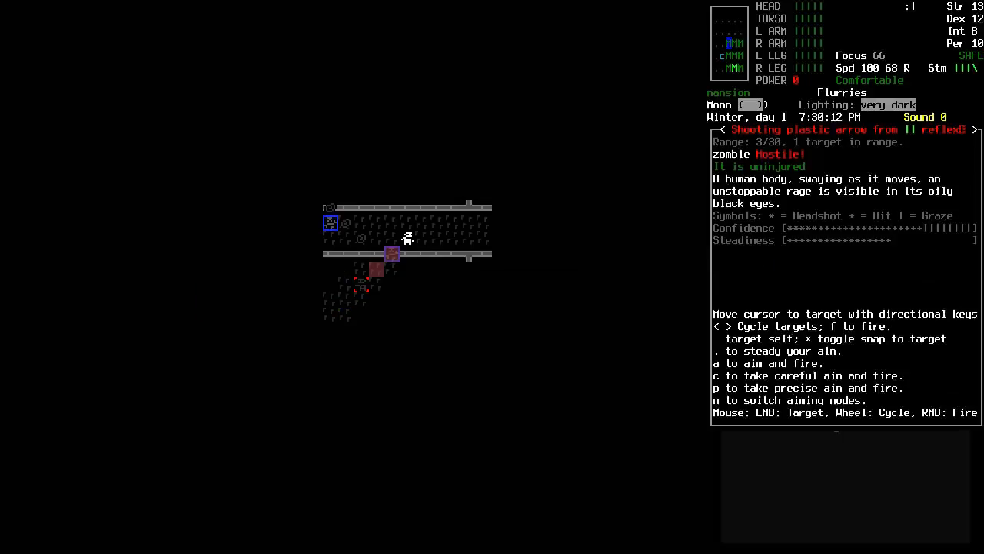
pyautogui.press('f')
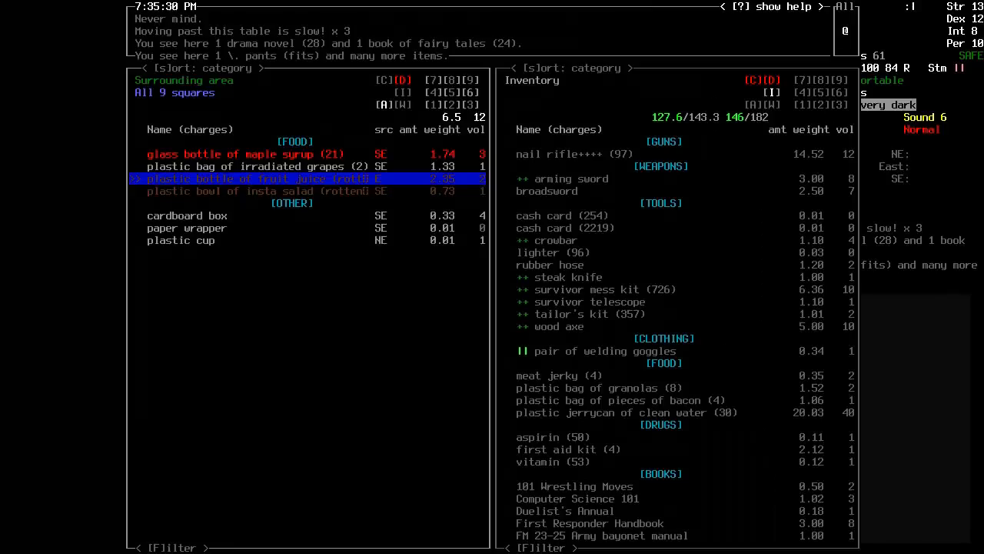
# - Take raw macaroni, raw spaghetti, irradiated grapes and aspirin into inventory, then close the screen
pyautogui.press('Escape')
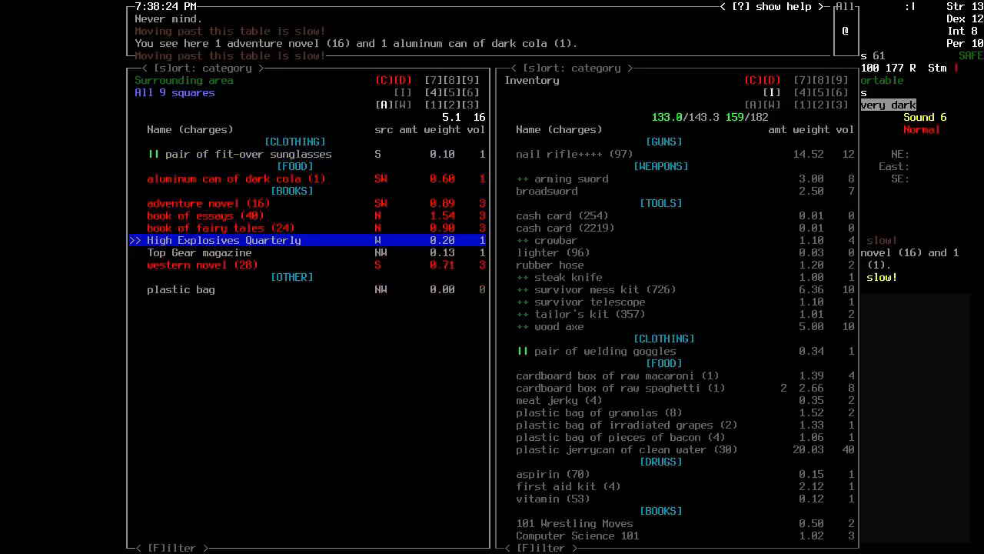
pyautogui.press('Escape')
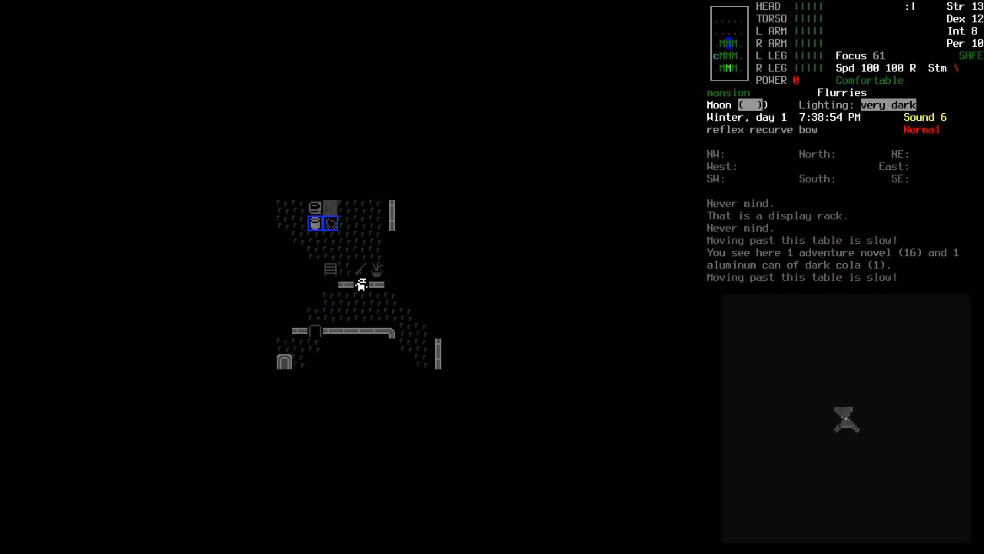
# - Fire two arrows at the corridor zombie, leaving it severely injured
pyautogui.press('f')
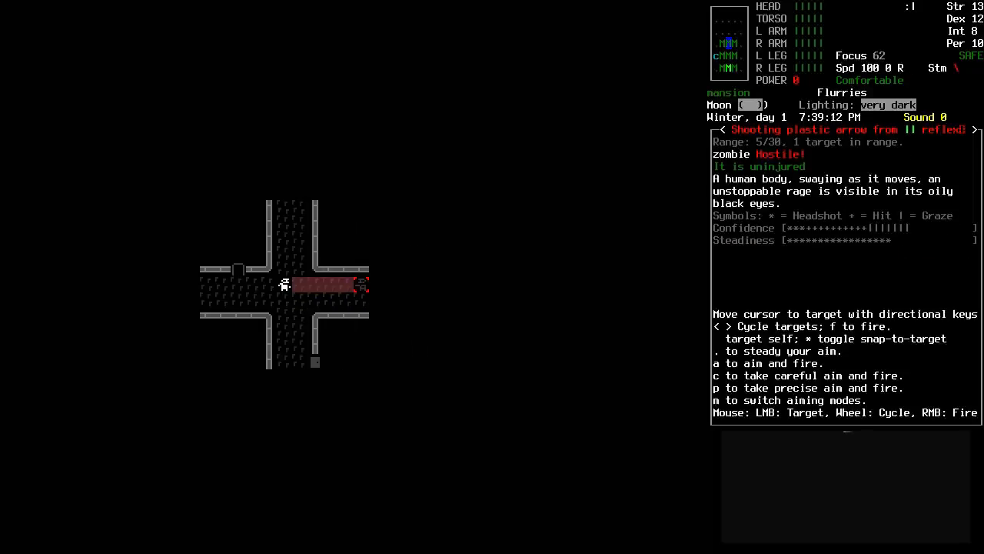
pyautogui.press('f')
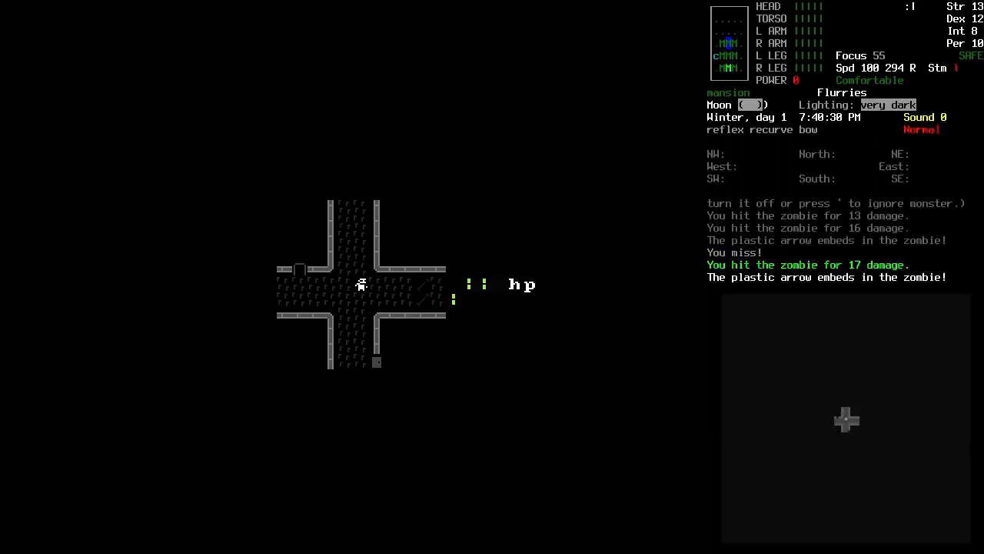
pyautogui.press('f')
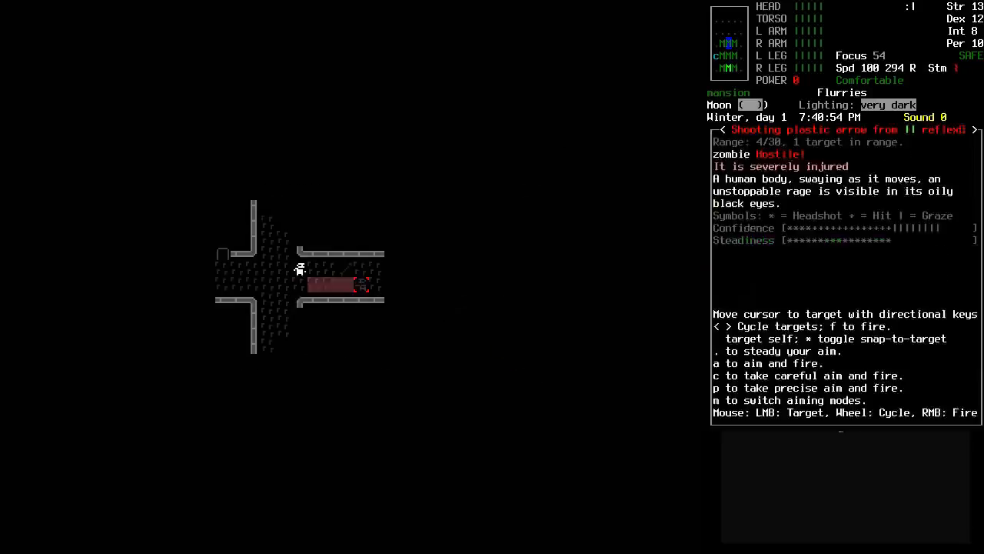
pyautogui.press('f')
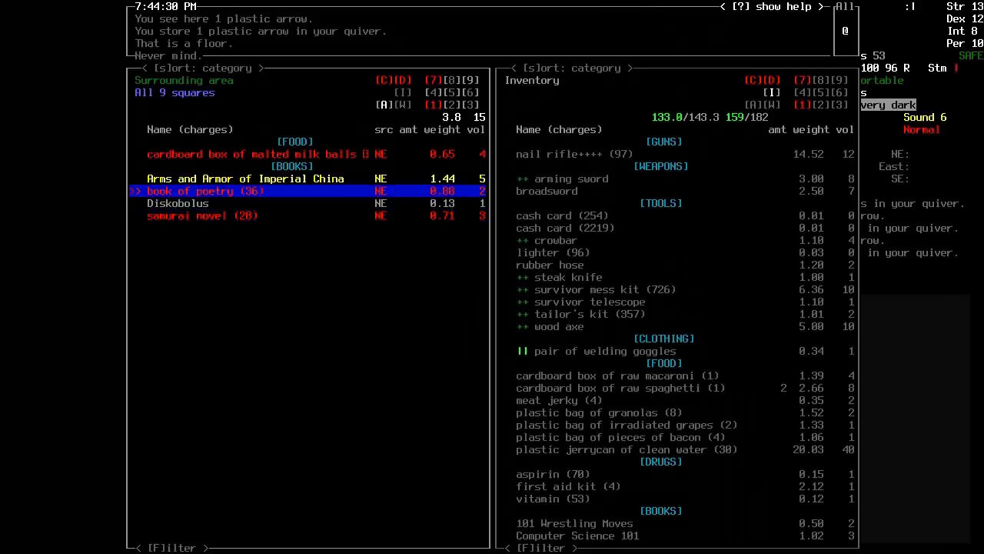
# - Close the transfer screen, eat some pieces of bacon, and back out of the item menu
pyautogui.press('up')
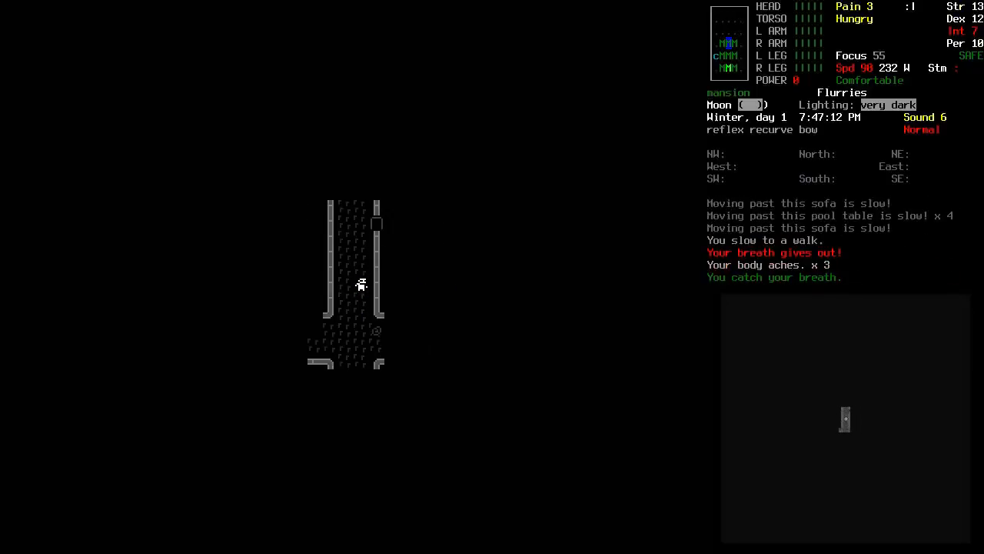
pyautogui.press('E')
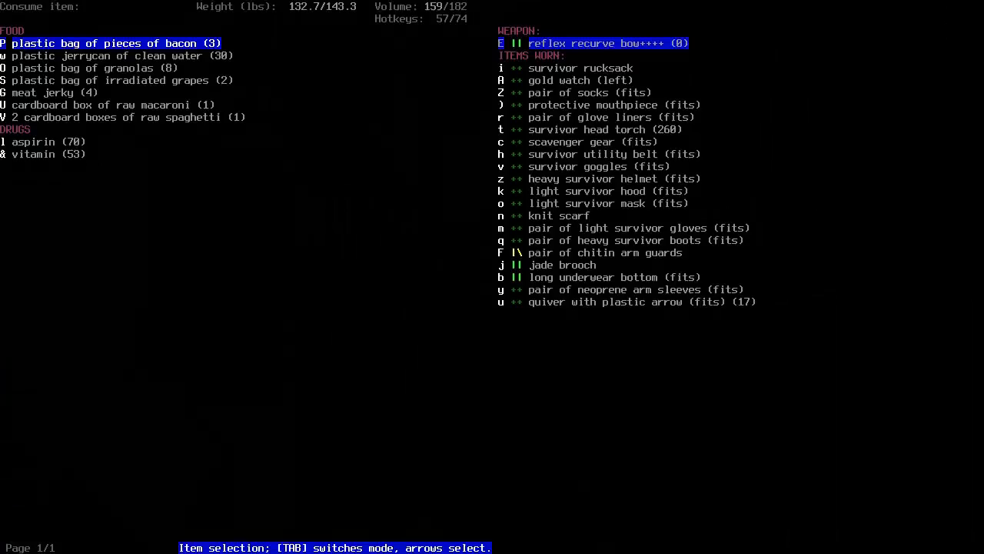
pyautogui.press('Tab')
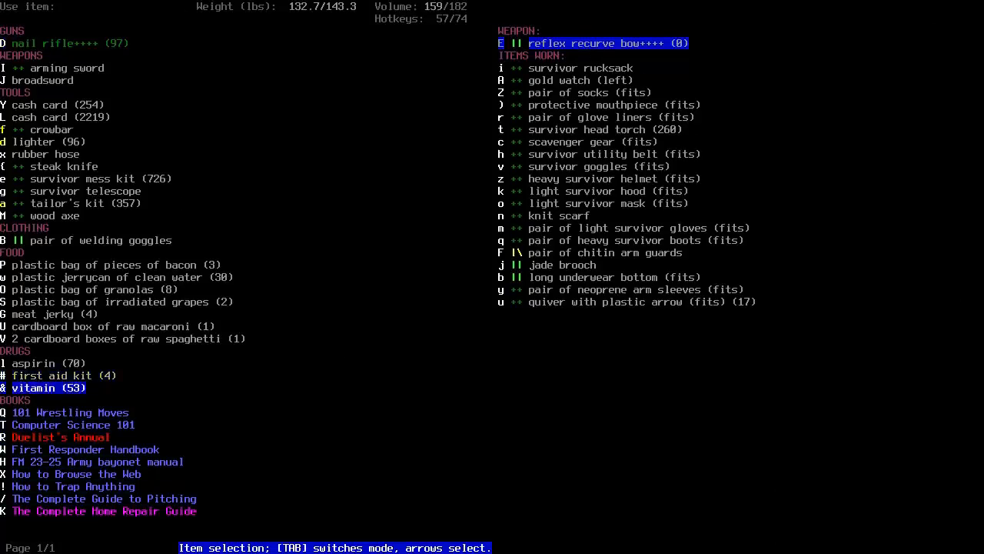
pyautogui.press('Escape')
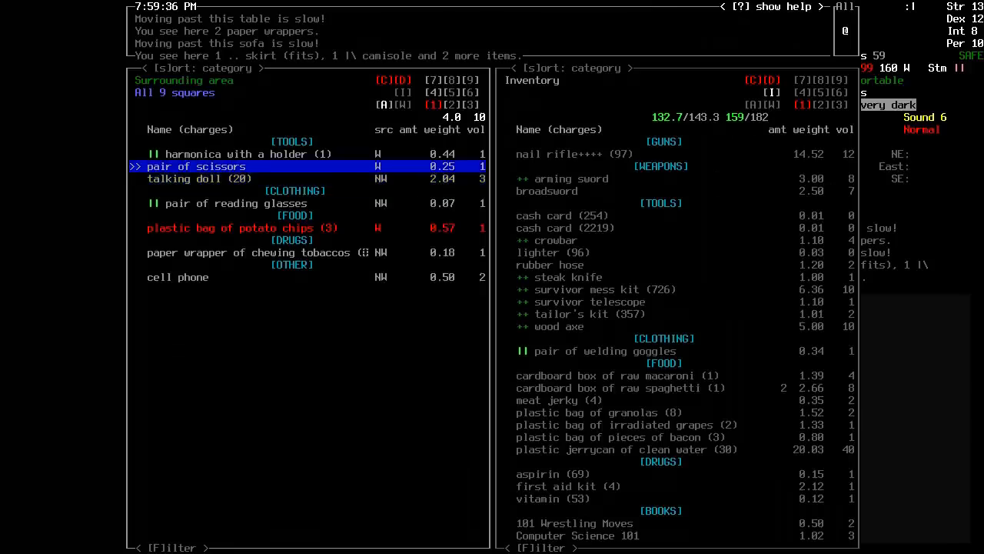
# - Pick up tomato soup, dried beans and wheat cereals while moving through the mansion rooms
pyautogui.press('Down')
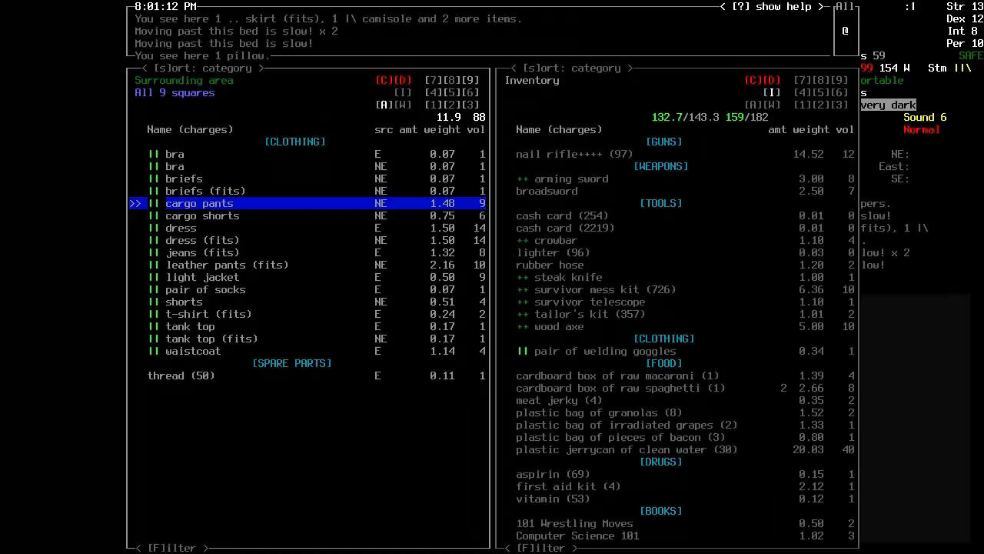
pyautogui.press('Escape')
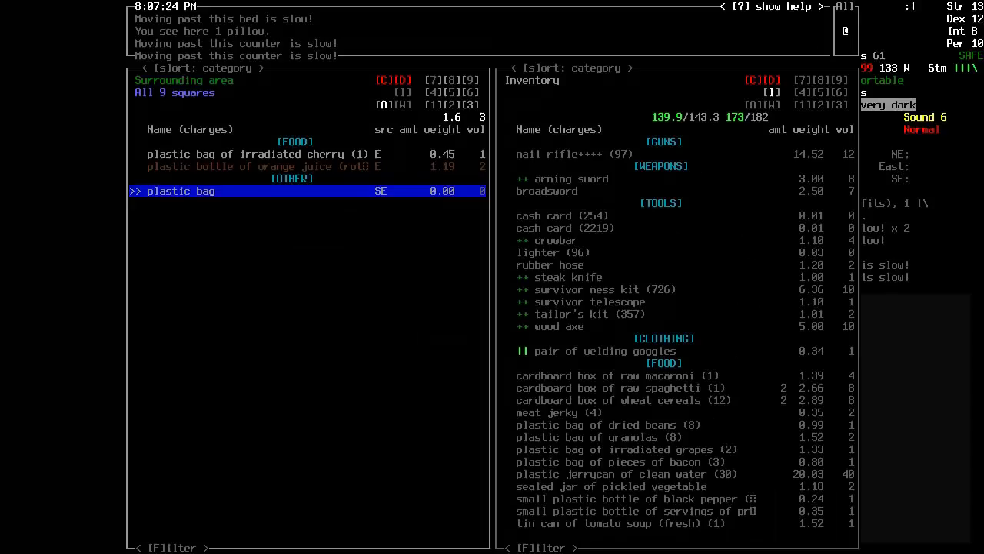
pyautogui.press('Escape')
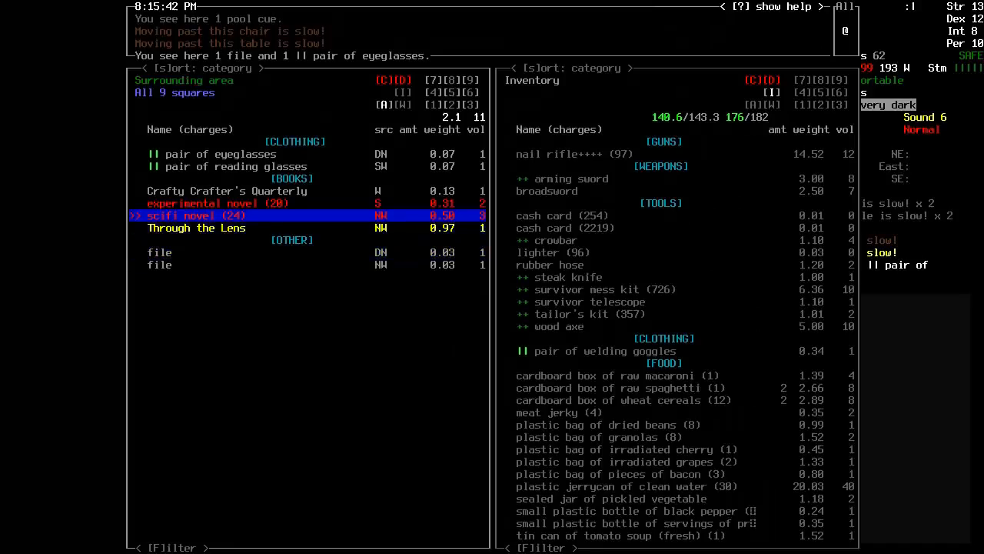
pyautogui.press('Escape')
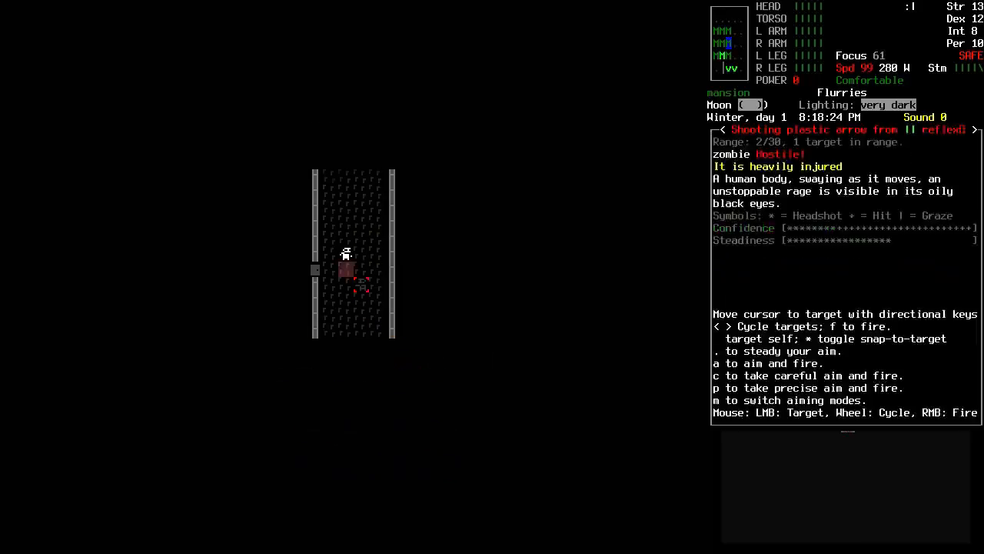
# - Fire the recurve bow to kill the injured zombie
pyautogui.press('f')
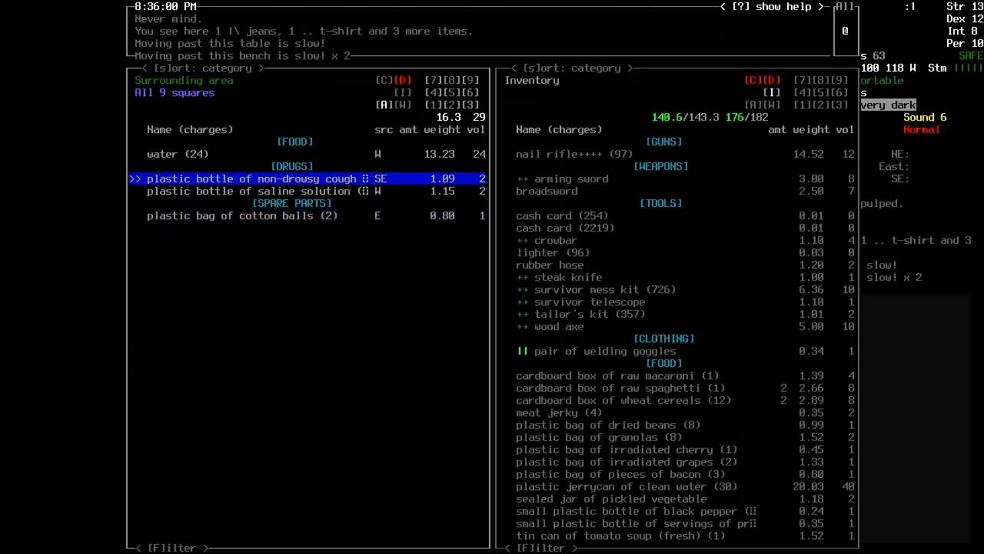
# - Take CQB Monthly and Tactical Handgun Digest, then close the advanced inventory
pyautogui.press('Escape')
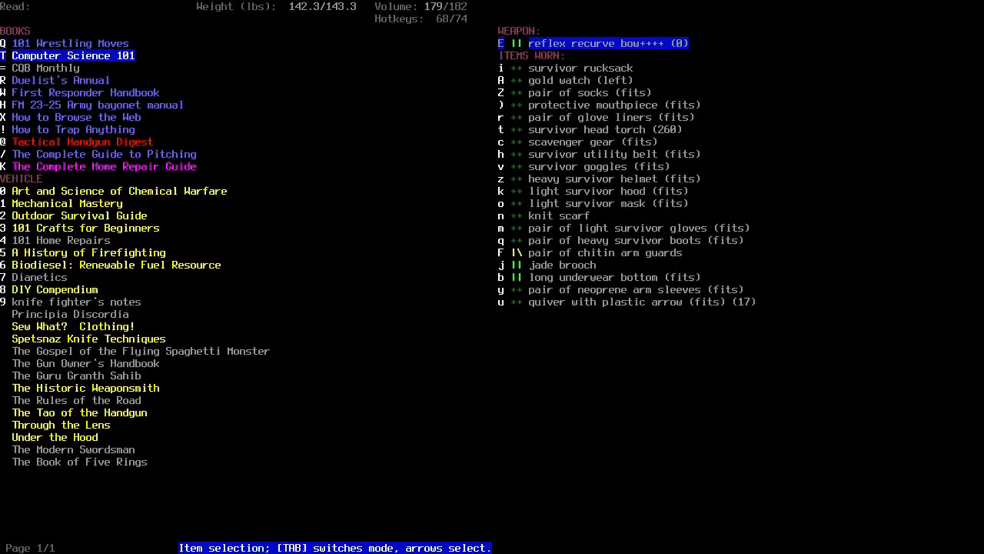
# - Mark the food, books, aluminum cans and electric hair trimmer in Multidrop and drop them
pyautogui.press('Tab')
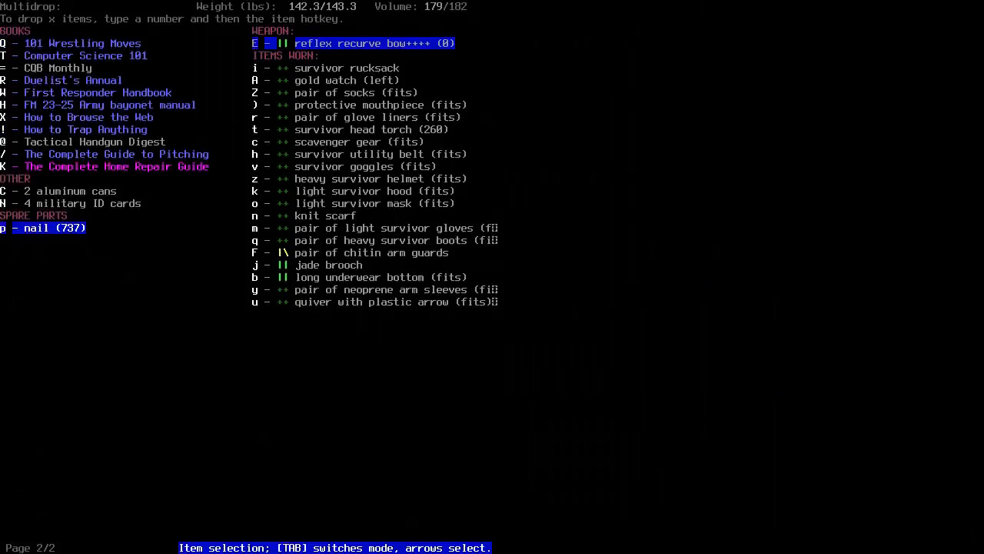
pyautogui.press('X')
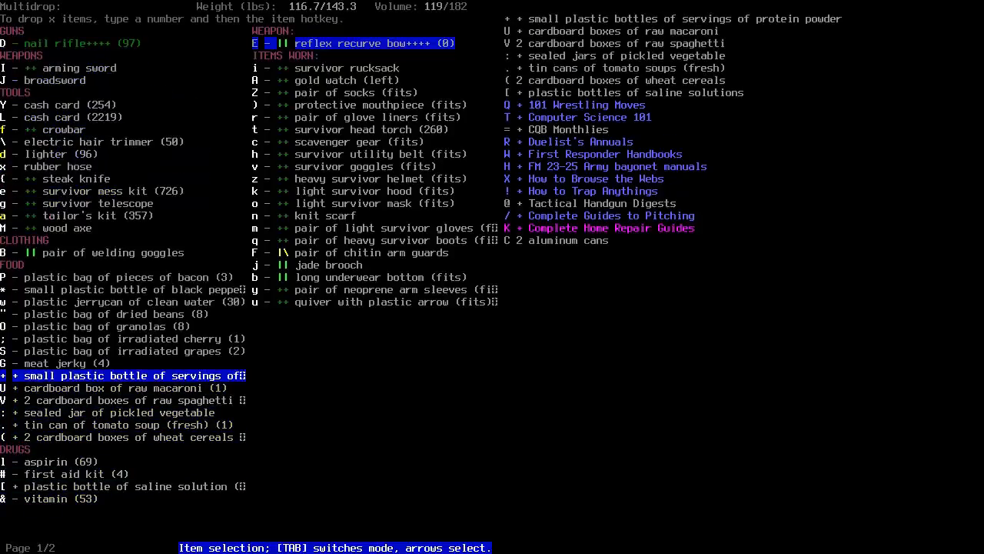
pyautogui.press('up')
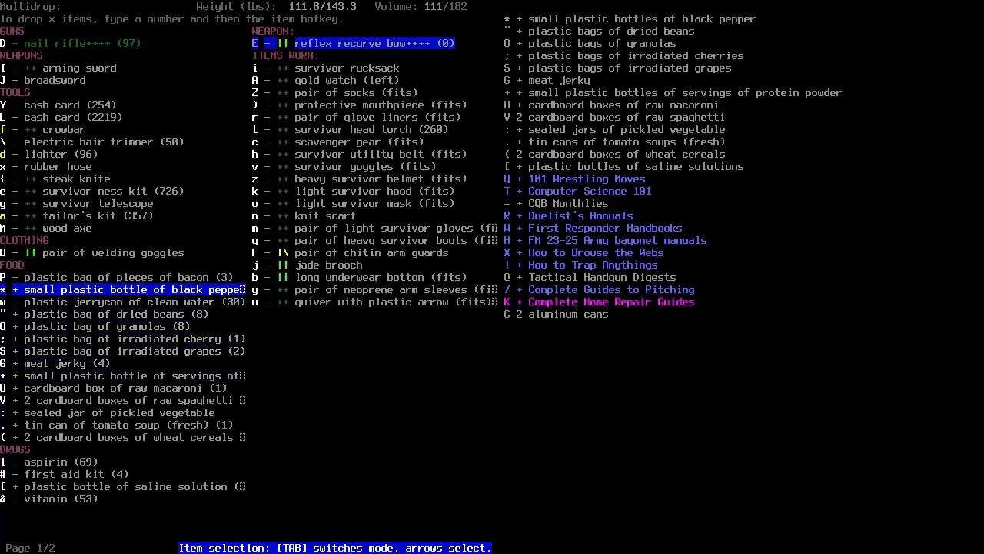
pyautogui.press('up')
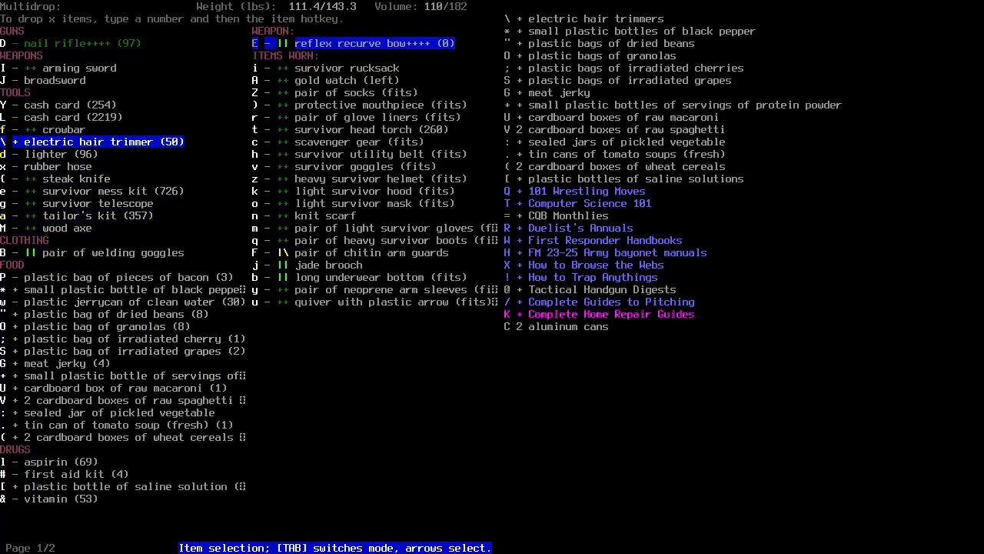
pyautogui.press('Return')
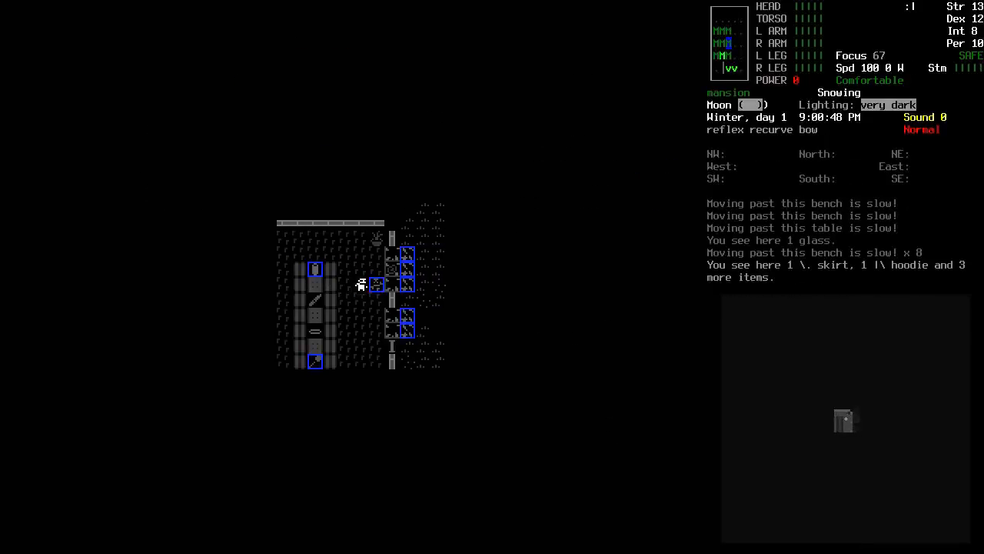
# - Locate the zombie corpse by the broken window and smash it into pulp
pyautogui.press('g')
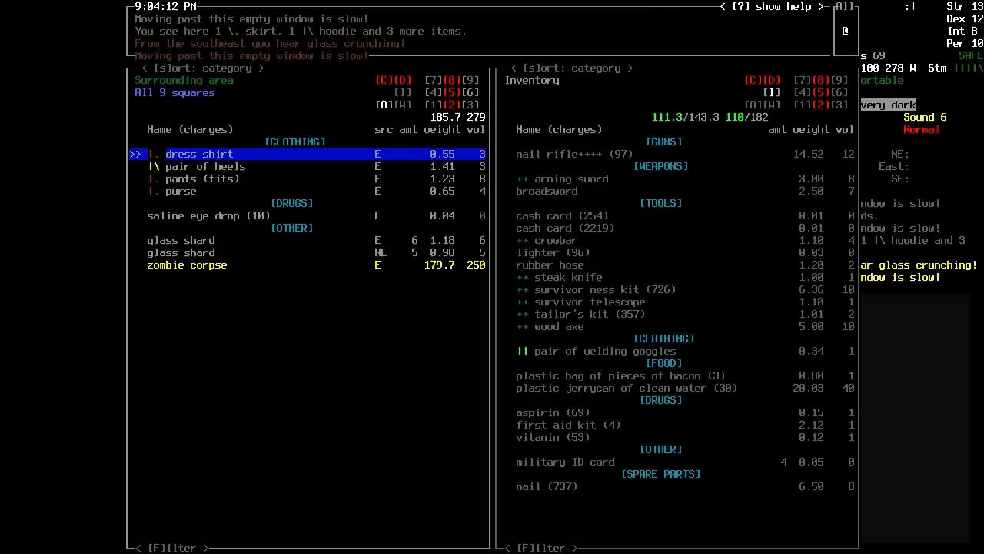
pyautogui.press('Escape')
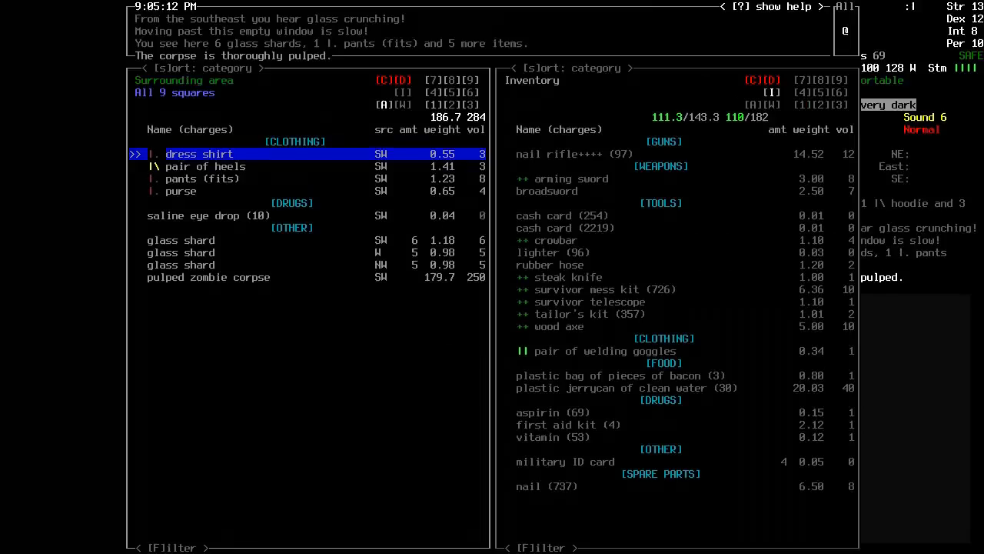
pyautogui.press('Escape')
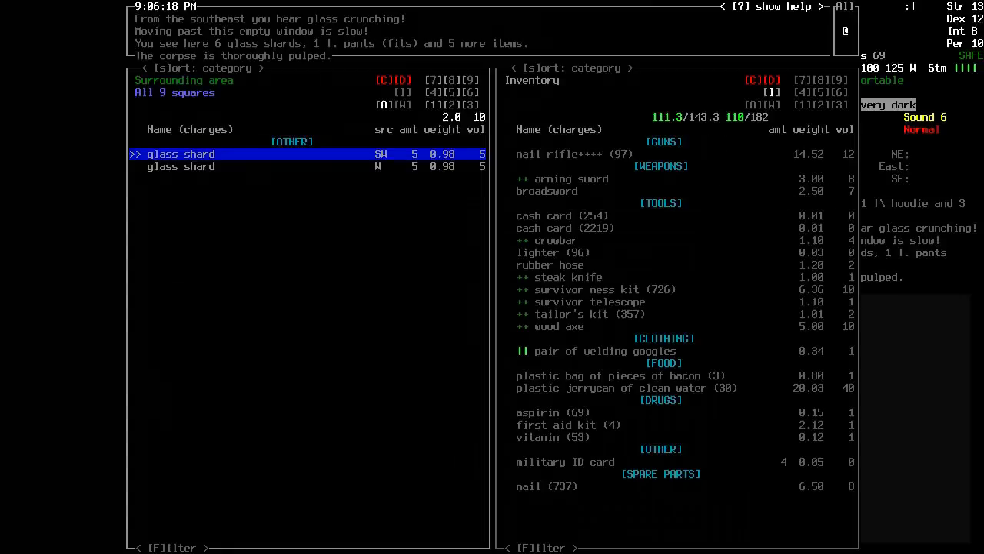
pyautogui.press('escape')
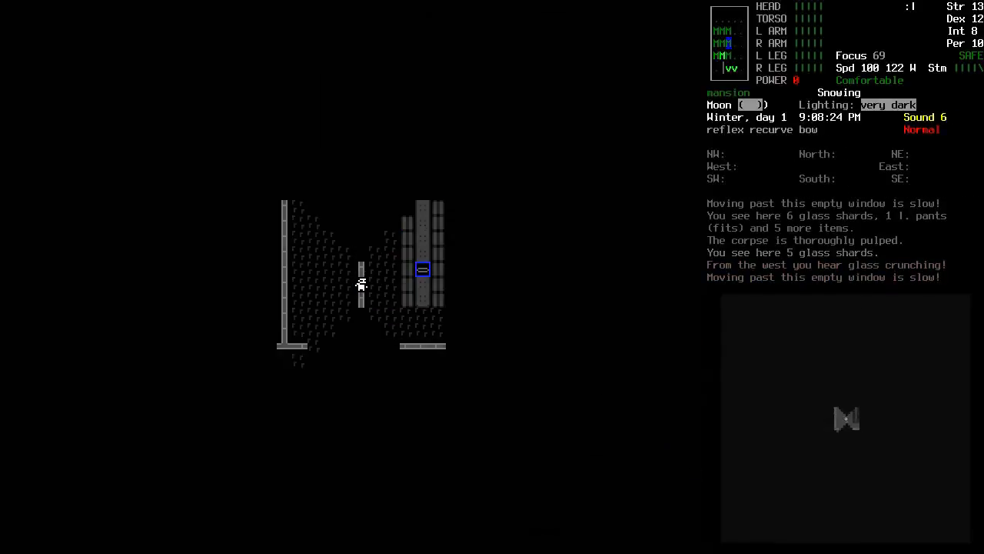
# - Shoot the approaching zombie dead, then view nearby water, bandages and tramadol
pyautogui.press('f')
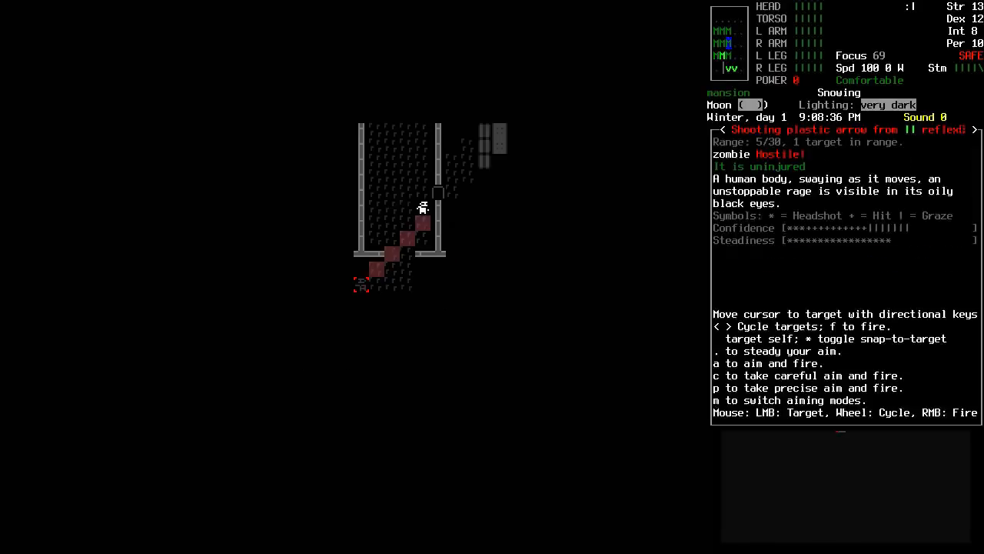
pyautogui.press('f')
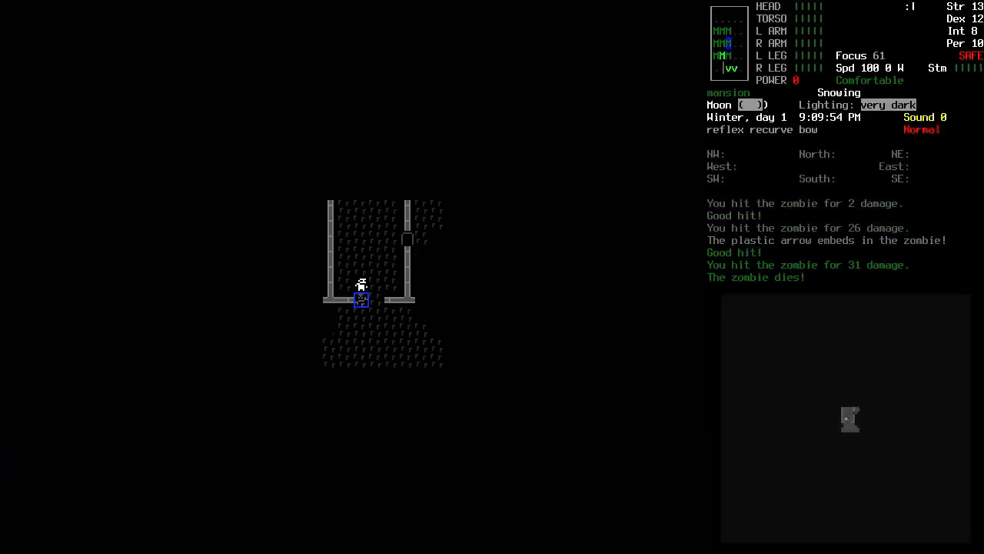
pyautogui.press('g')
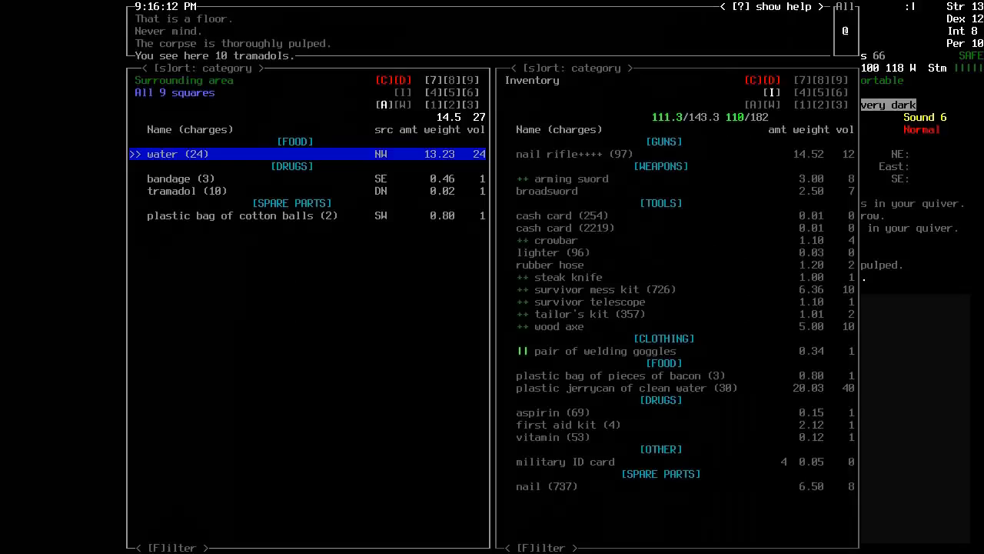
# - Move books like The Modern Tanner and The Book of the SubGenius into the pack
pyautogui.press('Escape')
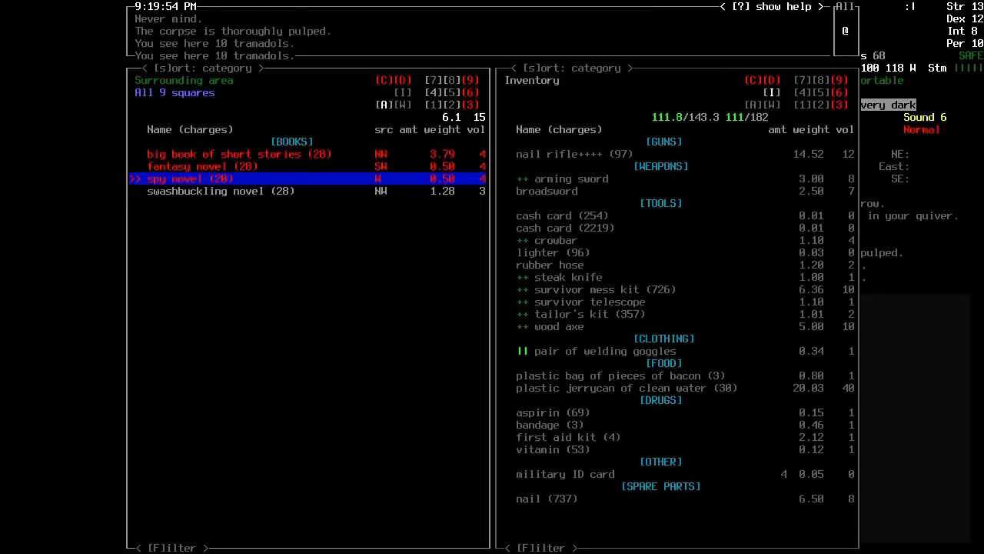
pyautogui.press('Escape')
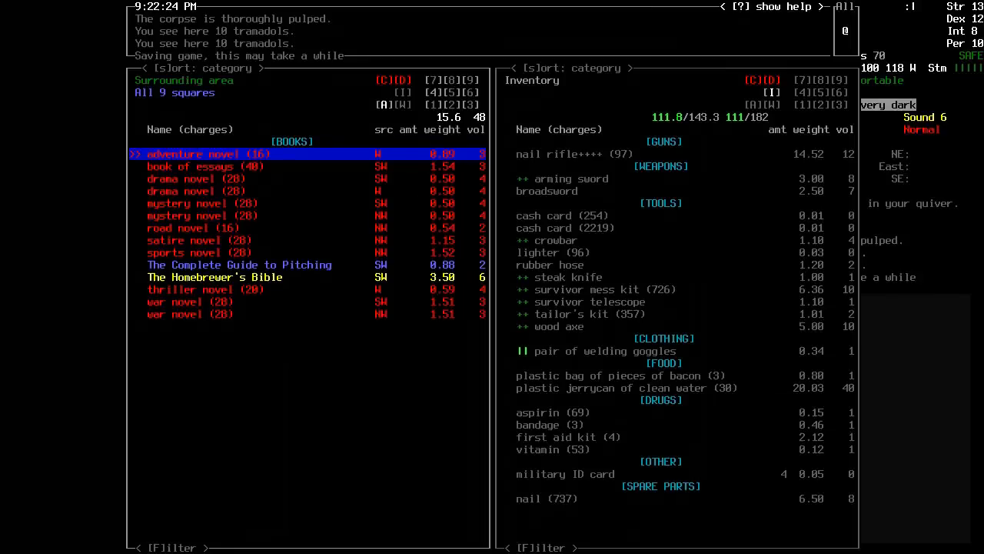
pyautogui.press('down')
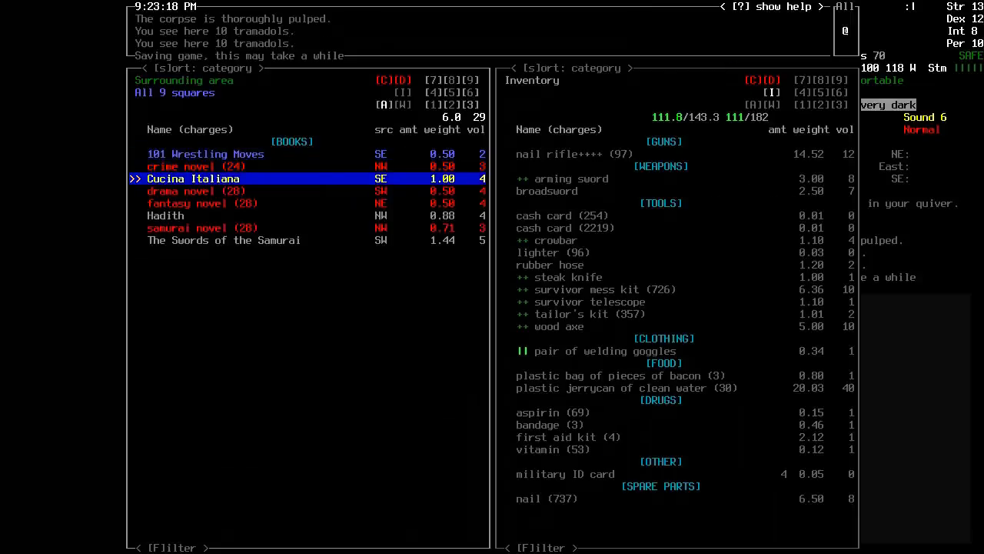
pyautogui.press('escape')
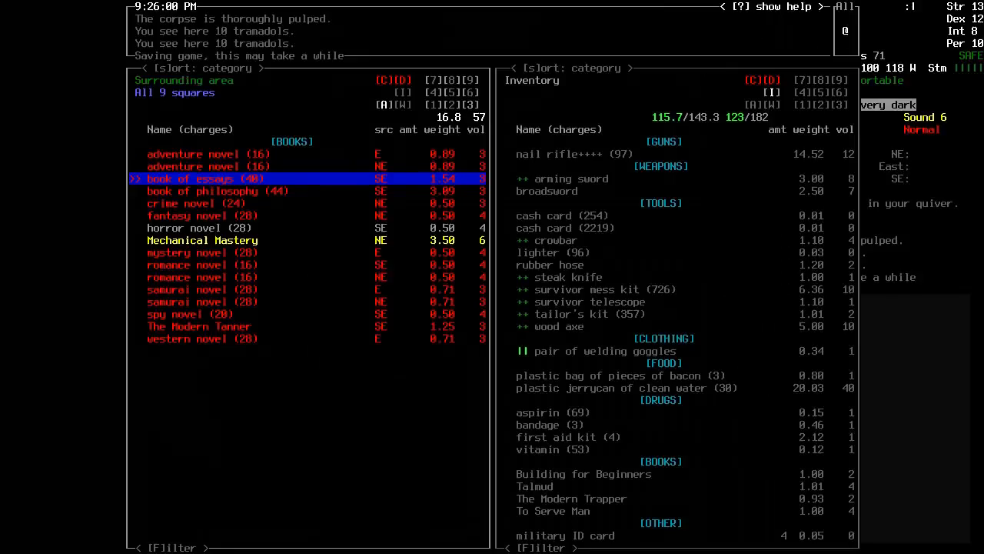
pyautogui.press('down')
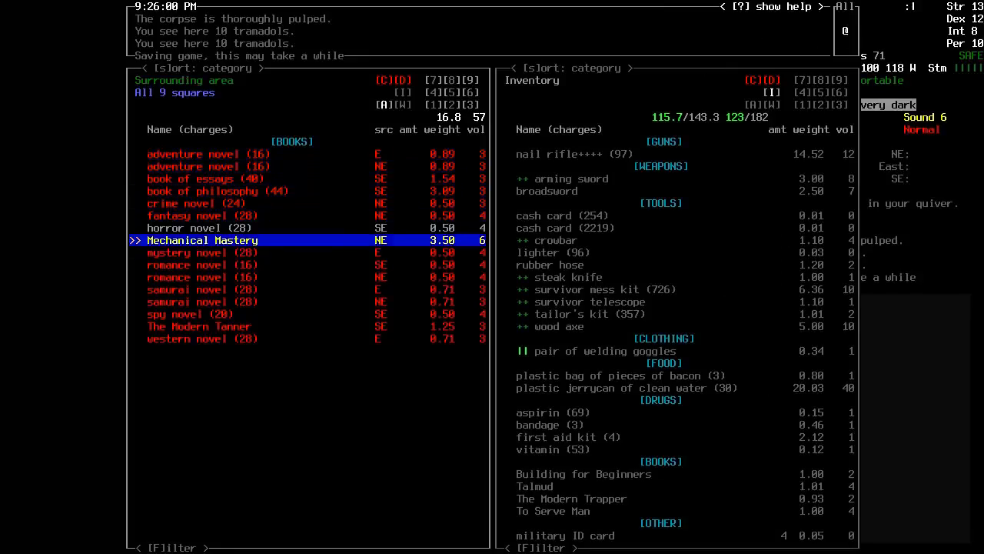
pyautogui.press('Escape')
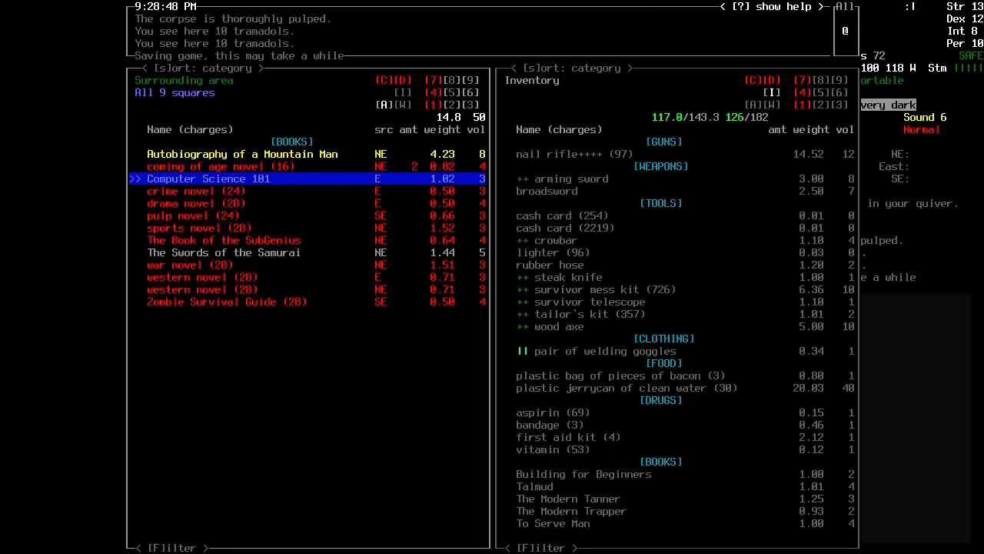
pyautogui.press('down')
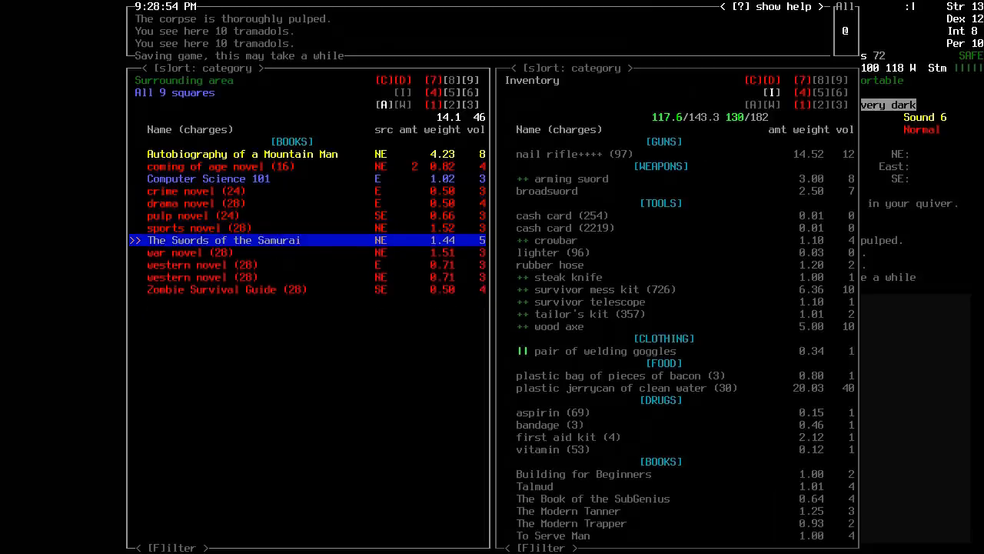
pyautogui.press('Down')
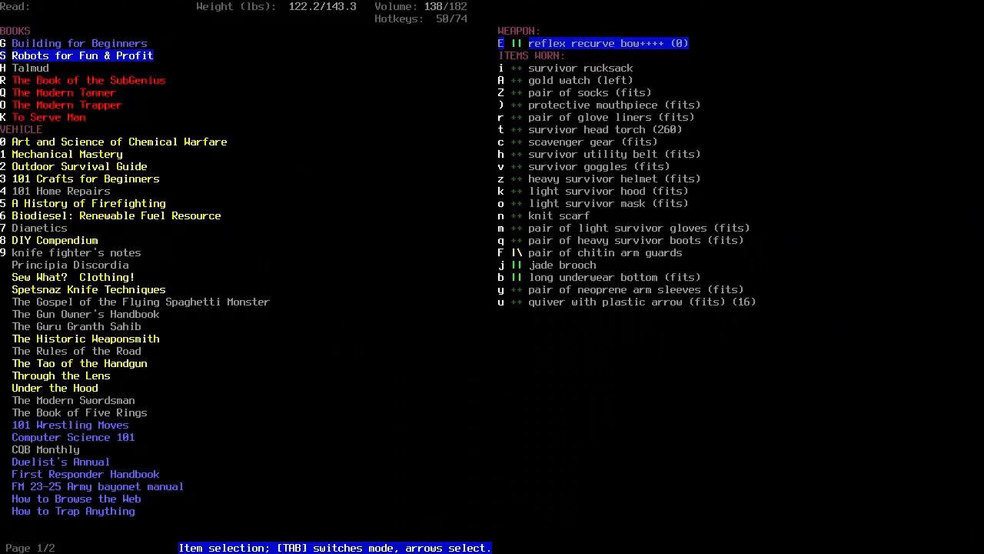
# - Close the reading list and eat the bacon from the inventory
pyautogui.press('down')
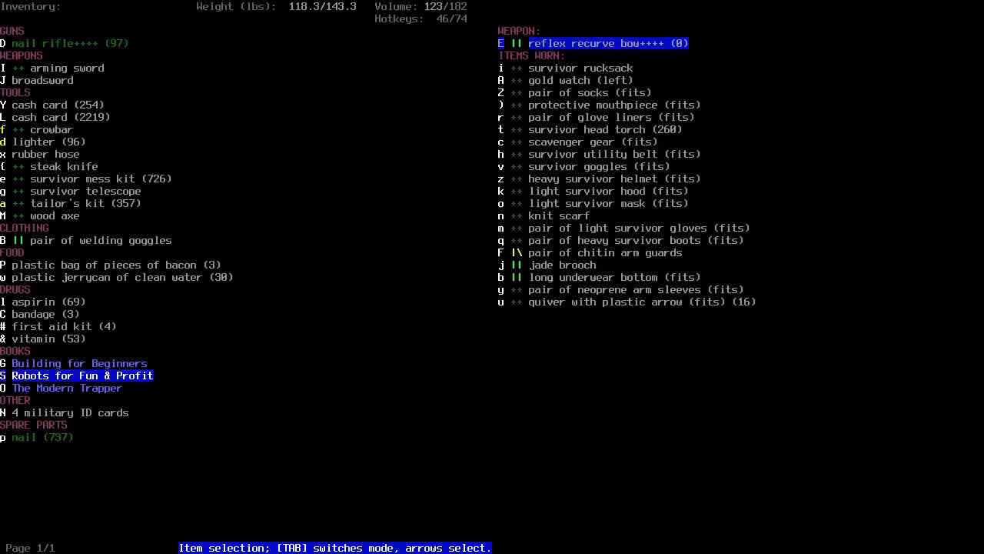
pyautogui.press('up')
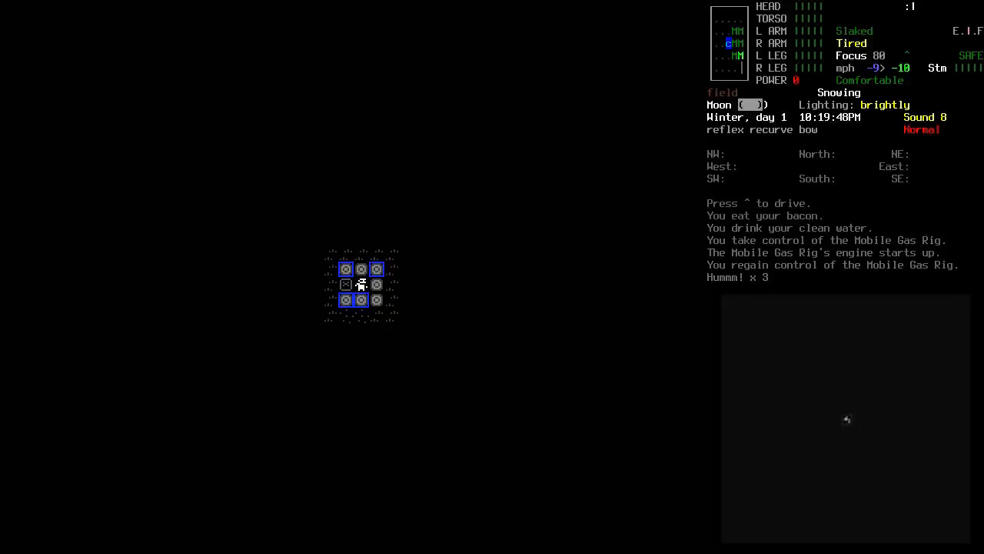
# - Switch the dome lights off in vehicle controls and steer the Rig across the snow
pyautogui.press('^')
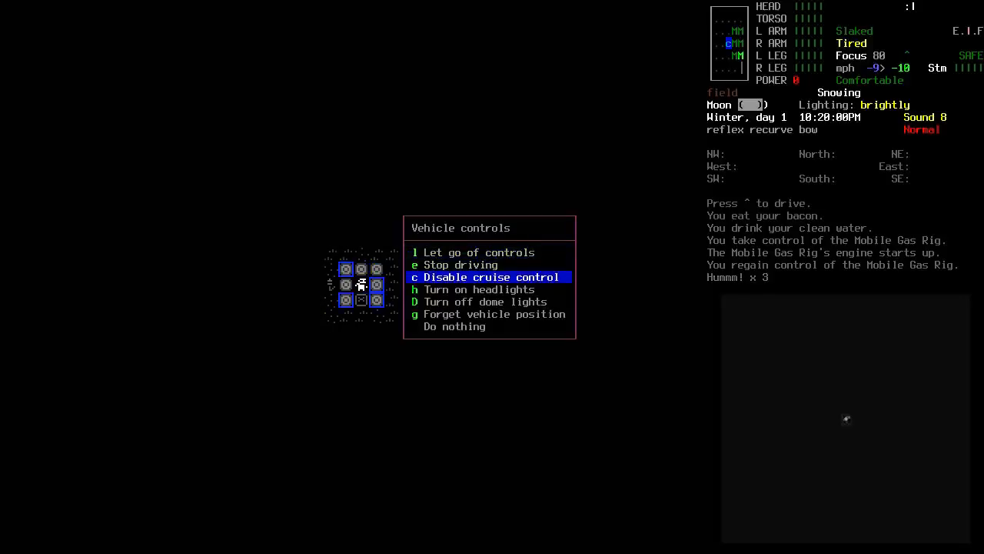
pyautogui.press('D')
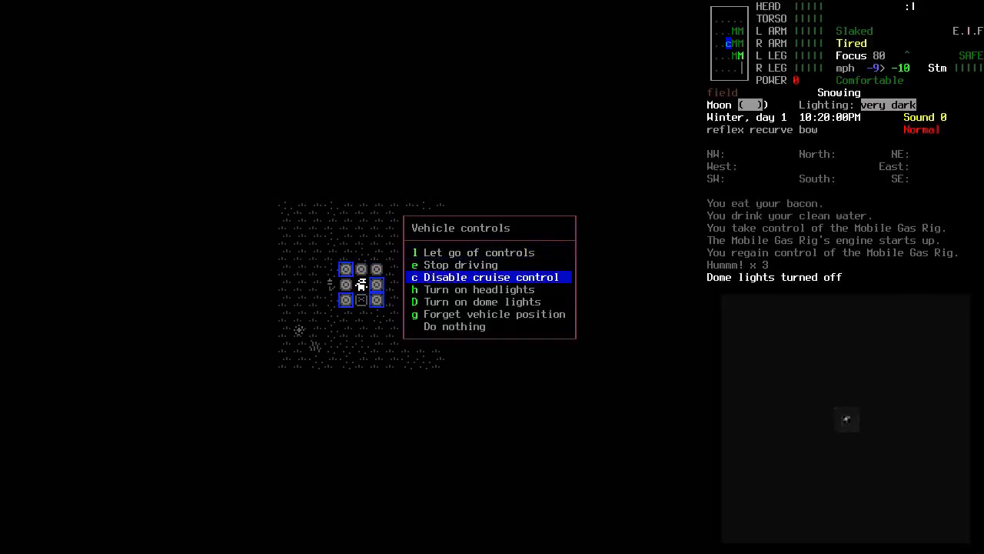
pyautogui.press('h')
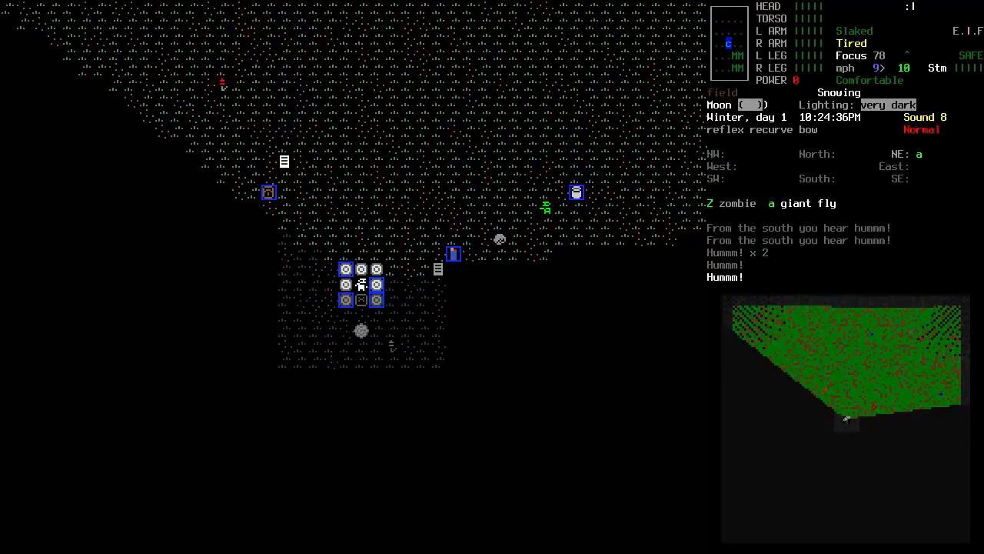
pyautogui.press('f')
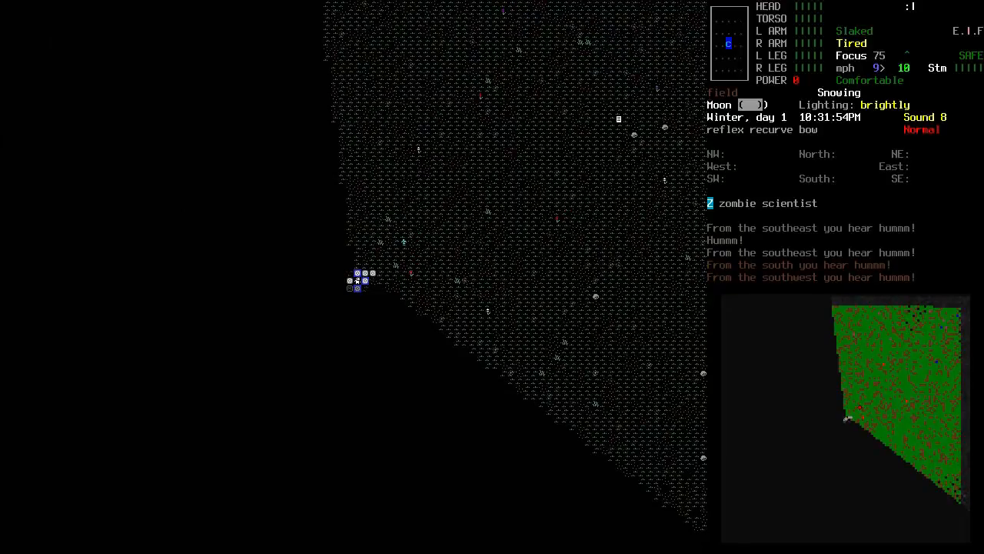
# - Shoot the zombie scientist with an arrow, then shut off the Rig's engine
pyautogui.press('r')
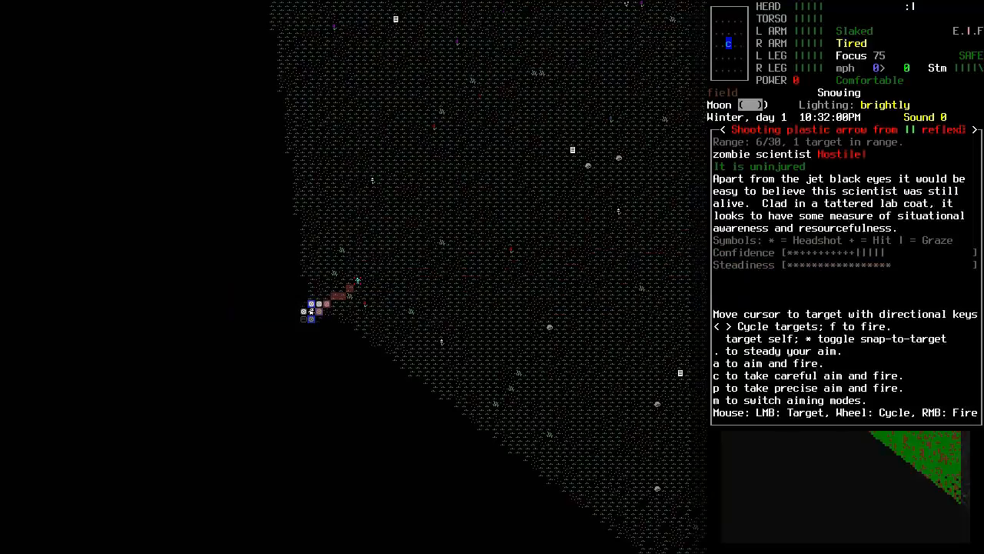
pyautogui.press('f')
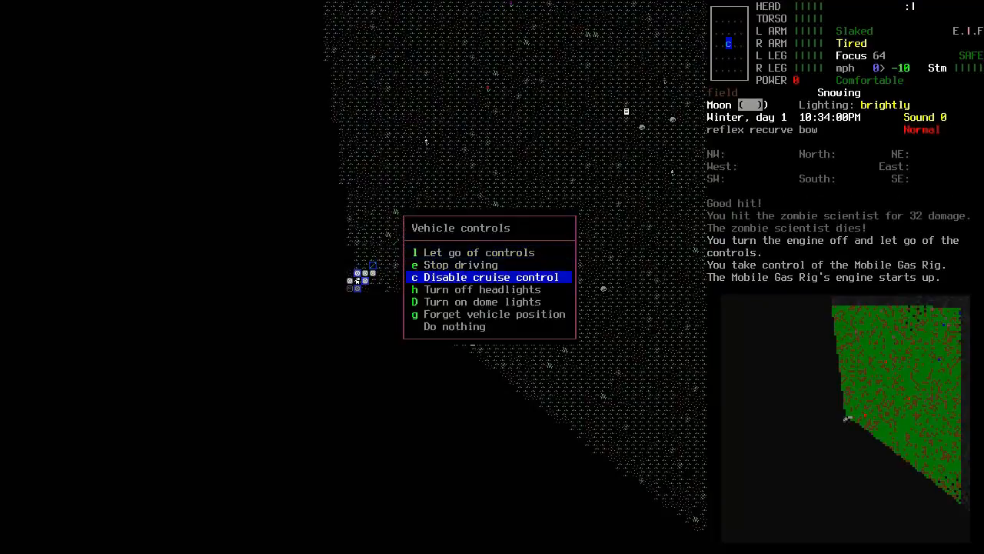
pyautogui.press('h')
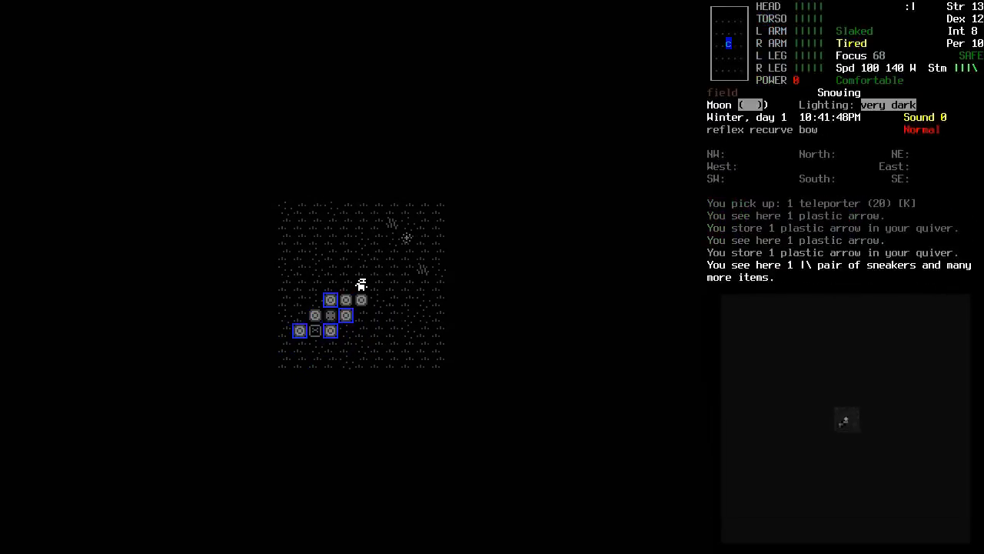
# - Sleep until 4:20 AM on day 2, review the frostnip status, and open crafting
pyautogui.press('up')
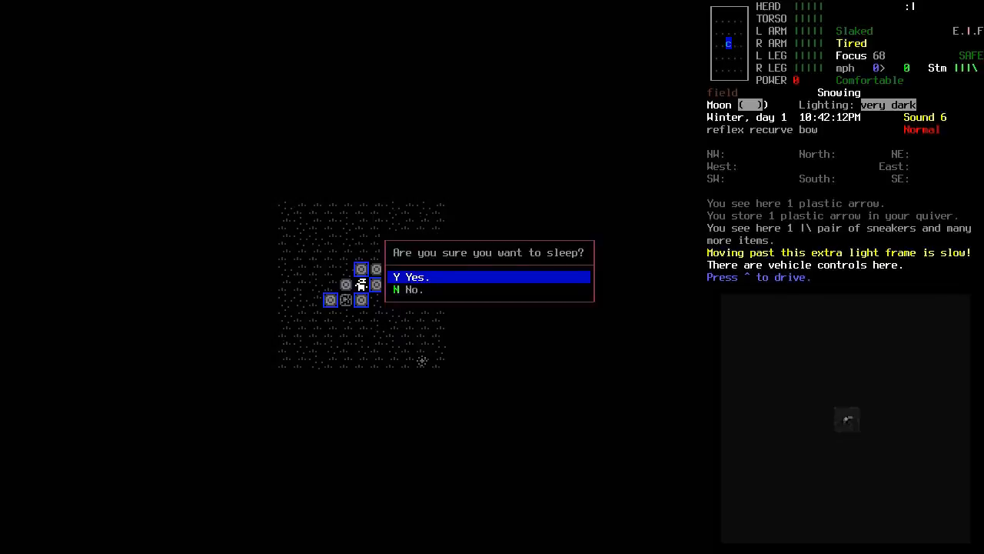
pyautogui.press('y')
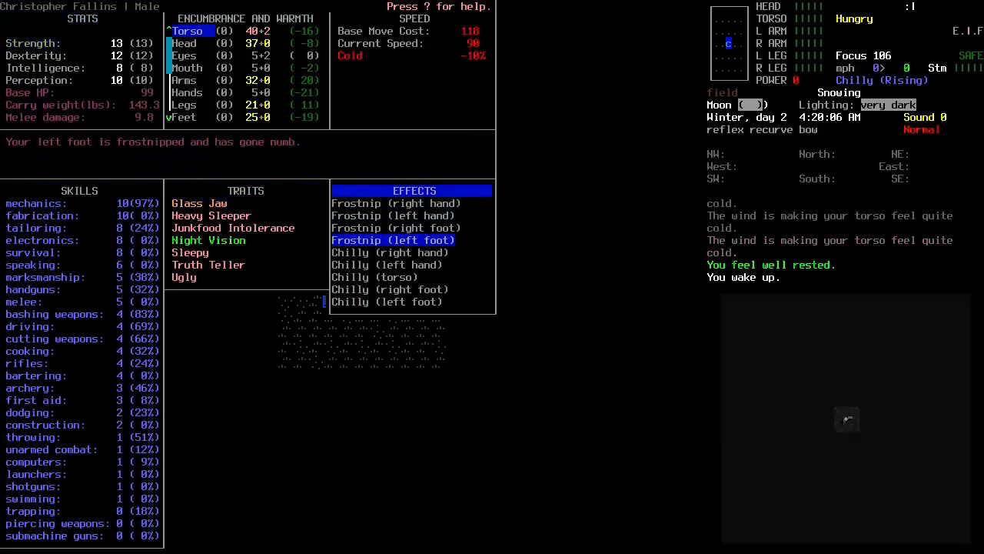
pyautogui.press('Escape')
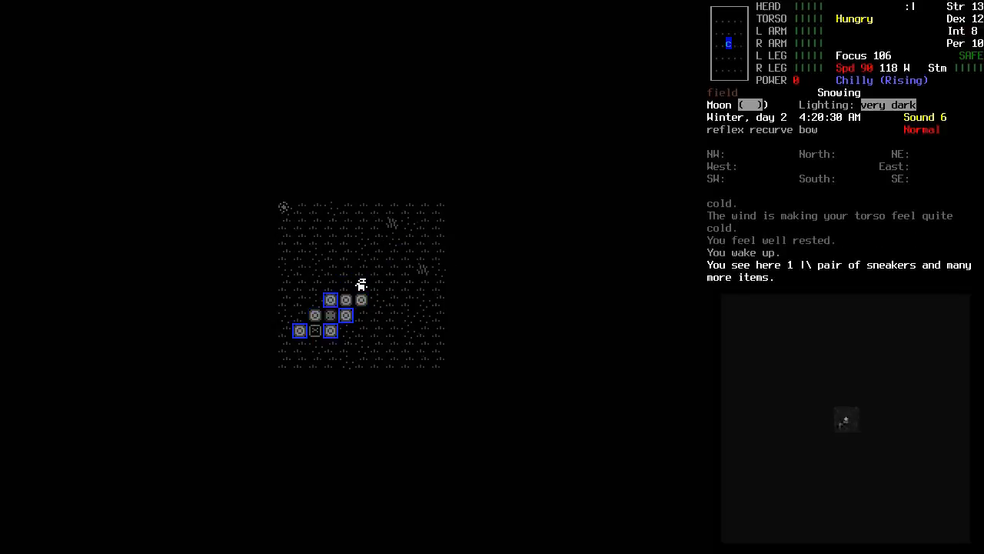
pyautogui.press('b')
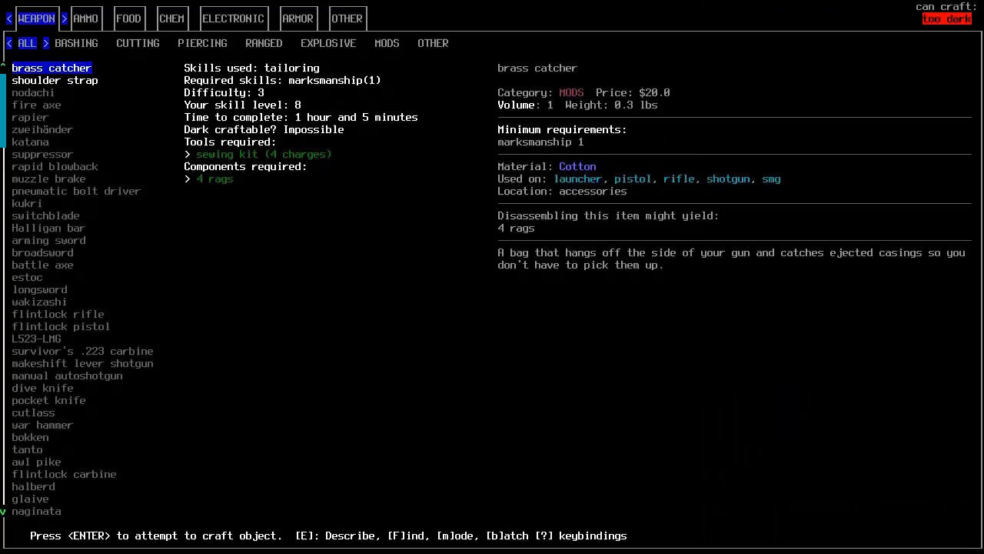
# - Browse armor recipes, inspecting the leather loincloth and hard leg guards, then close crafting
pyautogui.click(346, 18)
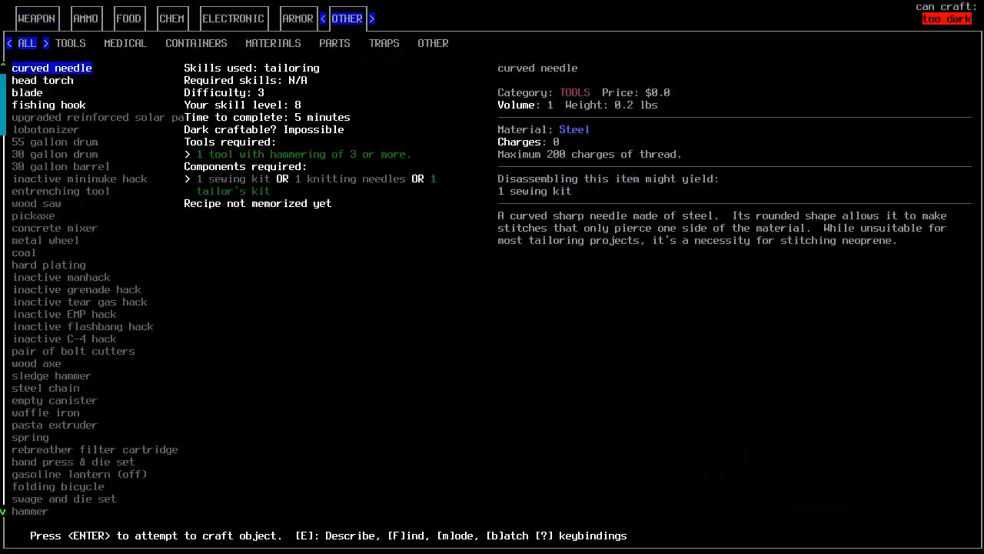
pyautogui.click(298, 18)
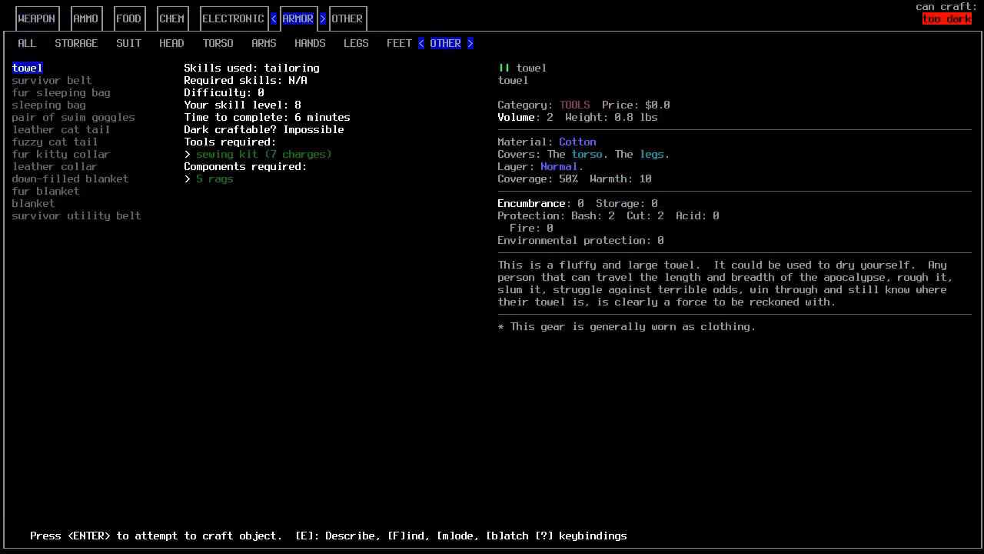
pyautogui.click(27, 43)
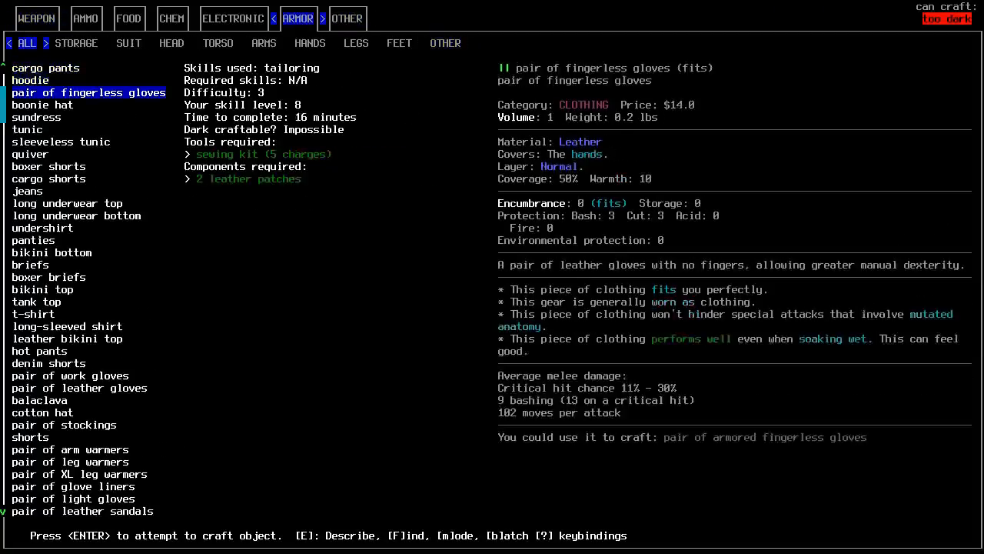
pyautogui.click(67, 203)
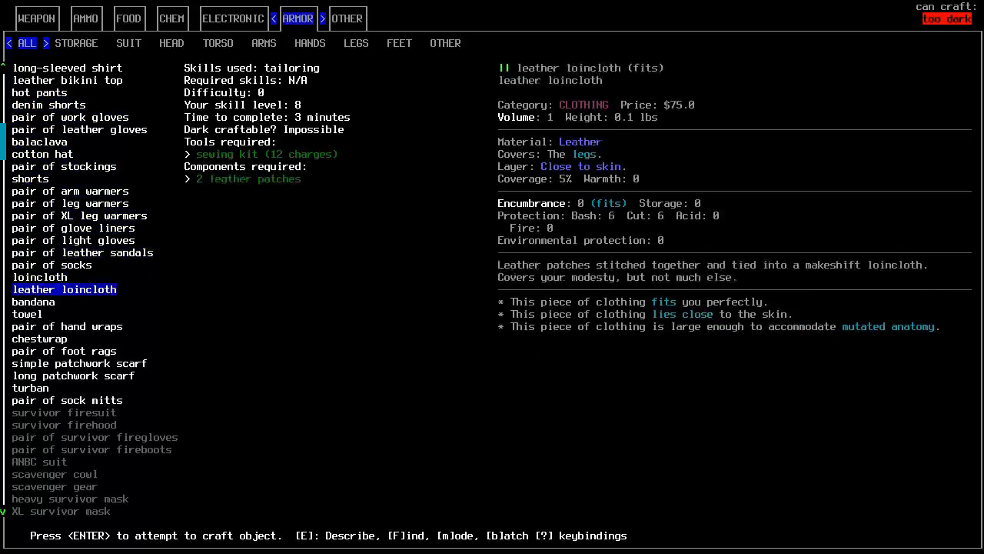
pyautogui.click(76, 42)
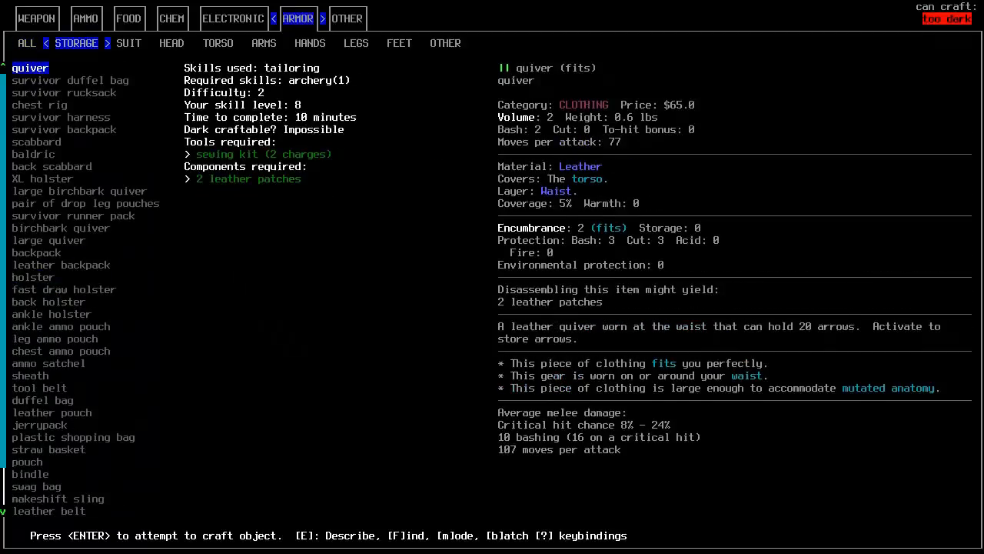
pyautogui.click(128, 43)
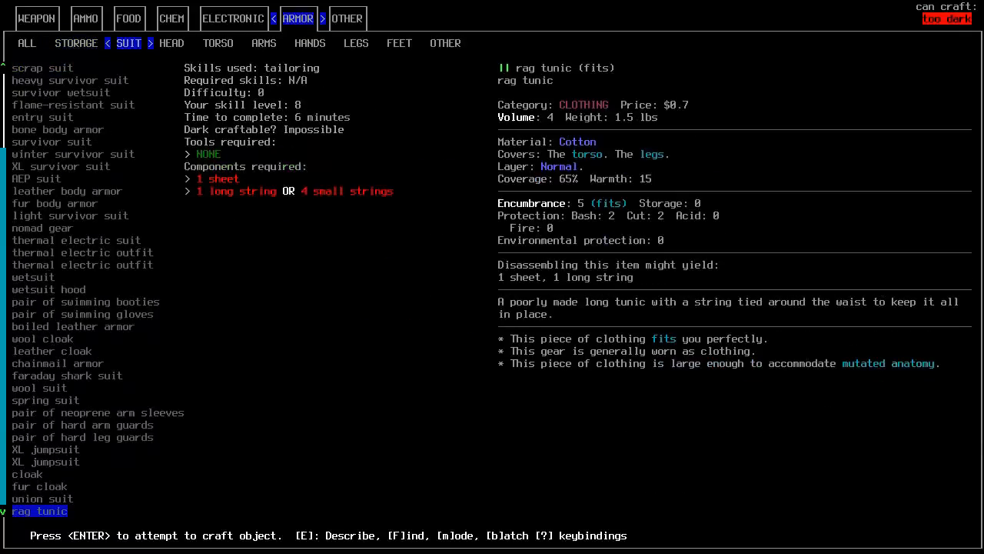
pyautogui.click(82, 436)
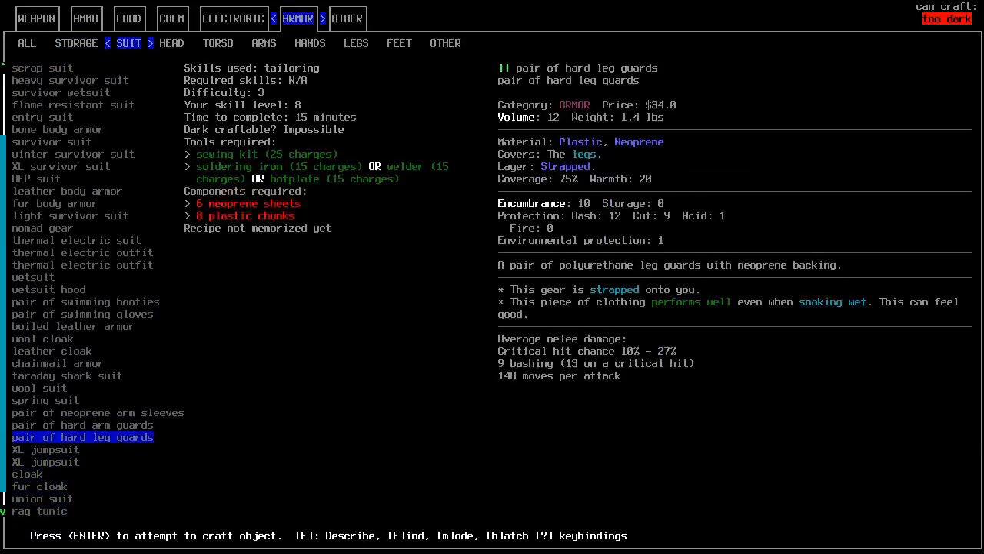
pyautogui.click(83, 314)
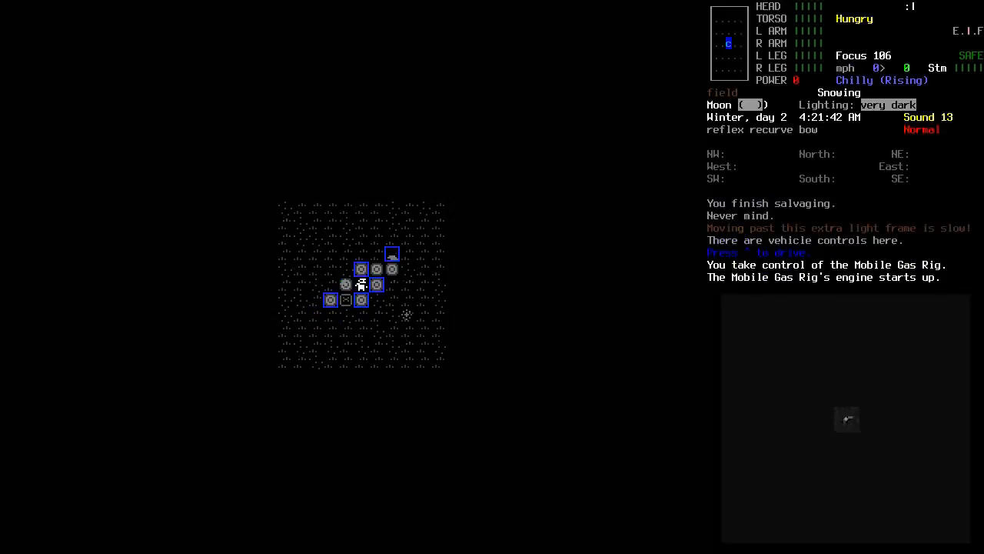
# - Drive the Rig onward toward the science ID card and clothing to the north
pyautogui.press('E')
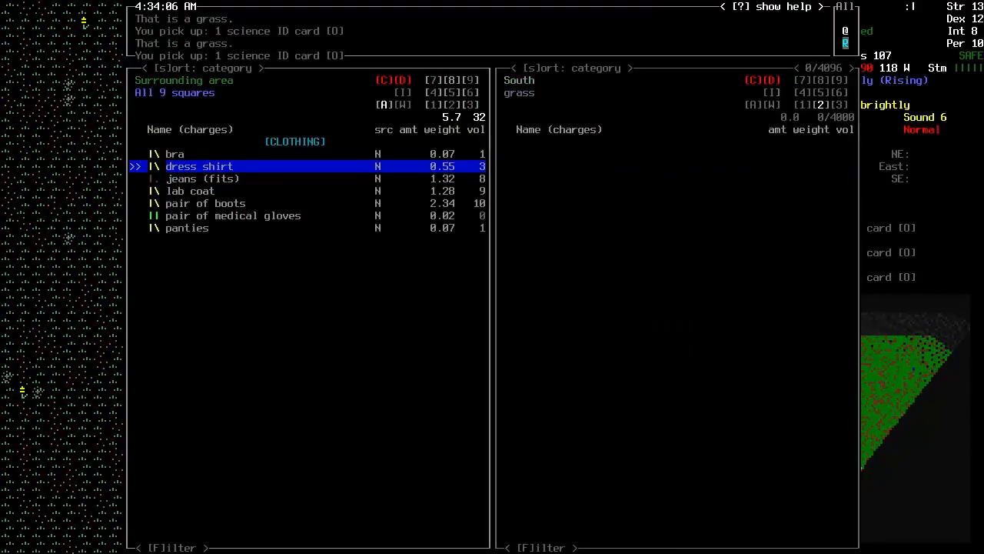
# - Multidrop the dress, hiking boots, jeans, solder and lab coat onto the dirt
pyautogui.press('Escape')
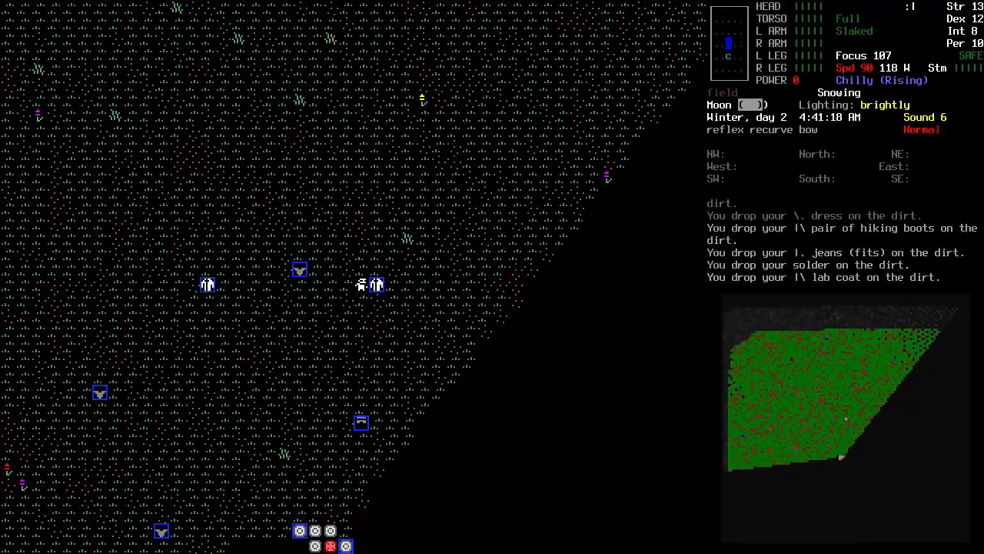
pyautogui.press('up')
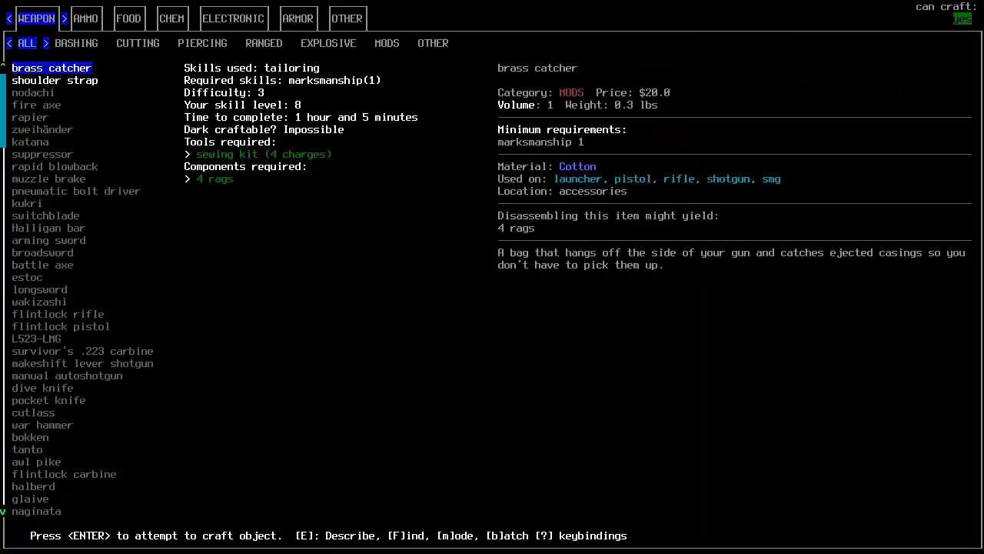
# - Browse the Other and Armor recipe tabs and scroll to the blanket recipe
pyautogui.click(346, 18)
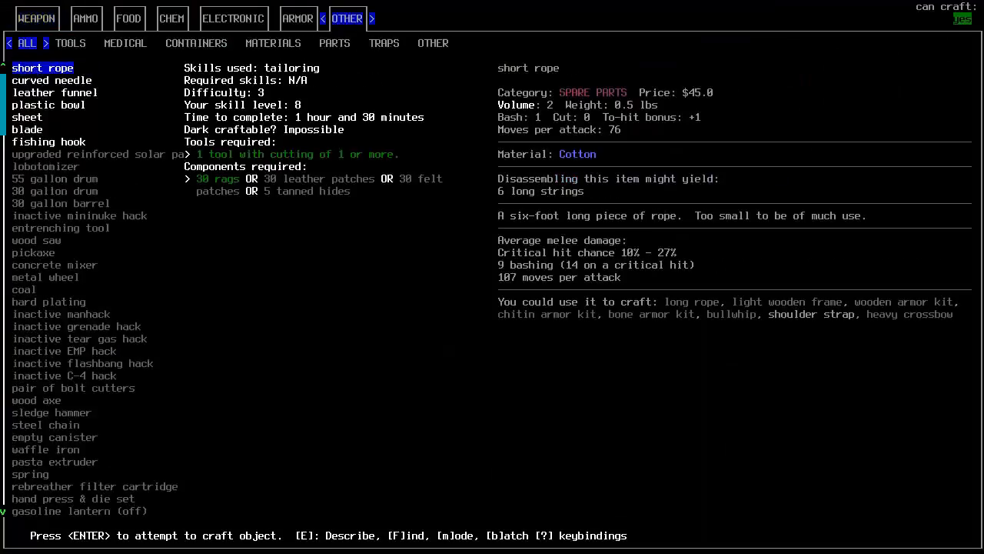
pyautogui.click(298, 18)
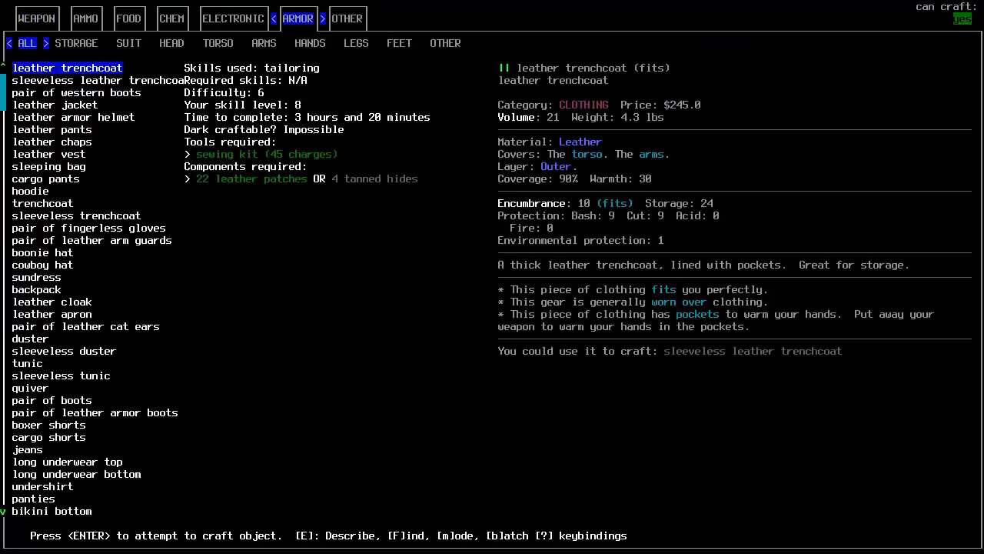
pyautogui.click(50, 154)
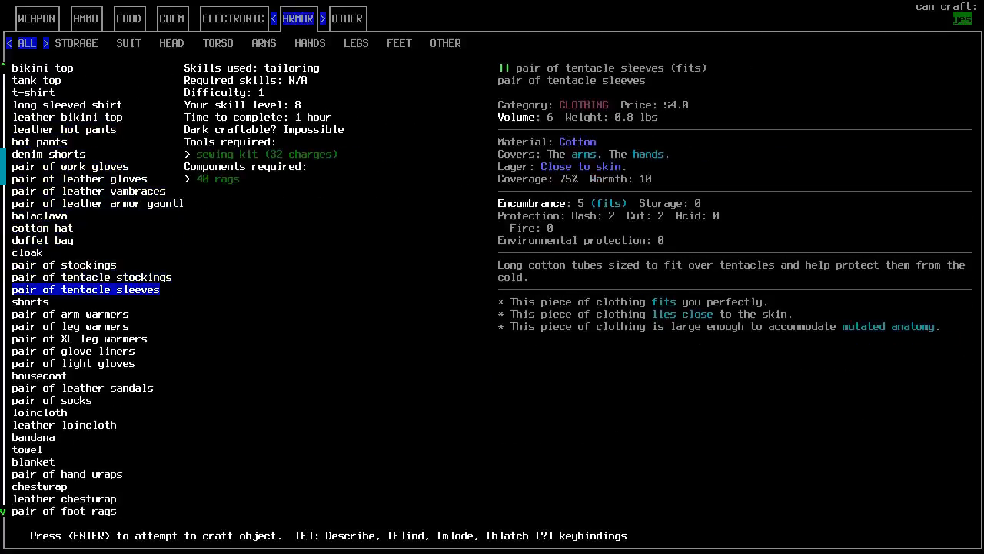
pyautogui.scroll(-3)
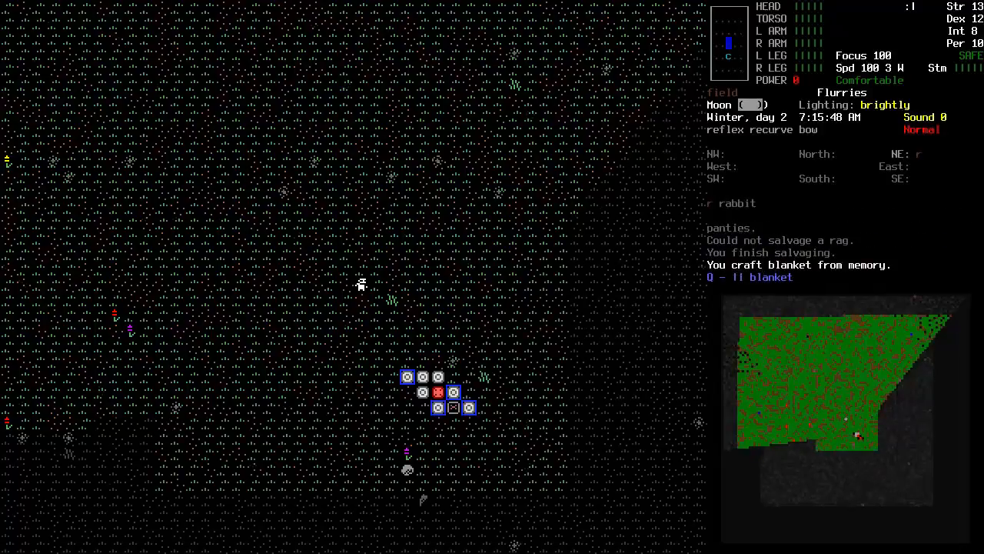
# - Put the blanket in the Rig's reclining seat and drop the plastic bag
pyautogui.press('d')
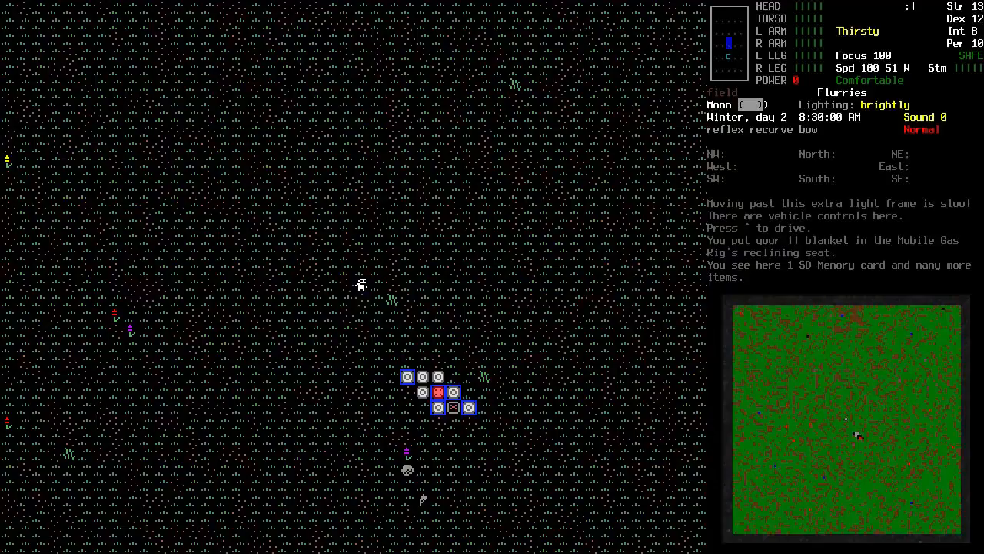
pyautogui.press('E')
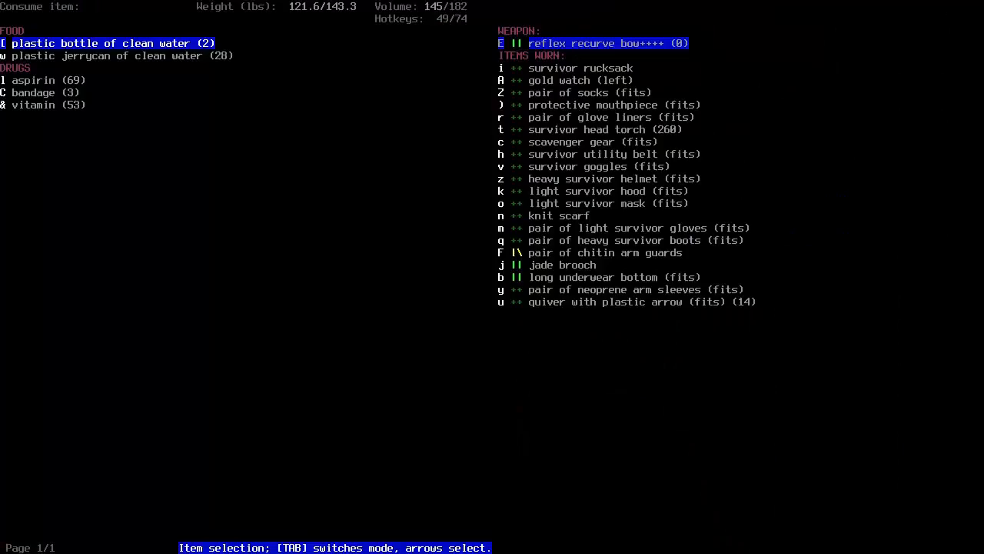
pyautogui.press('Tab')
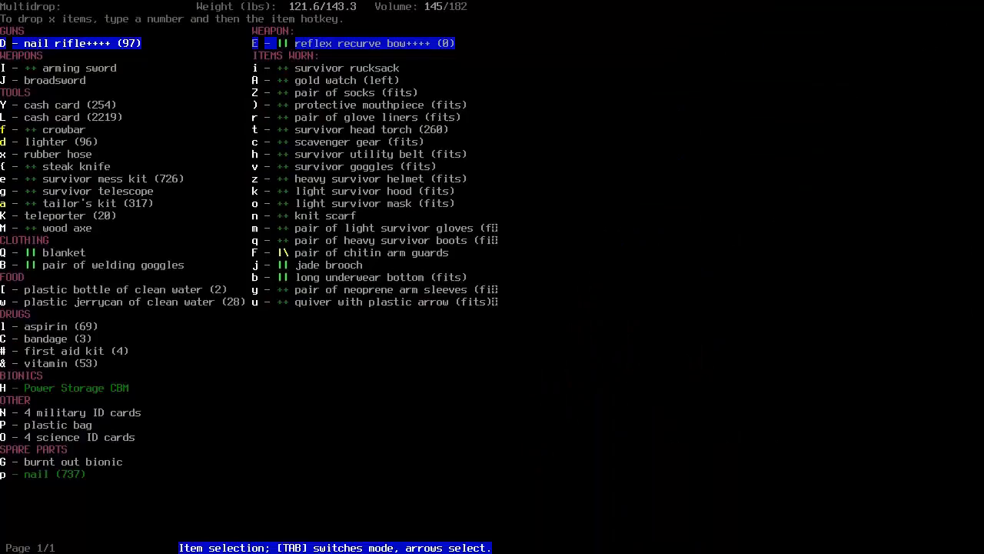
pyautogui.press('P')
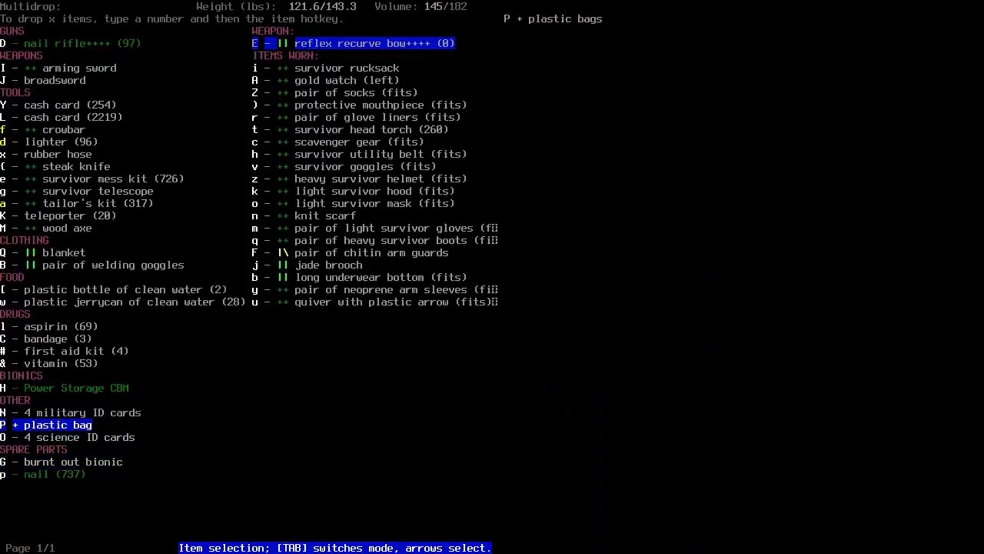
pyautogui.press('up')
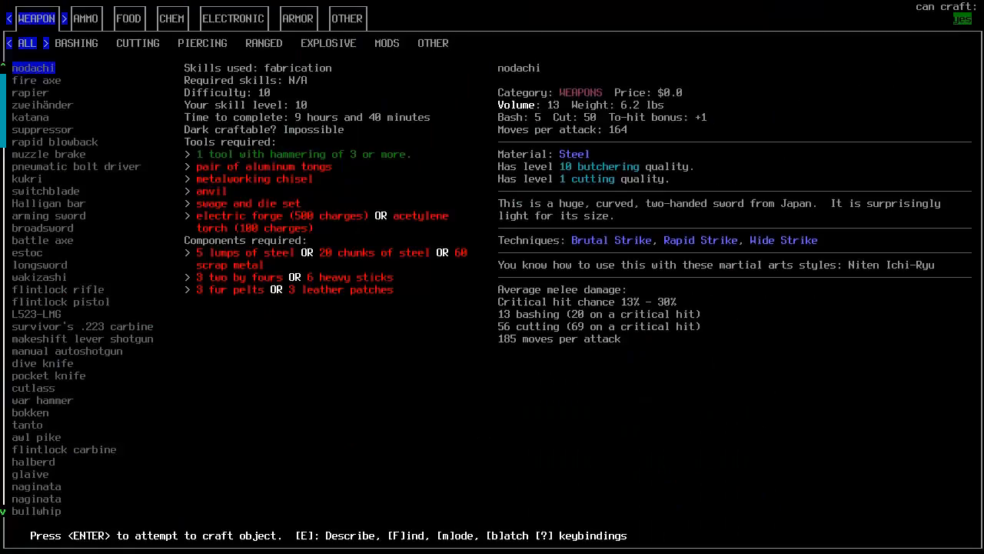
# - Pick the cooked meat recipe from the FOOD tab of the crafting menu
pyautogui.click(128, 17)
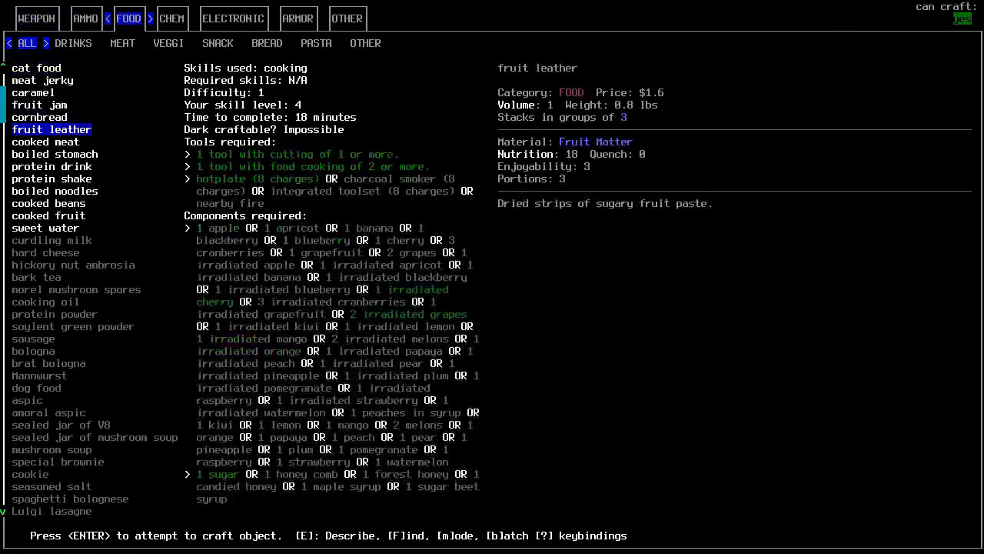
pyautogui.click(48, 203)
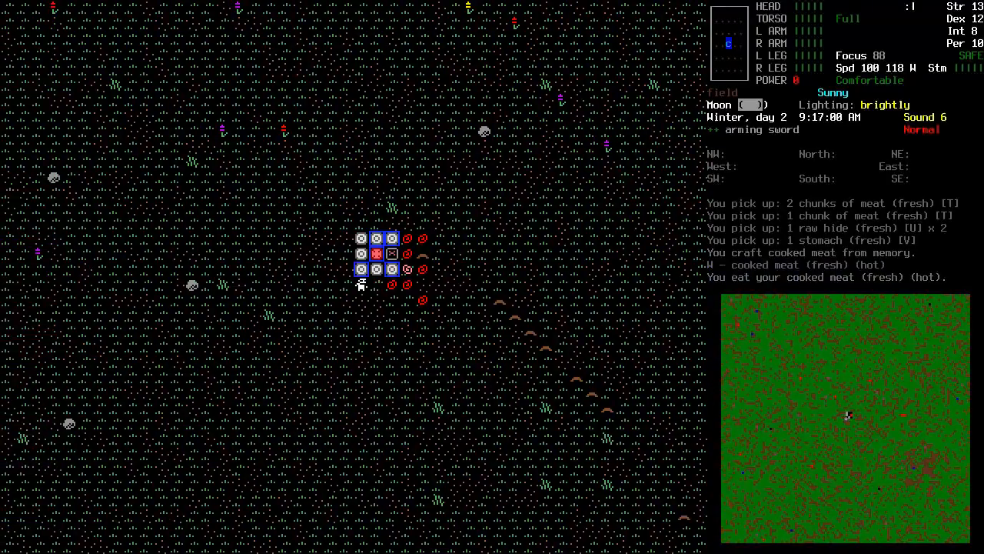
# - Add a 'Worm Sighting' note at the current spot on the world map
pyautogui.press('m')
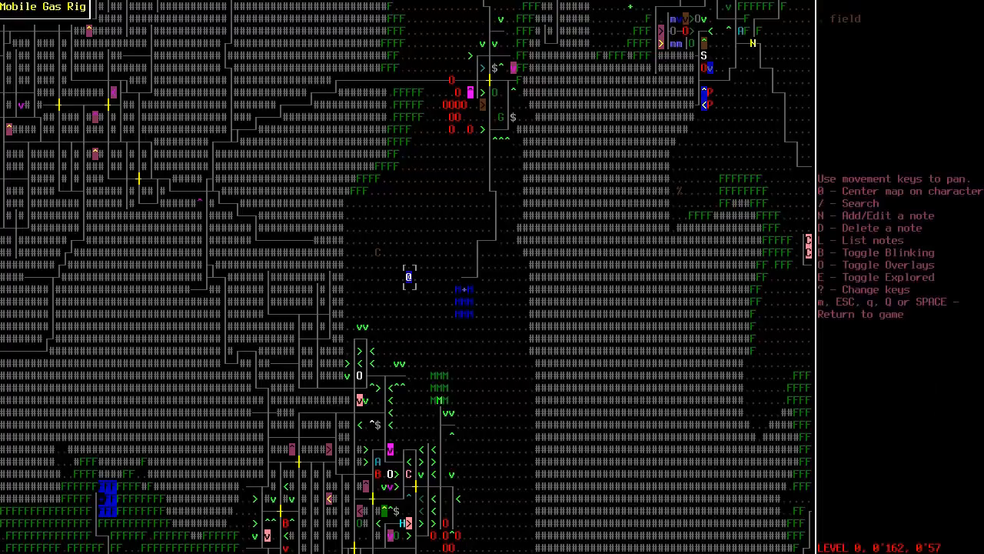
pyautogui.press('N')
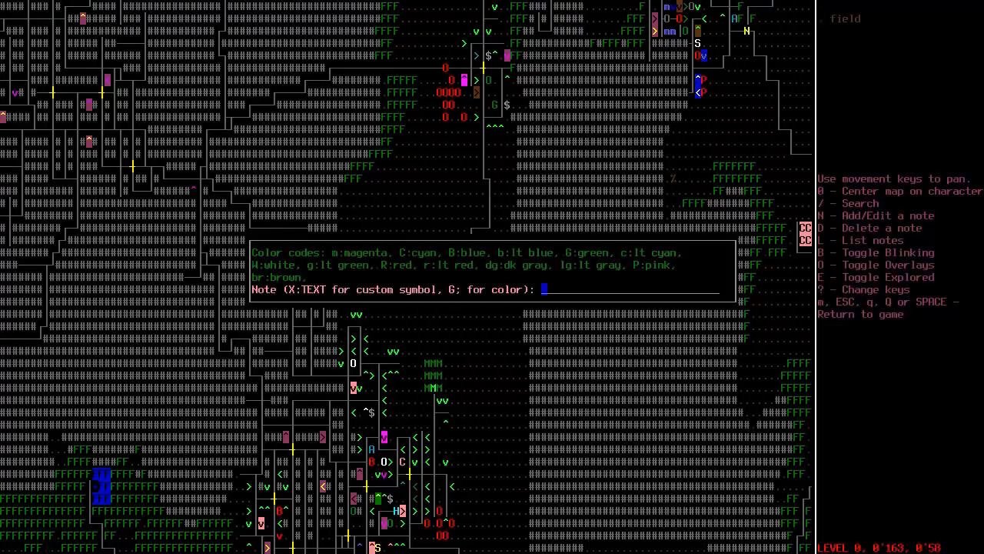
pyautogui.write('Worm Sighting')
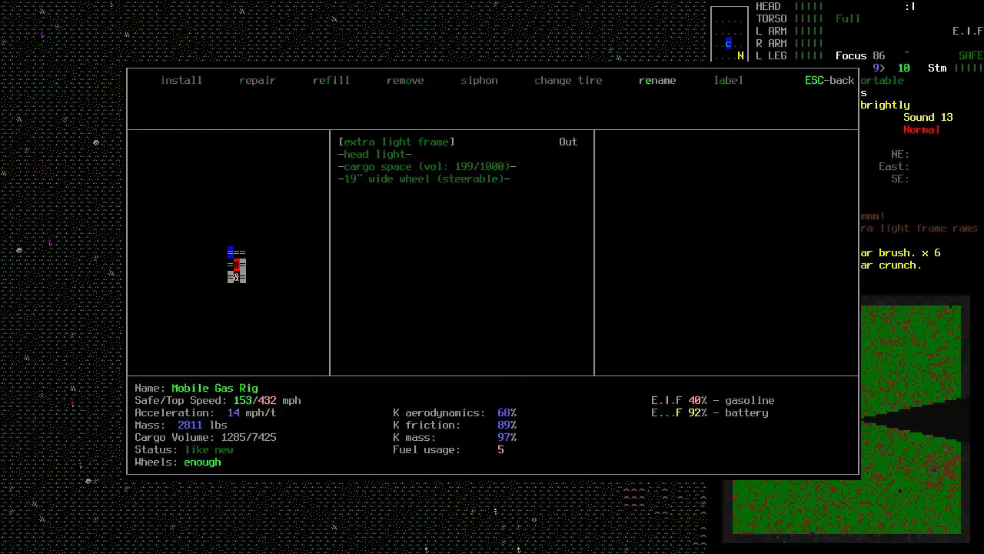
# - Close the vehicle parts overview, recheck the world map, and return to the local view
pyautogui.press('Escape')
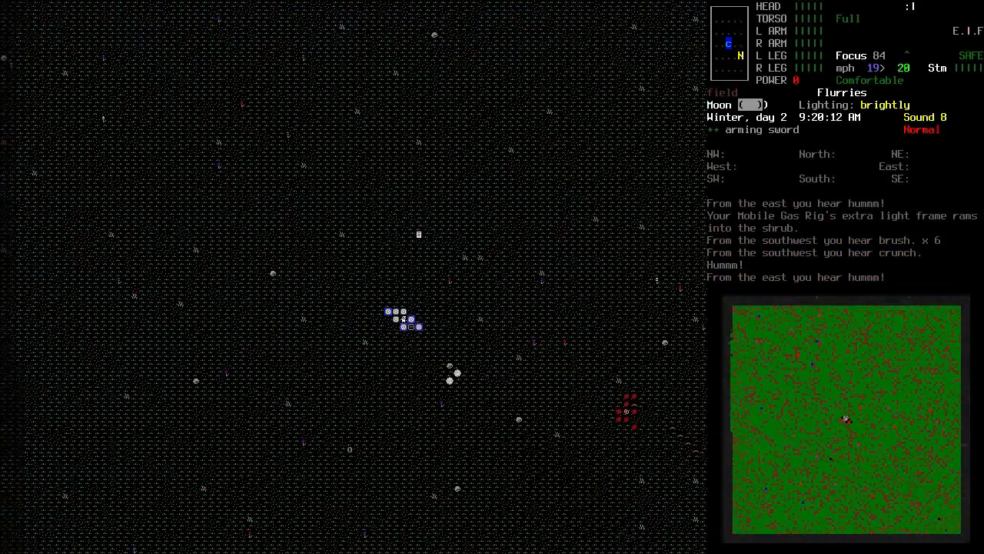
pyautogui.press('m')
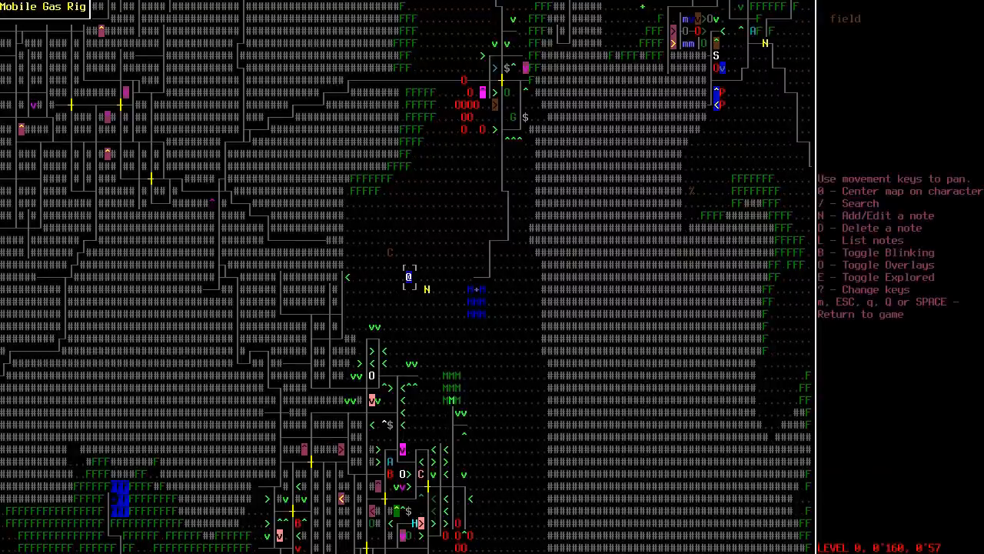
pyautogui.press('Escape')
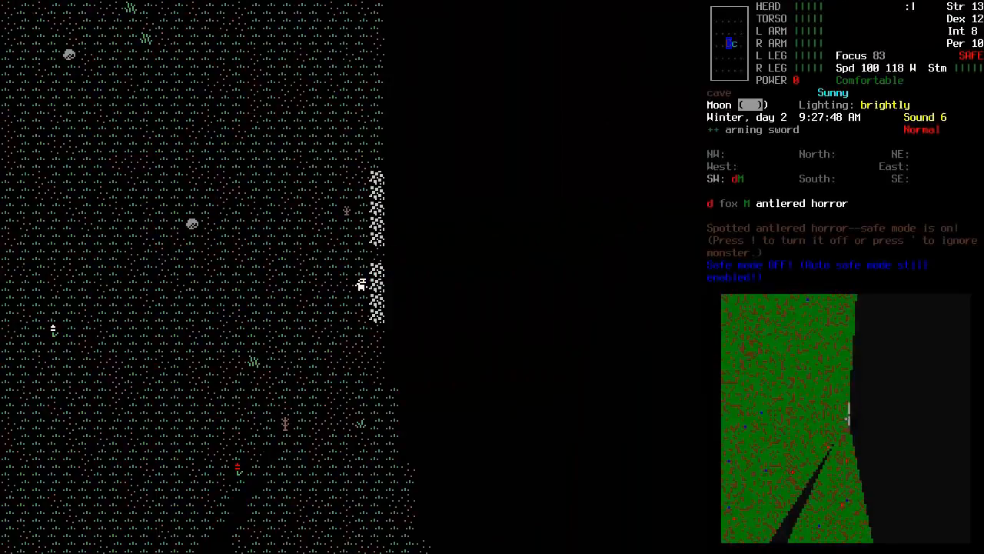
# - Show the overmap with the terrain around the survivor's current field
pyautogui.press('tab')
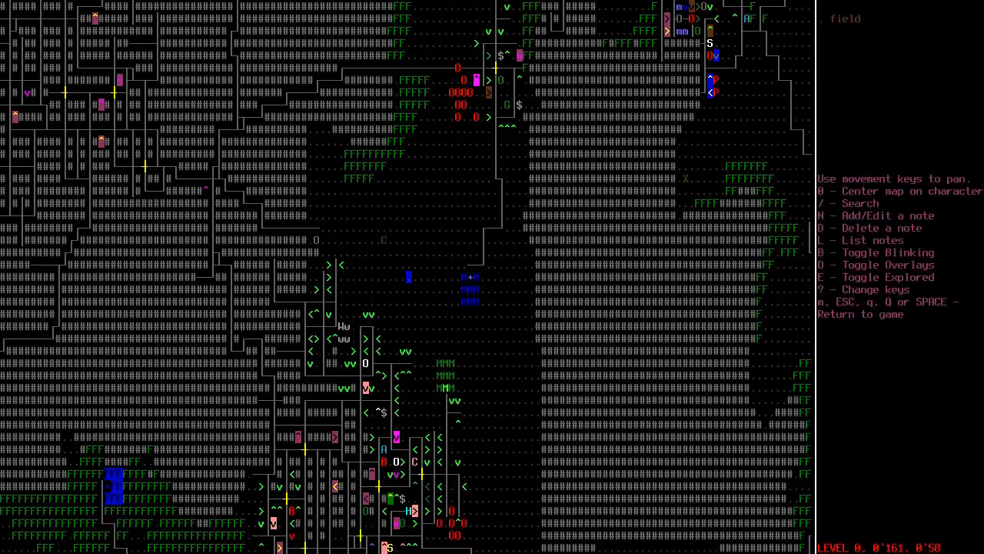
pyautogui.press('up')
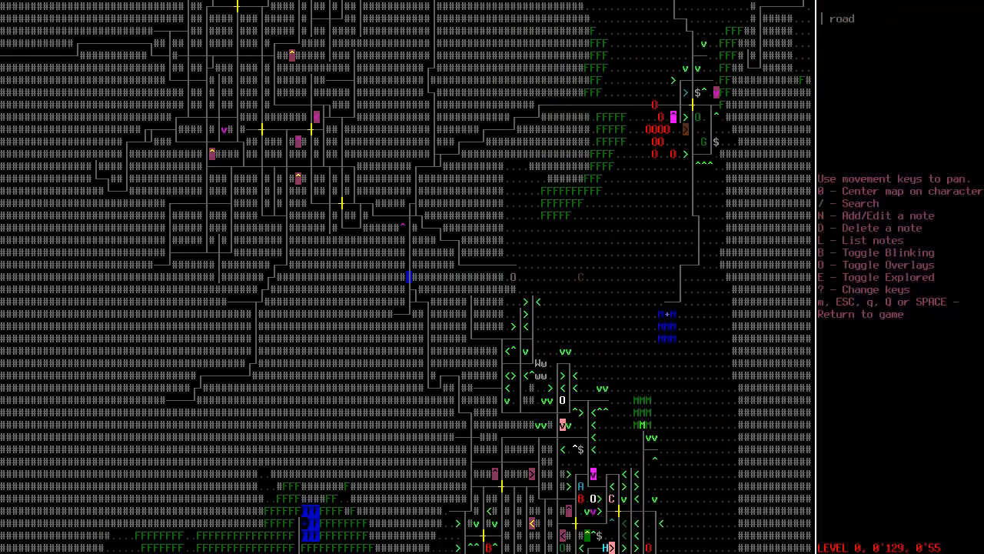
pyautogui.scroll(-3)
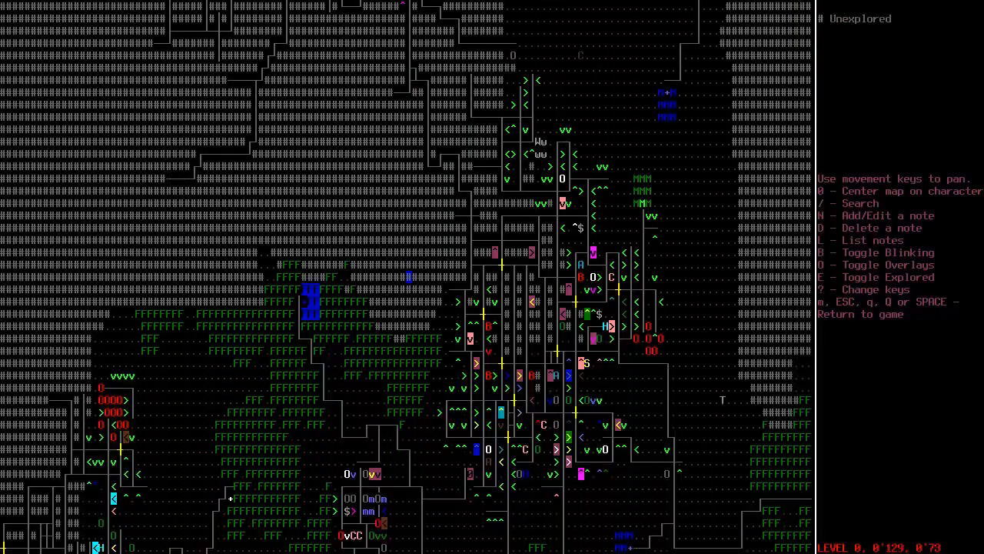